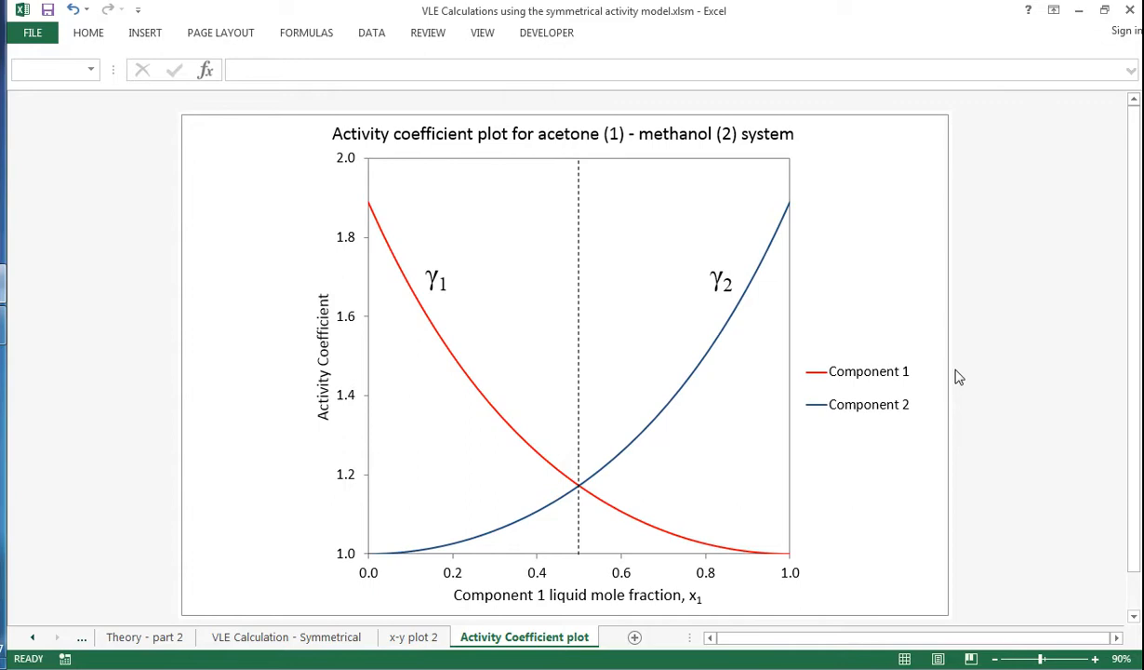
mouse_move(111, 596)
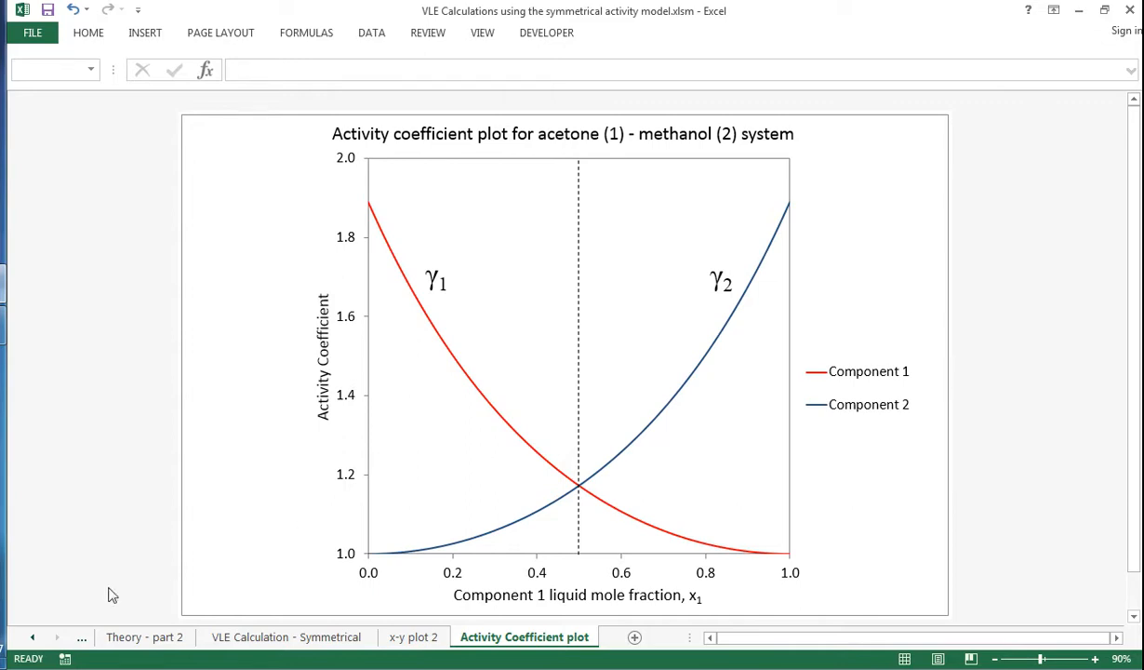
- Show the 'Theory - part 1' sheet with the Antoine, Raoult and Dalton equations
click(33, 637)
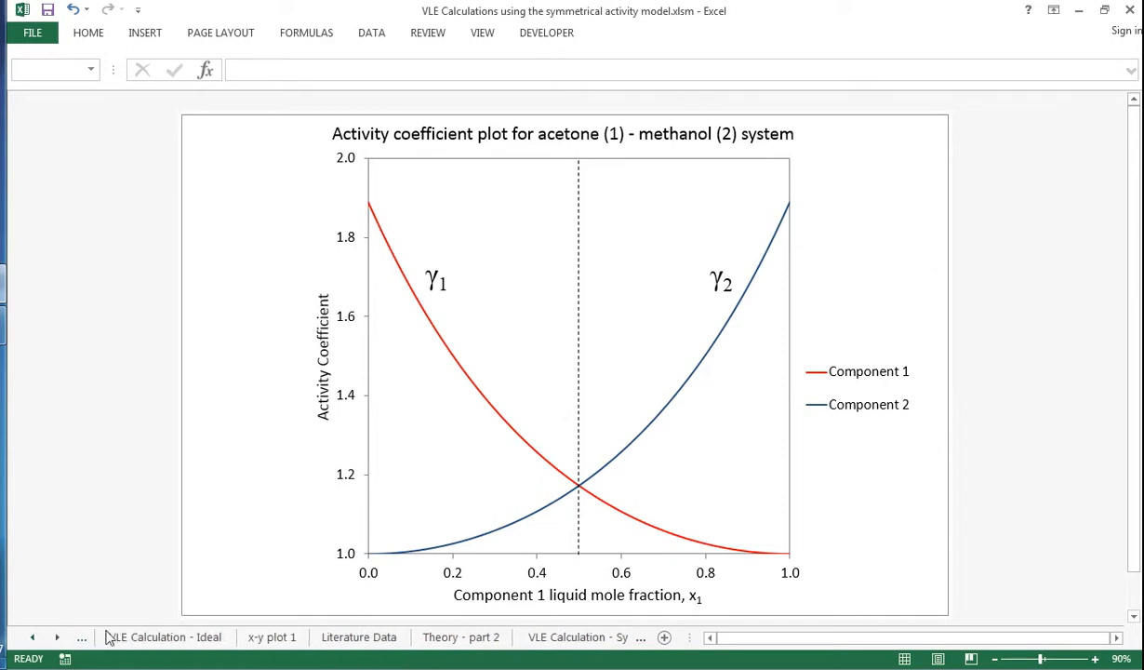
click(145, 636)
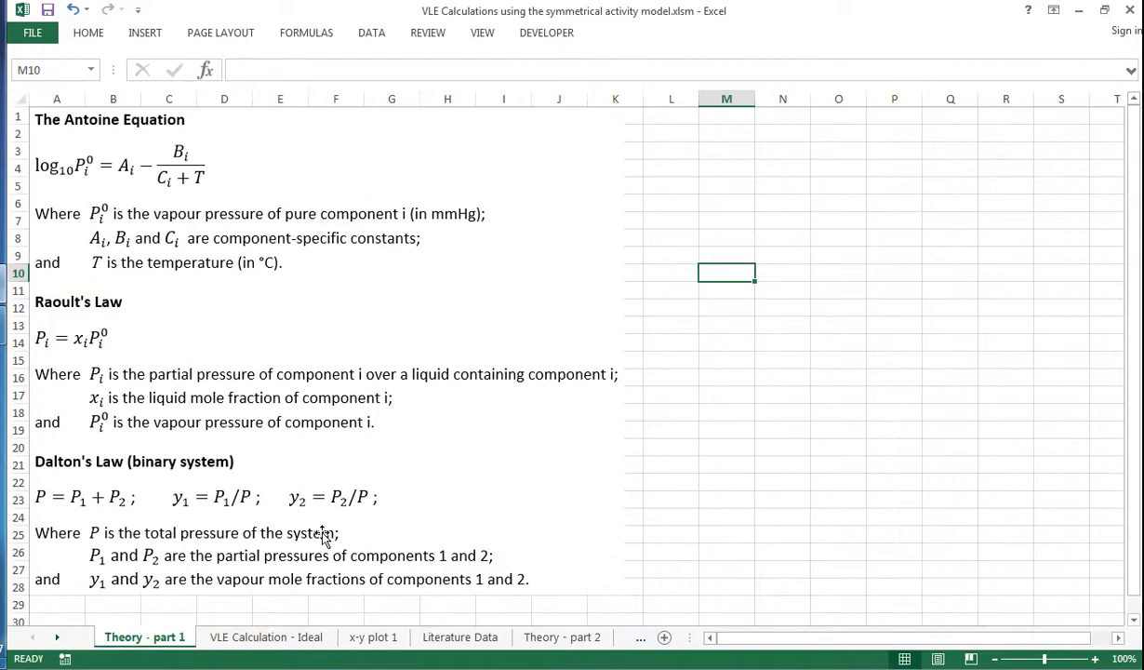
mouse_move(380, 530)
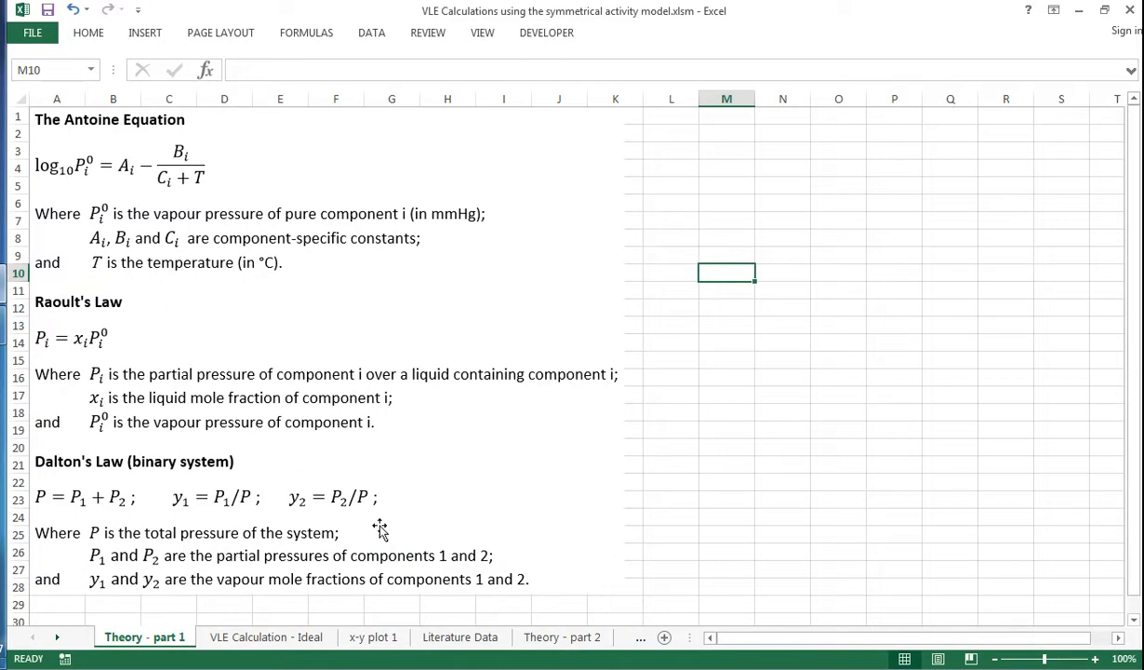
mouse_move(290, 592)
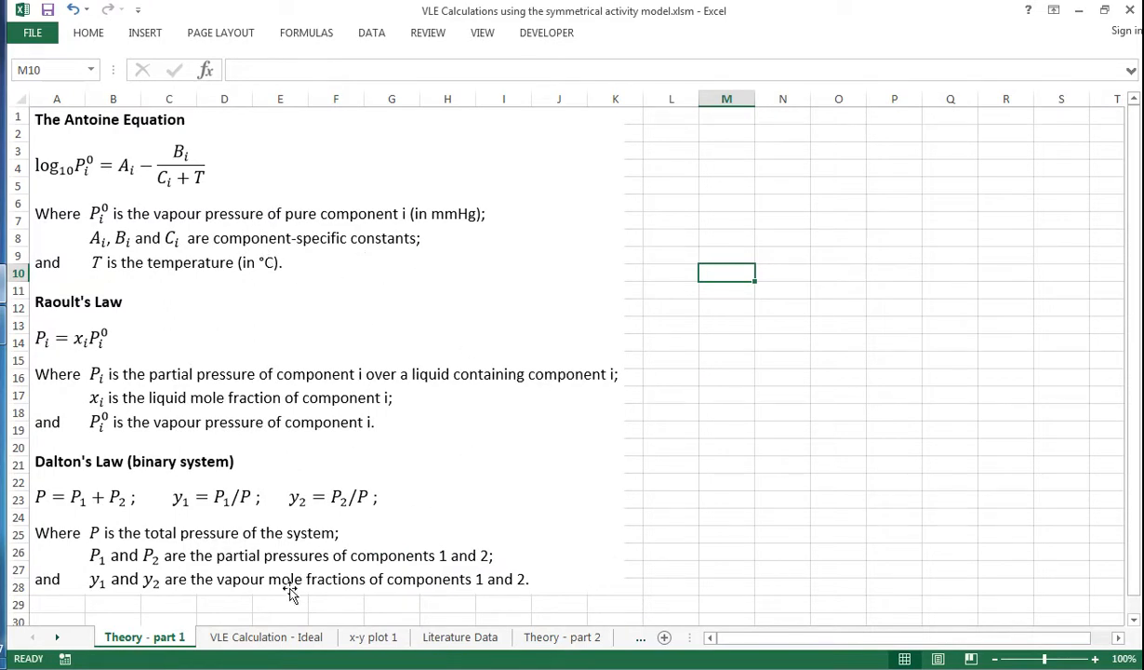
mouse_move(348, 436)
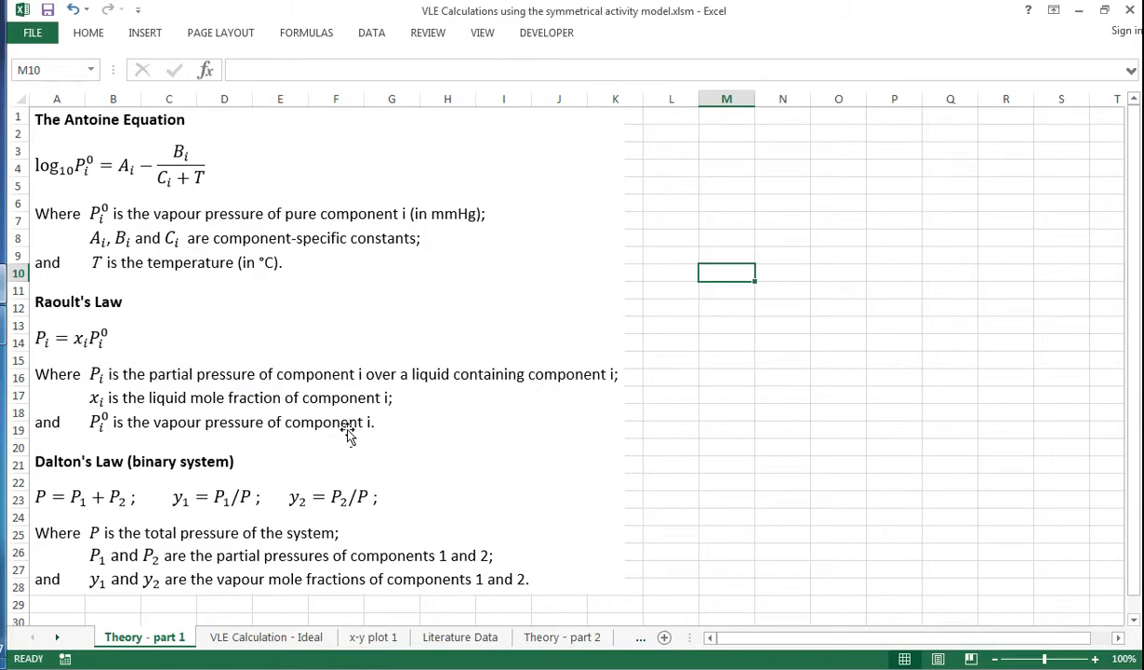
- Show the 'VLE Calculation - Ideal' sheet and bring the full 760 mmHg VLE table into view
click(266, 637)
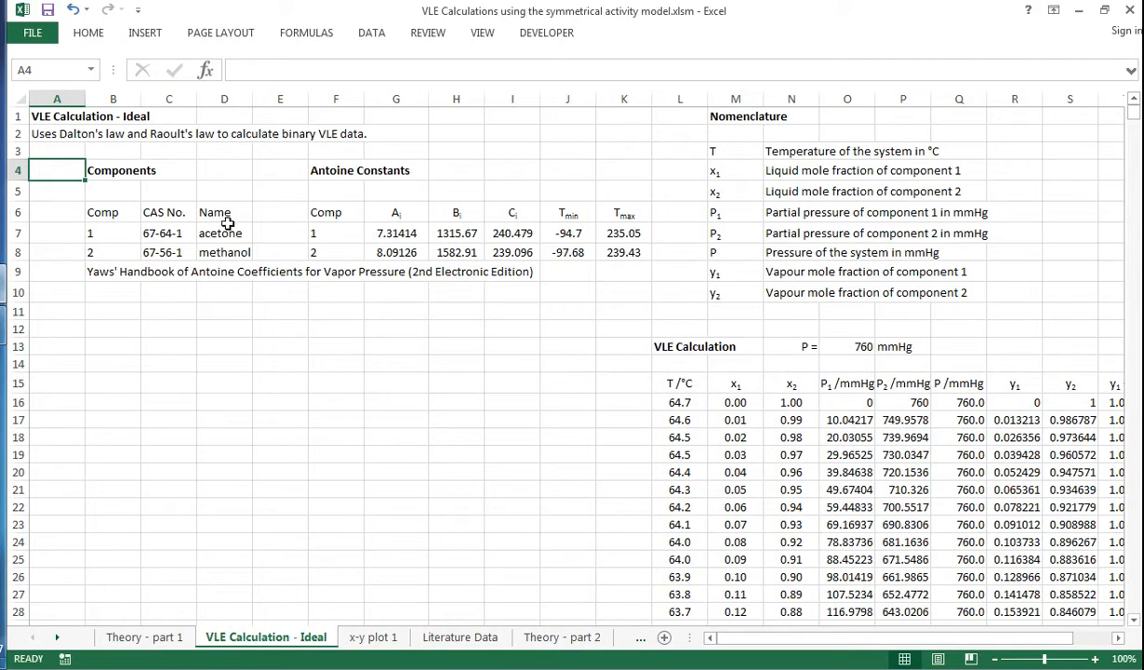
mouse_move(354, 238)
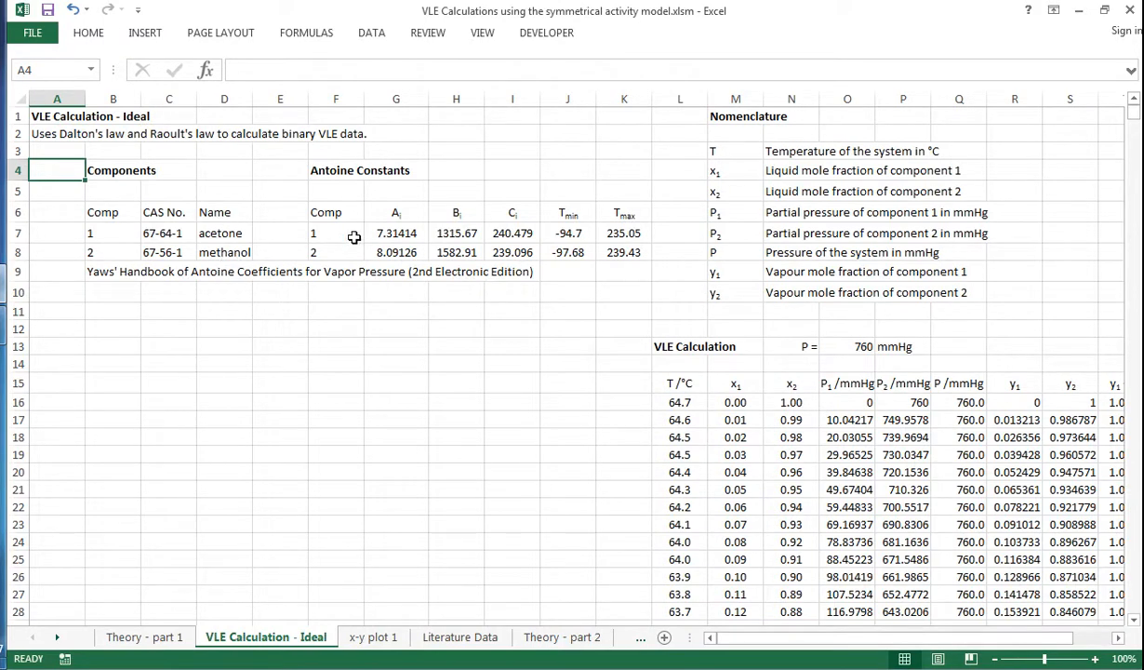
mouse_move(590, 219)
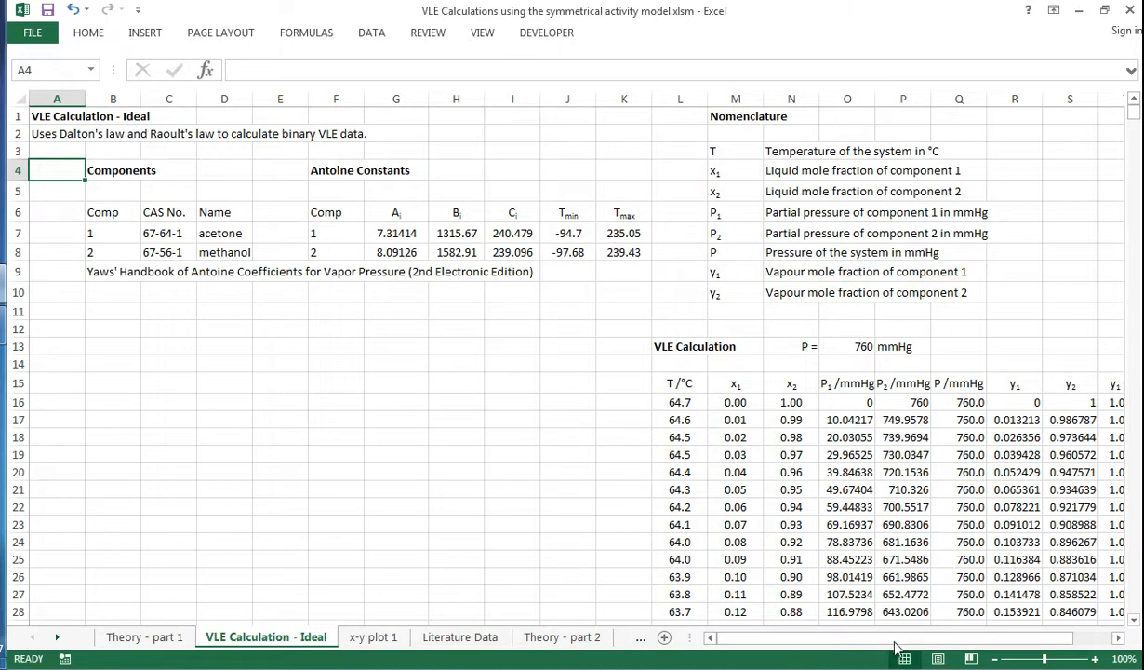
scroll(right, 3)
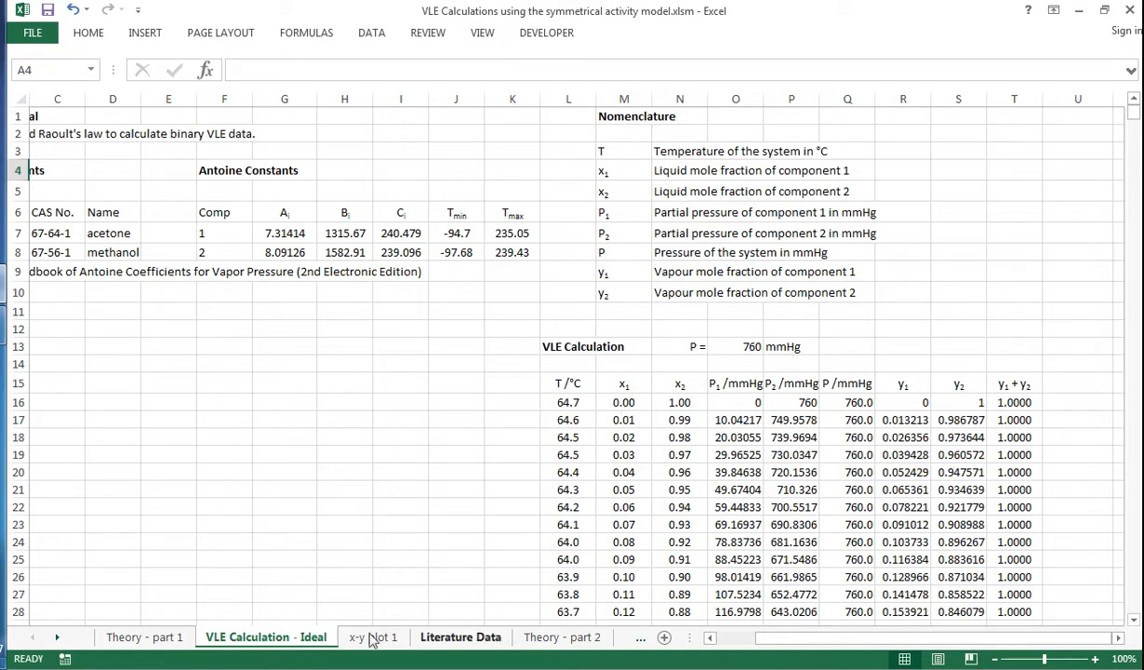
- Show the 'x-y plot 1' chart comparing the ideal acetone-methanol curve with literature points
click(372, 637)
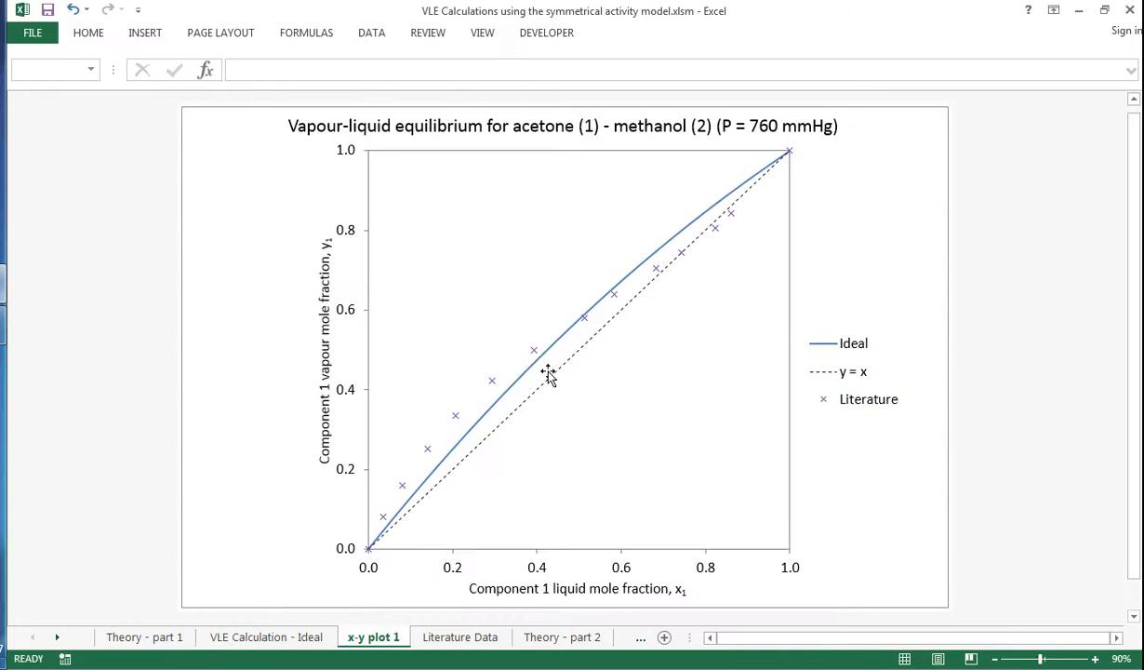
mouse_move(748, 190)
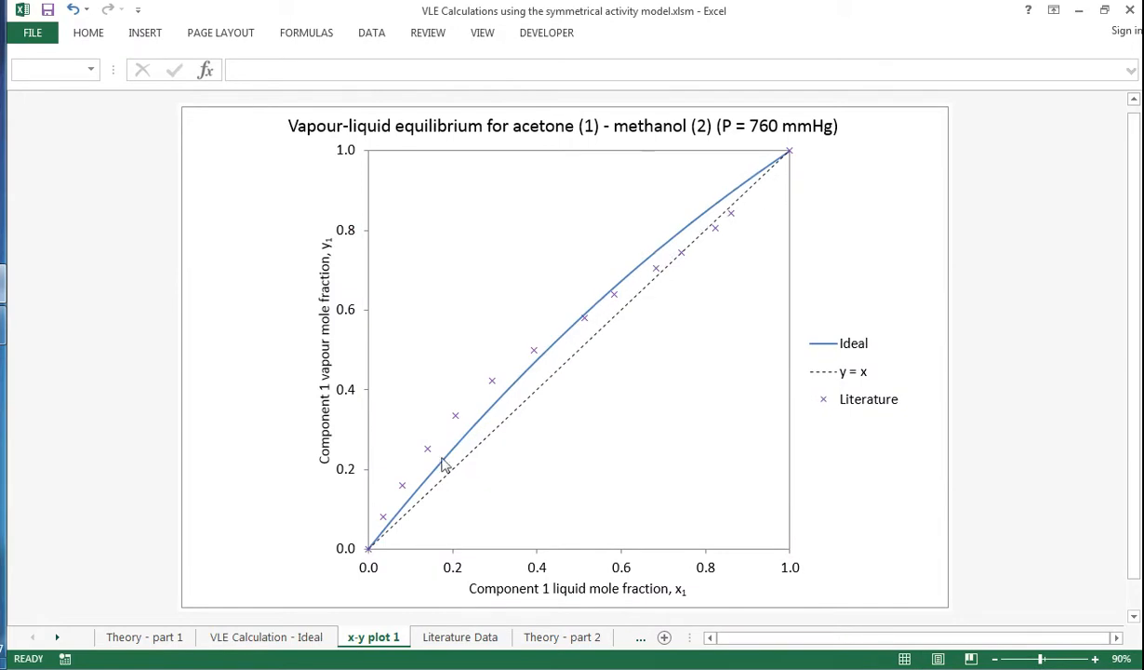
mouse_move(389, 536)
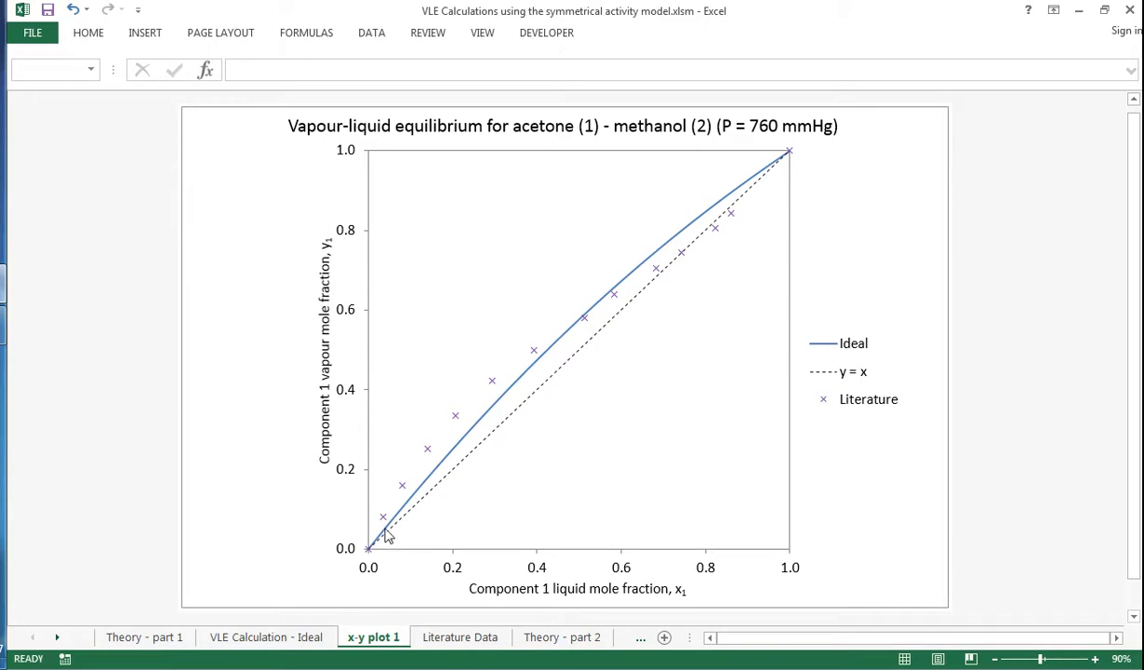
mouse_move(554, 337)
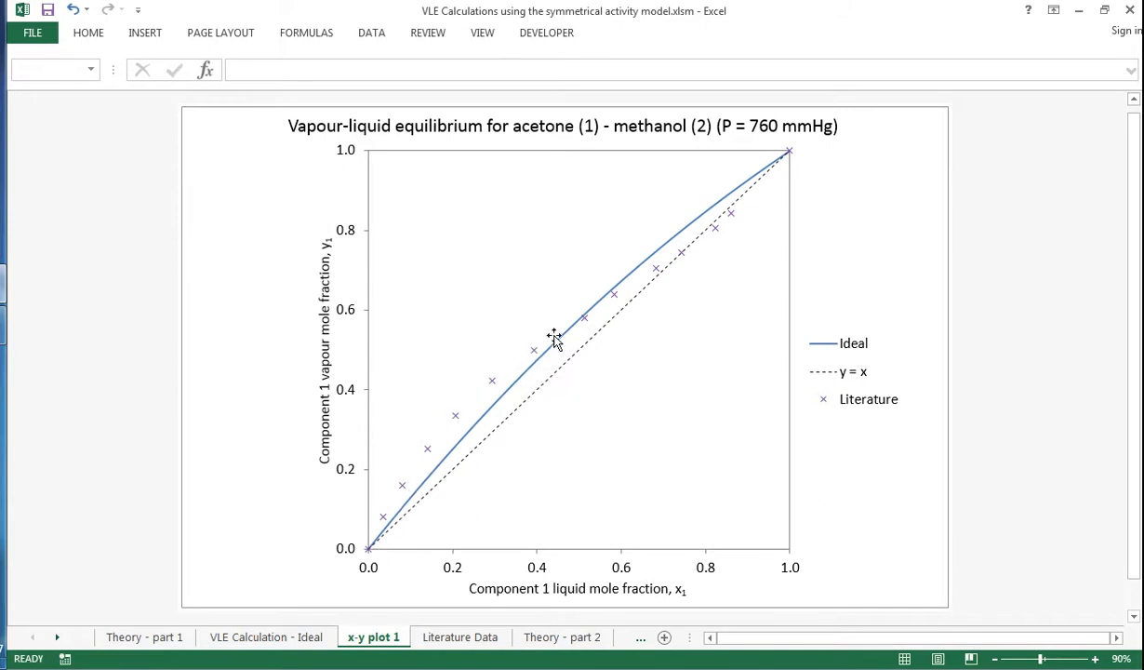
mouse_move(655, 261)
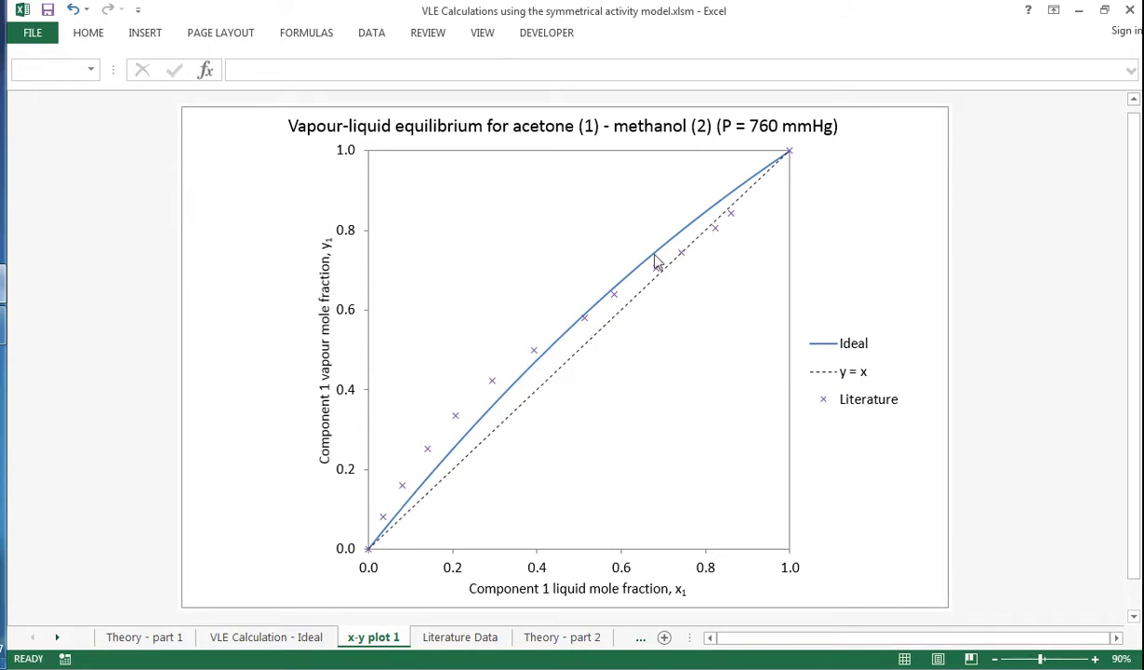
mouse_move(711, 253)
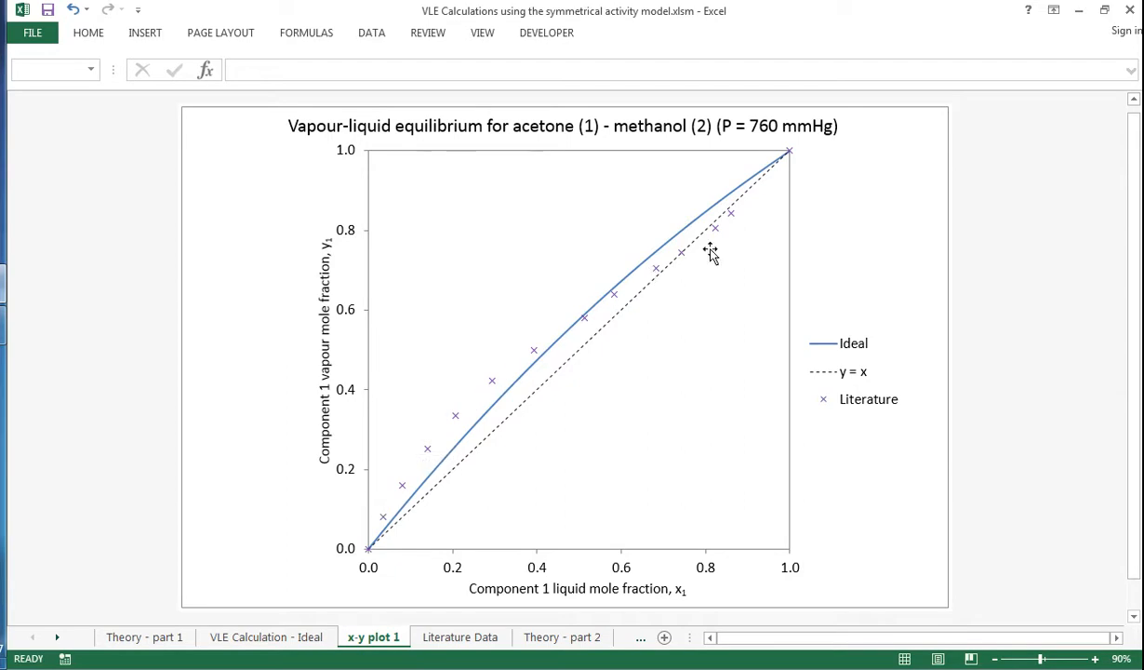
mouse_move(865, 179)
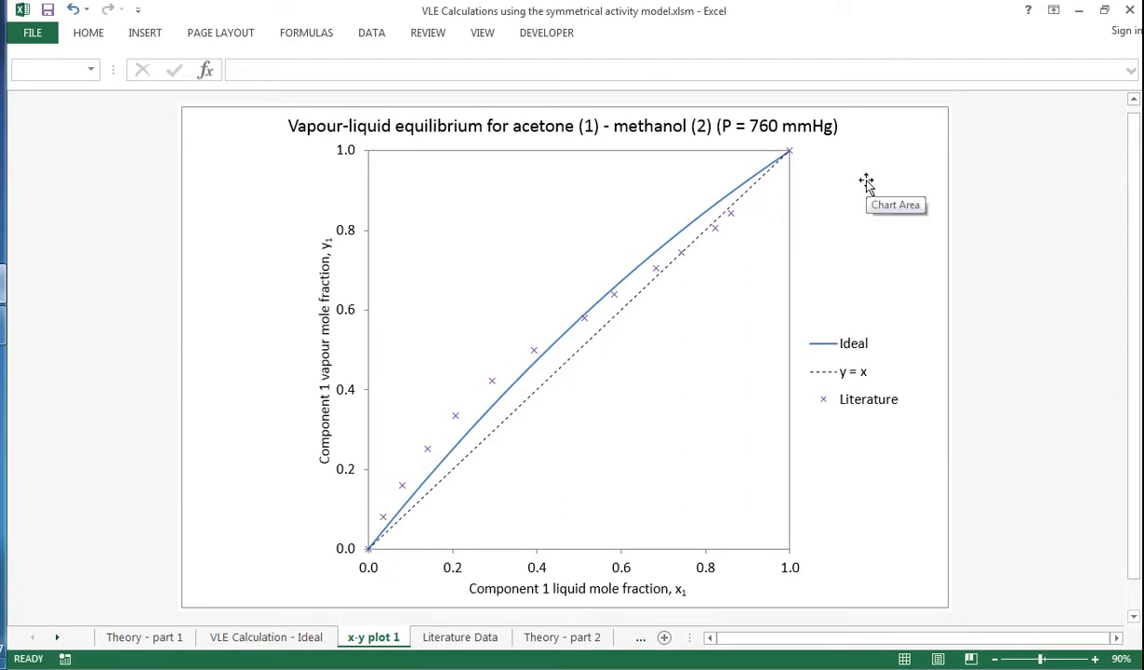
mouse_move(551, 153)
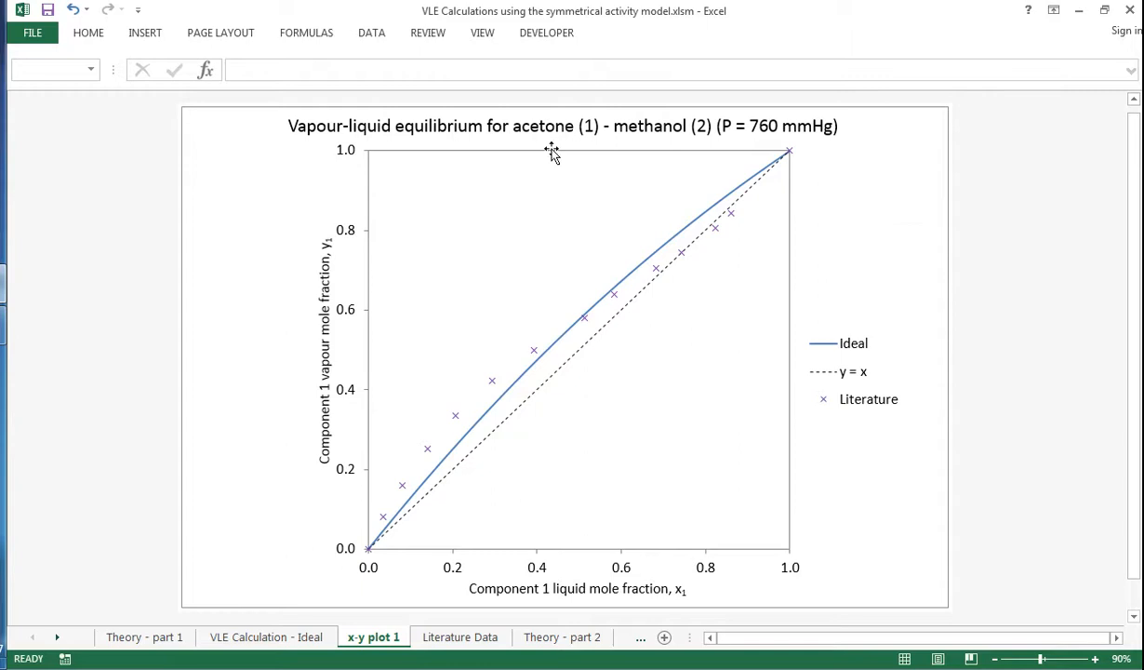
mouse_move(528, 195)
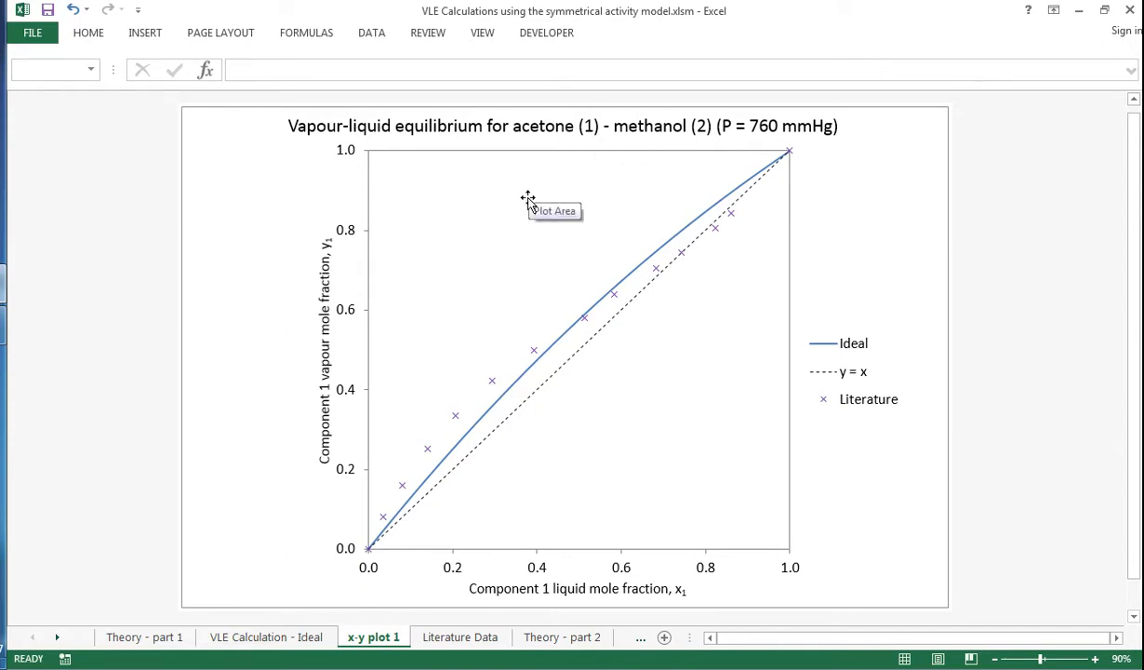
mouse_move(795, 193)
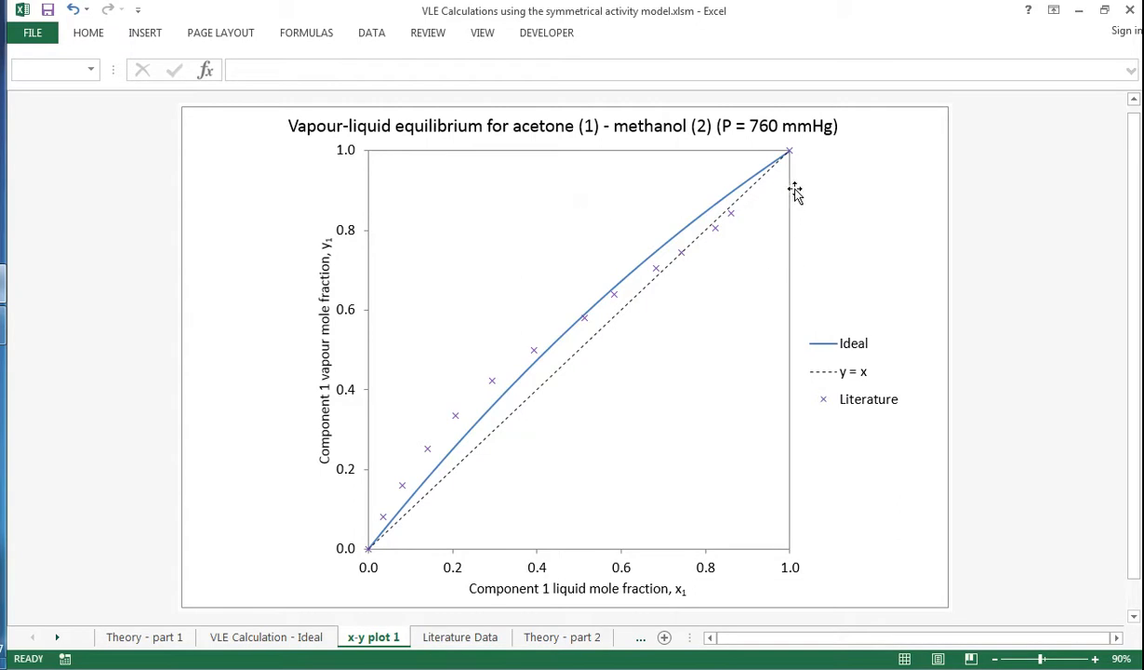
mouse_move(340, 480)
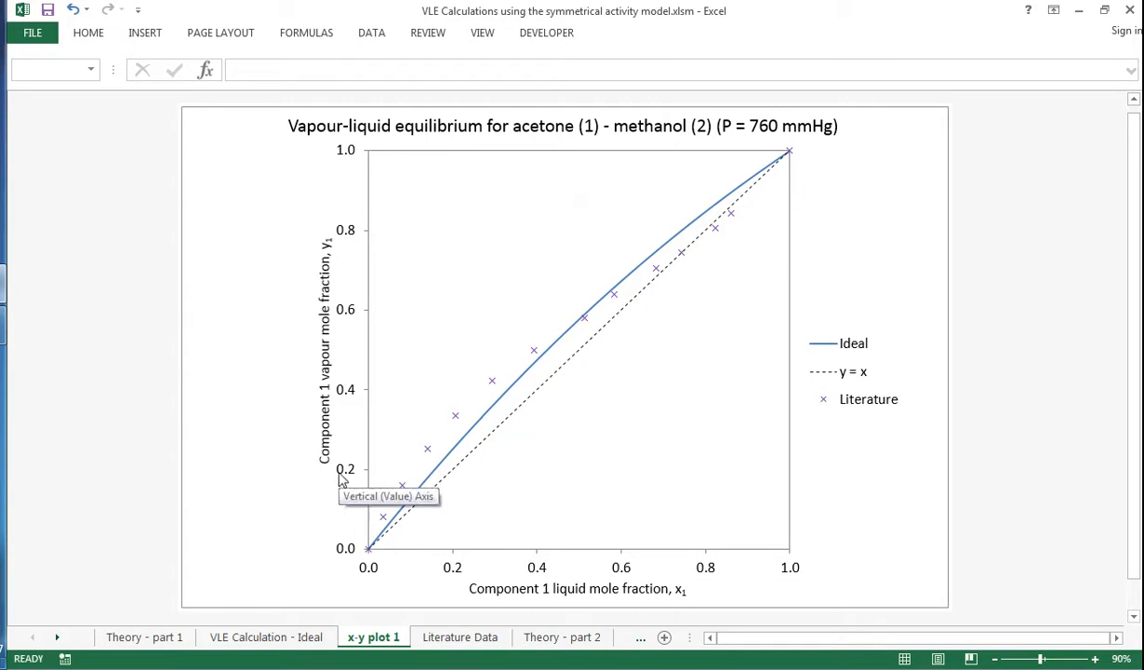
click(460, 636)
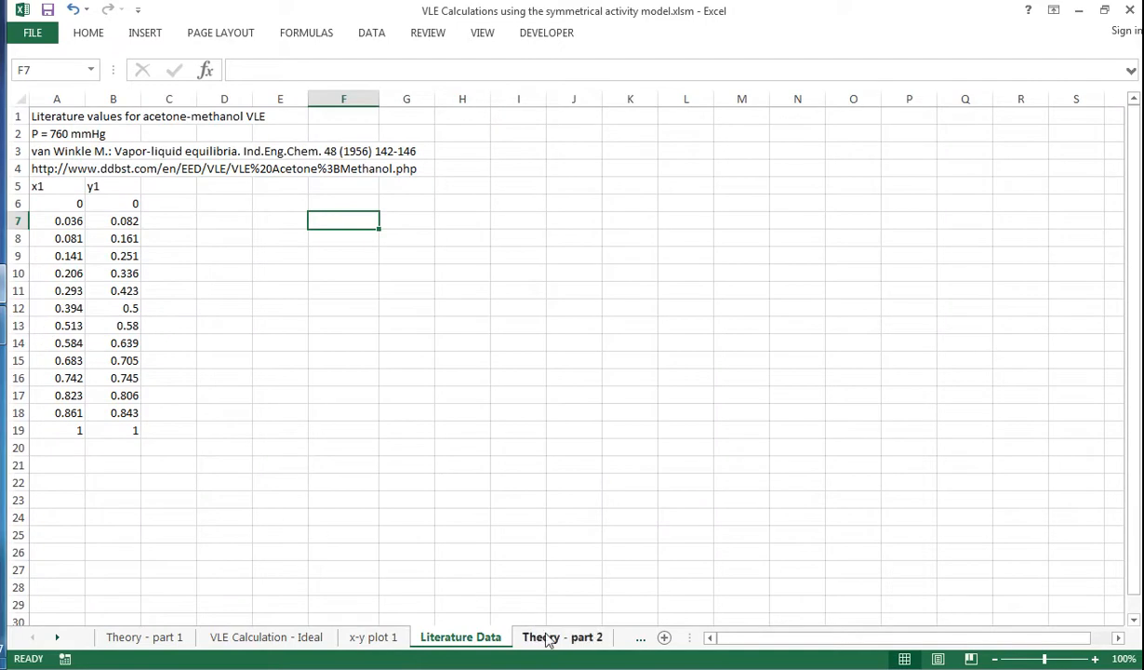
click(562, 636)
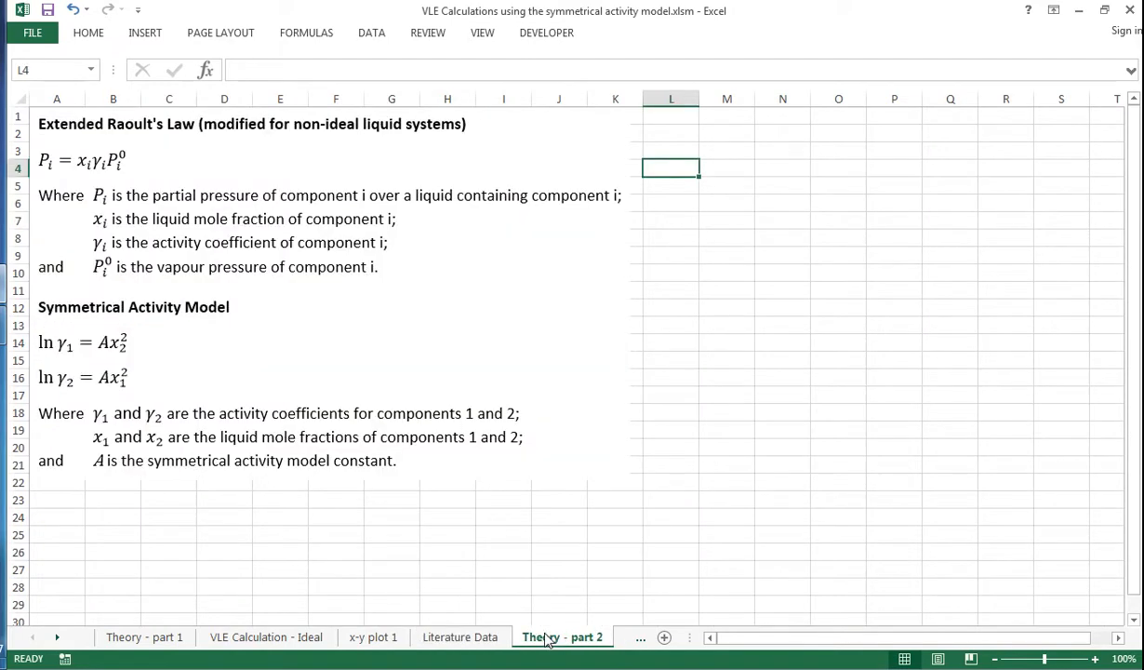
click(670, 465)
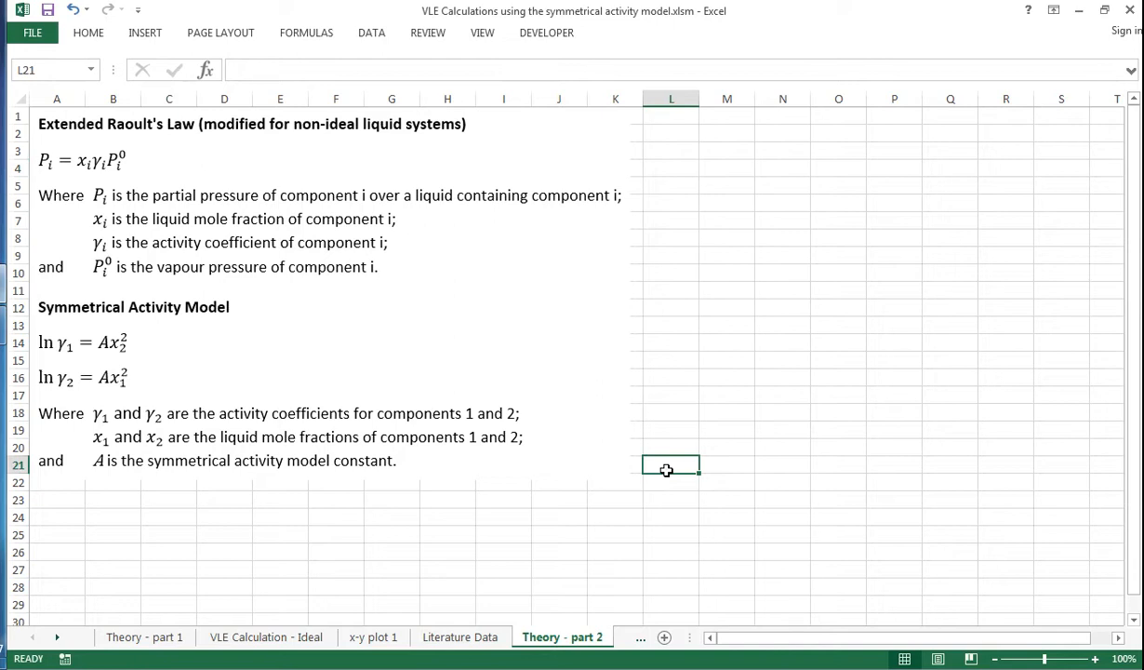
mouse_move(140, 156)
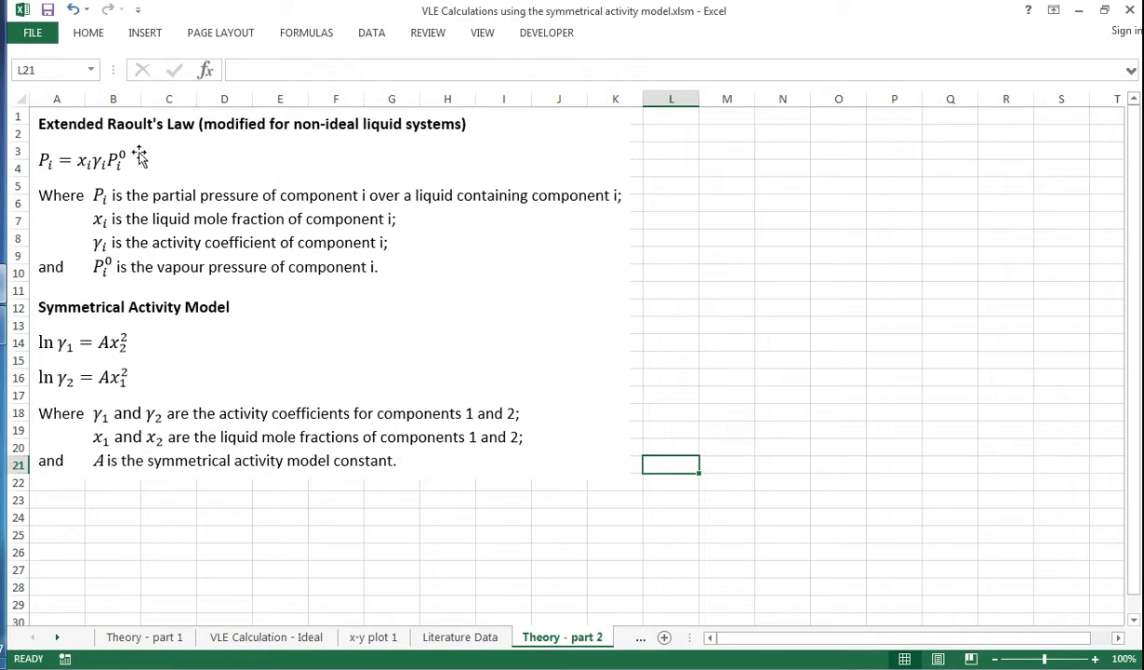
mouse_move(152, 138)
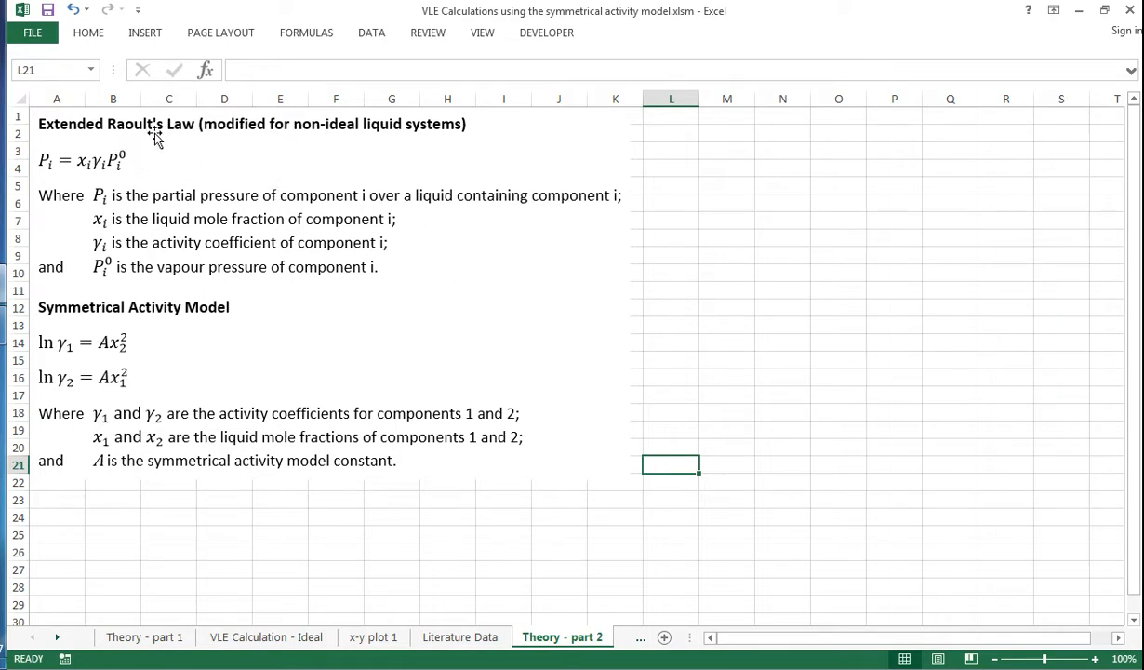
mouse_move(289, 151)
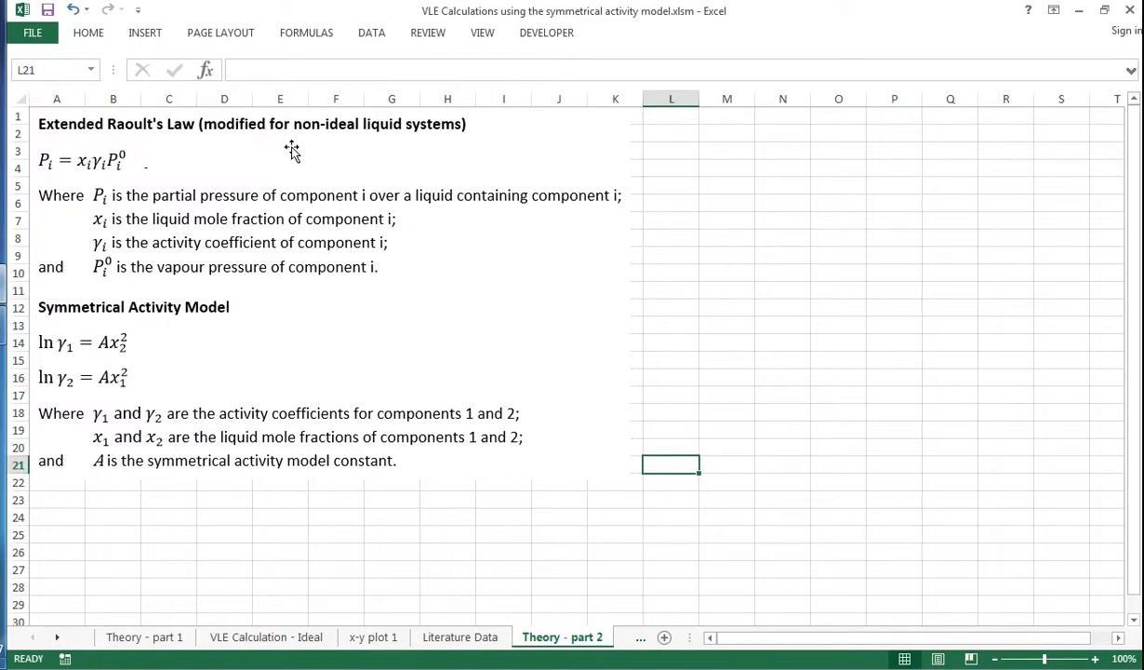
mouse_move(108, 164)
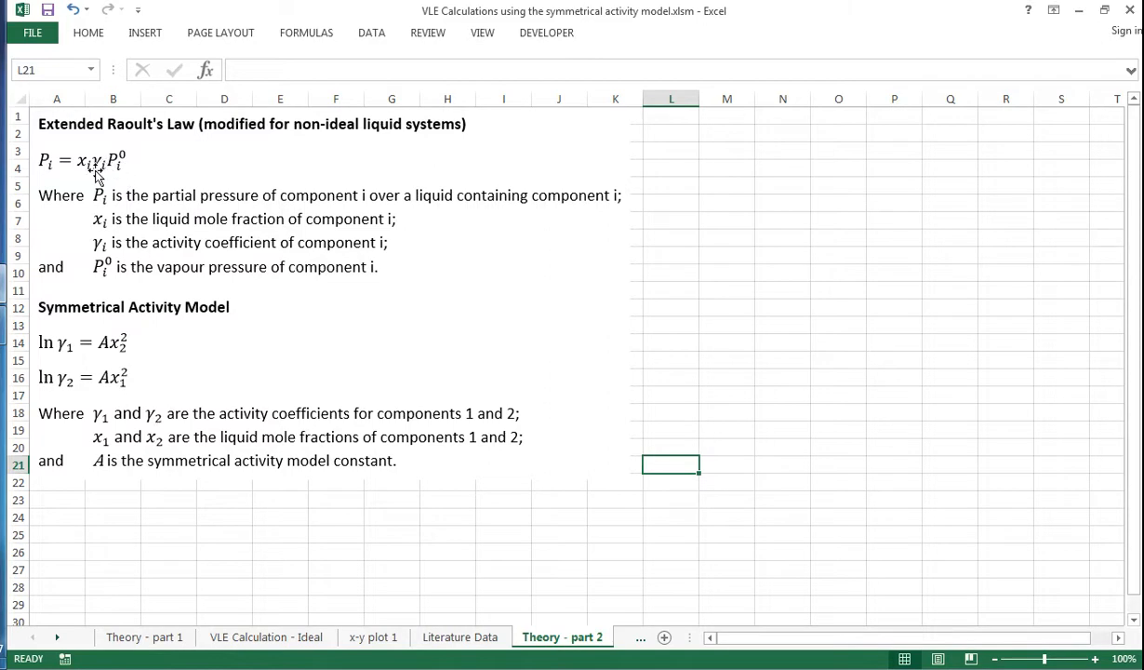
mouse_move(145, 256)
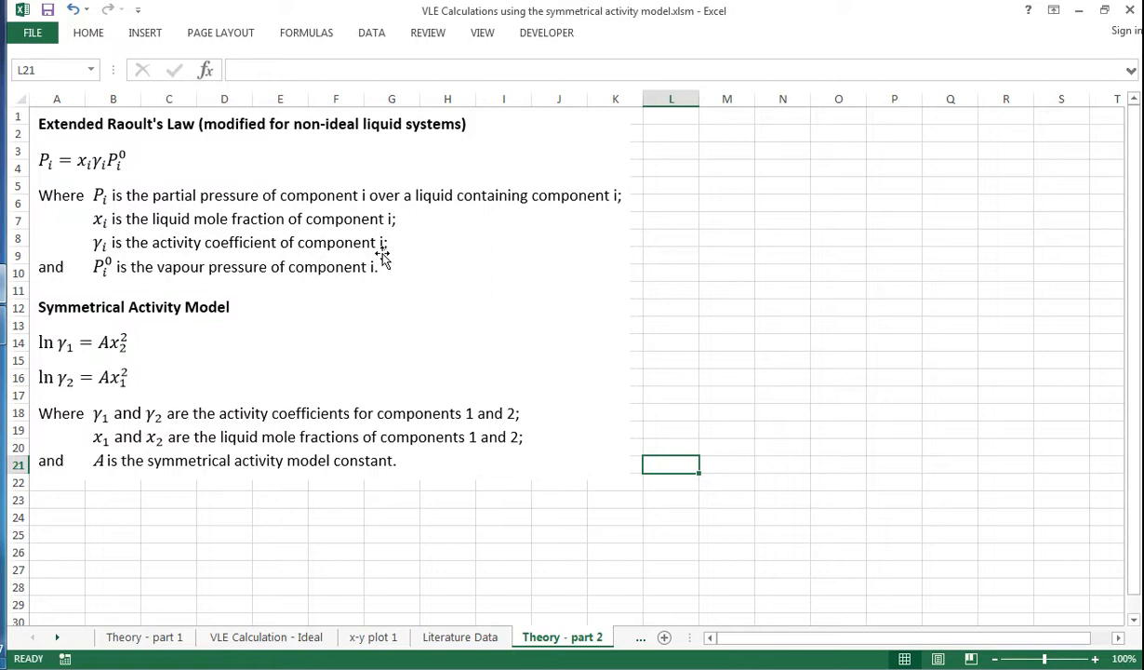
mouse_move(364, 290)
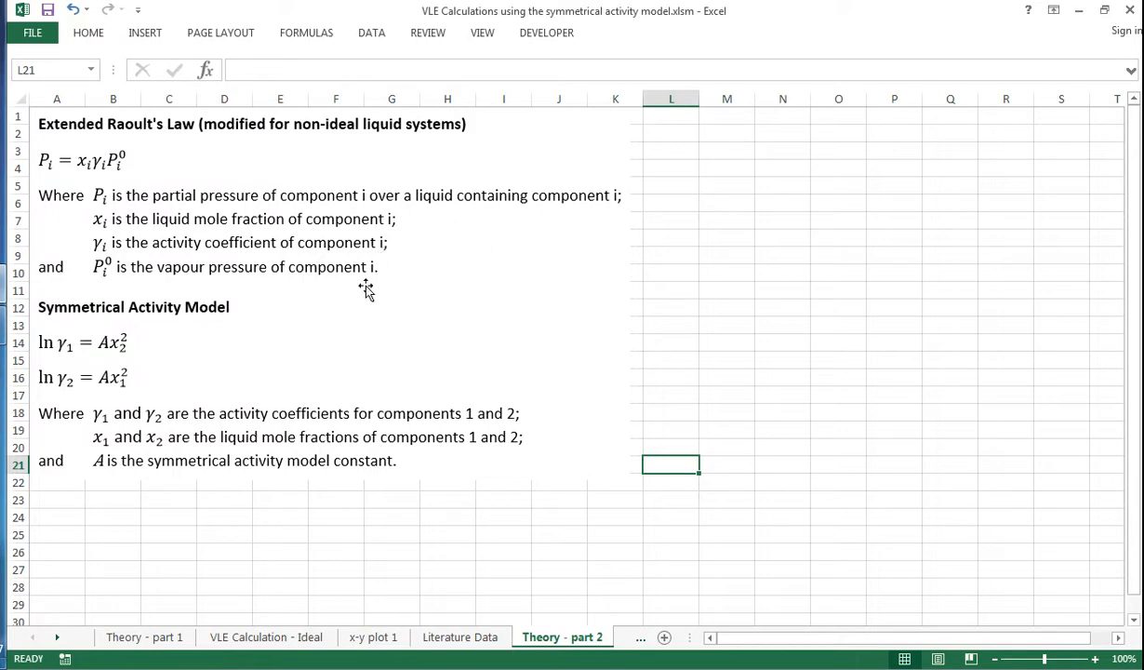
mouse_move(47, 333)
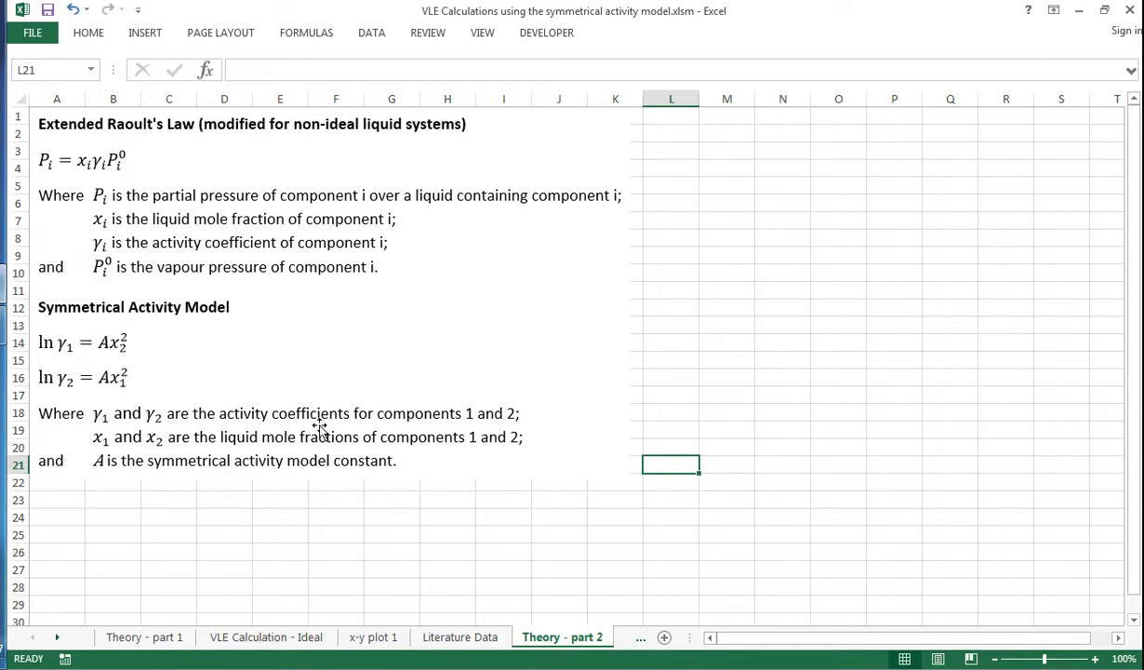
mouse_move(309, 343)
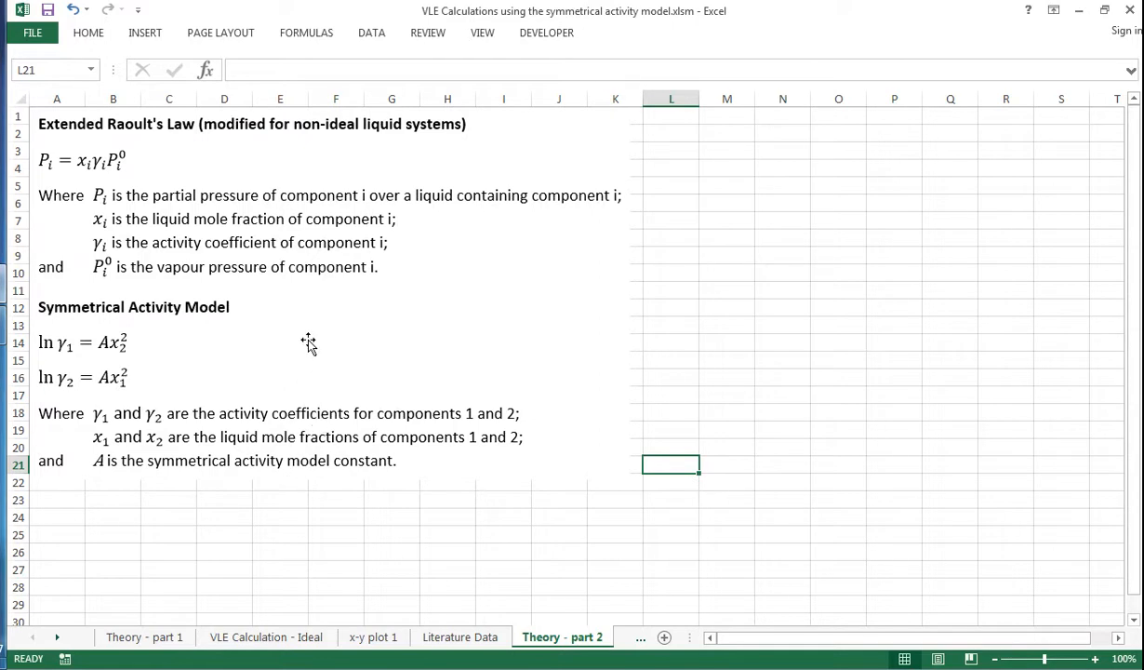
mouse_move(292, 309)
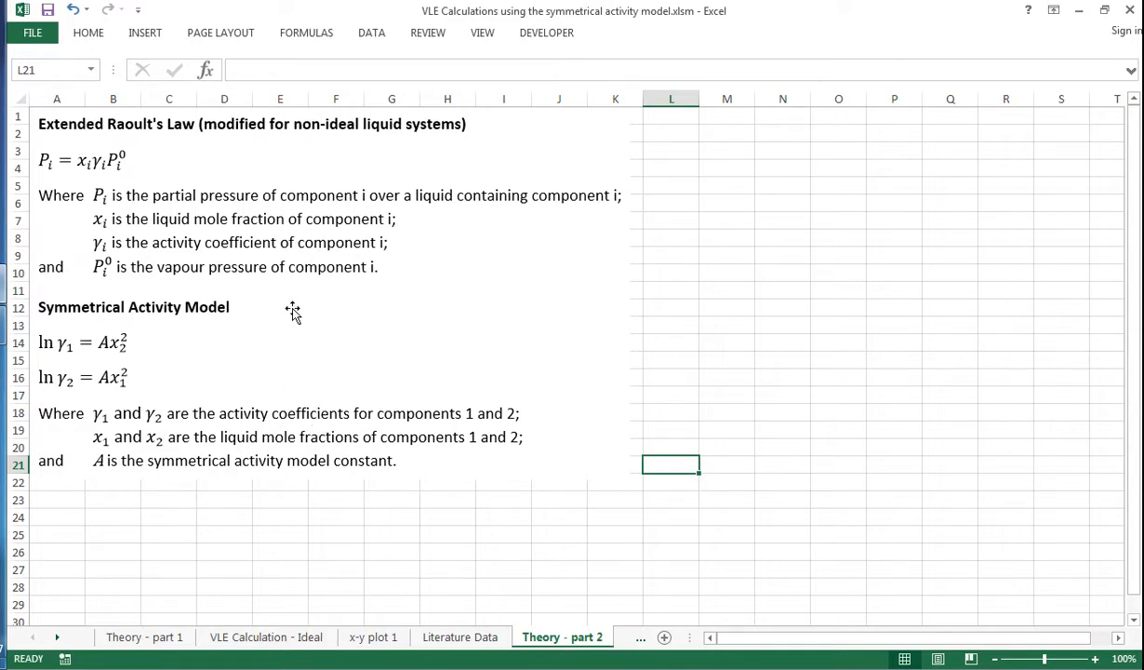
mouse_move(104, 324)
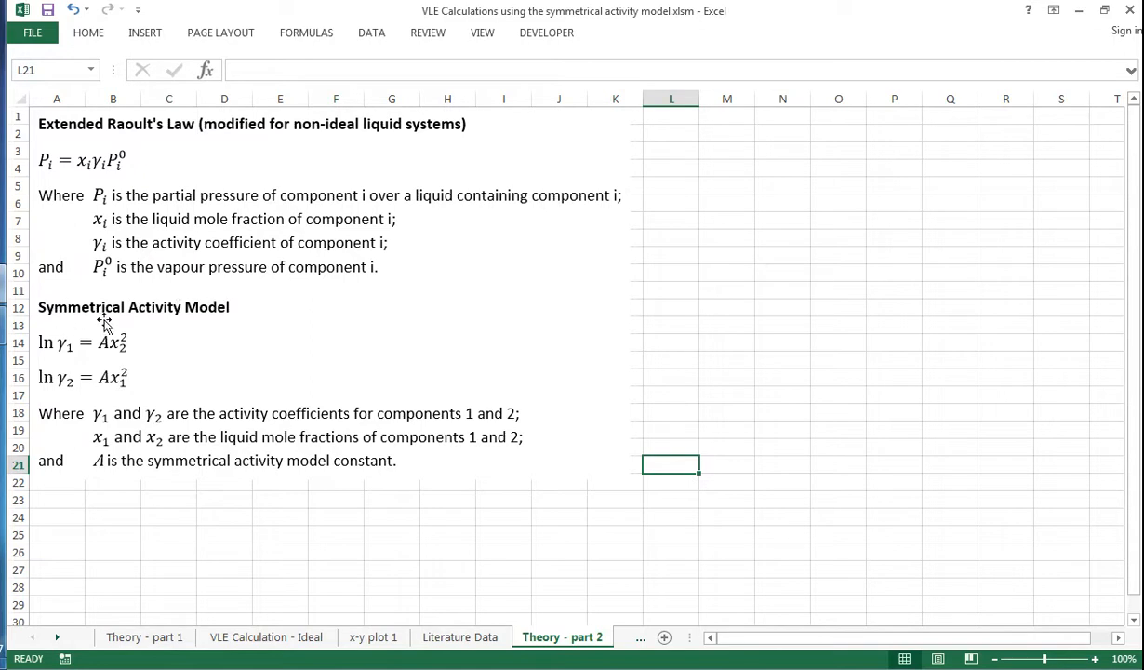
mouse_move(223, 315)
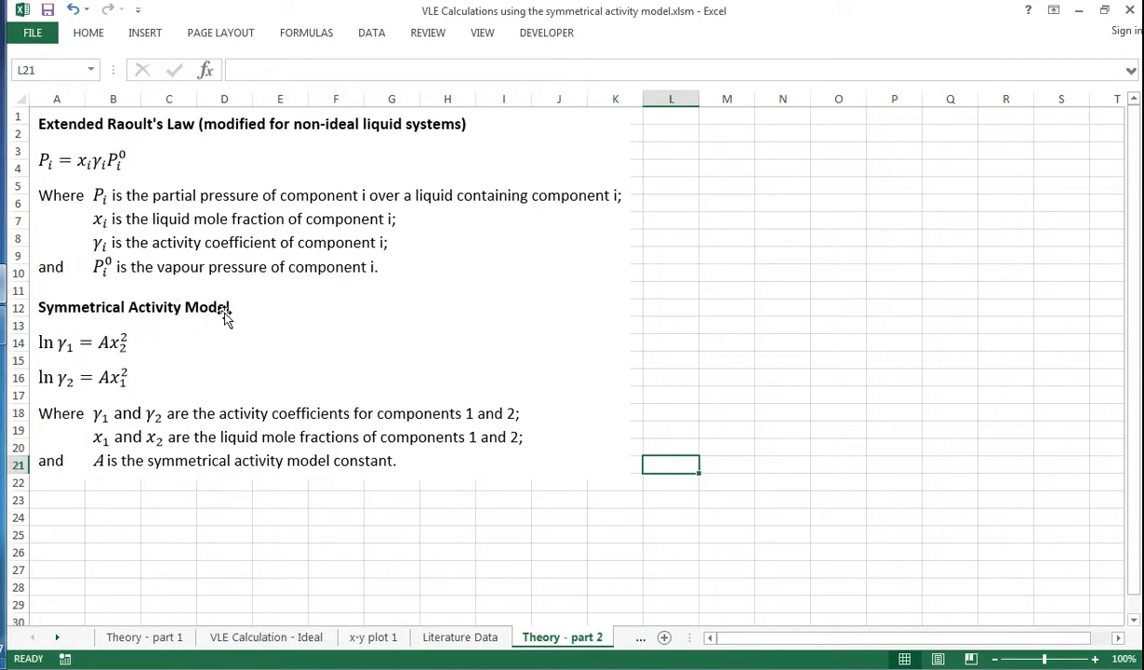
mouse_move(231, 316)
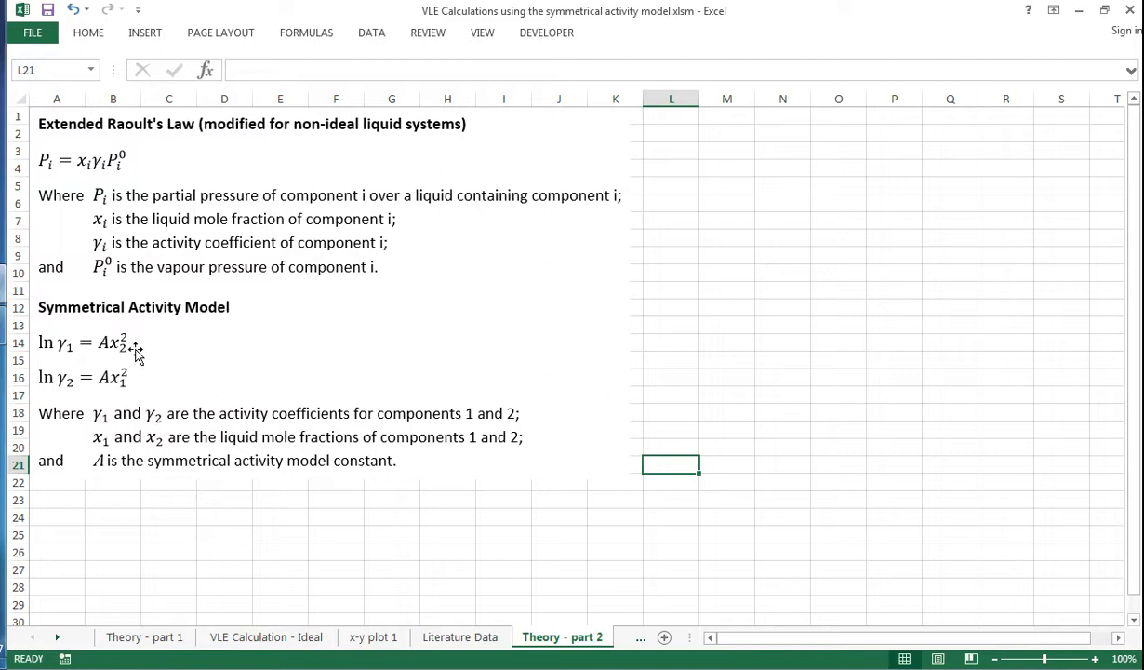
mouse_move(73, 357)
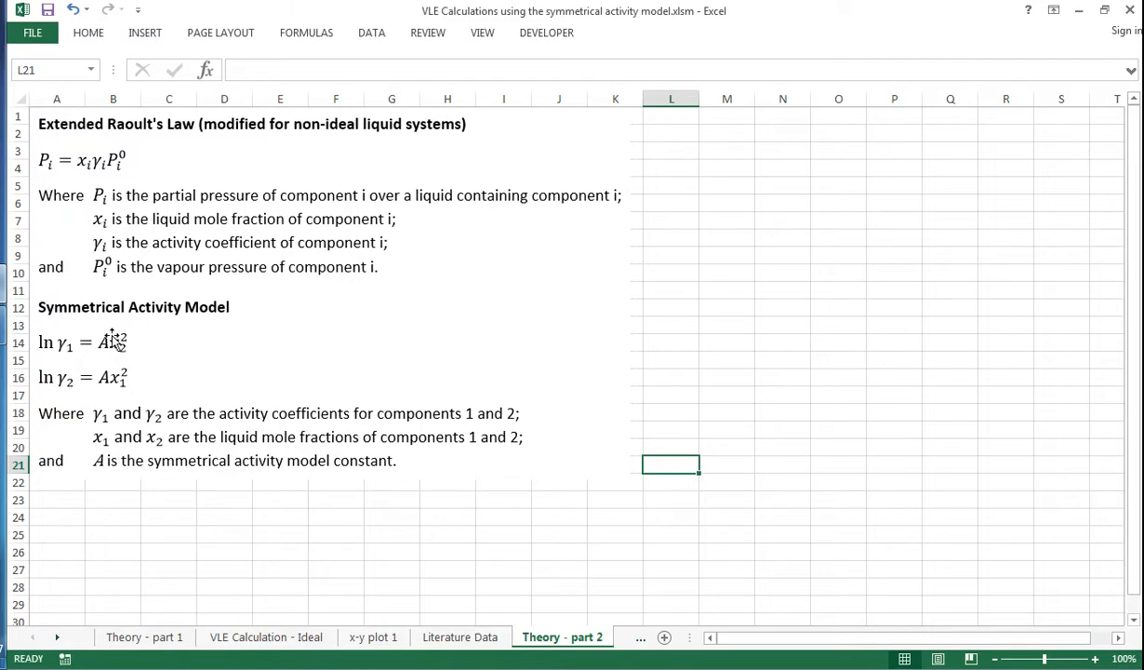
mouse_move(116, 348)
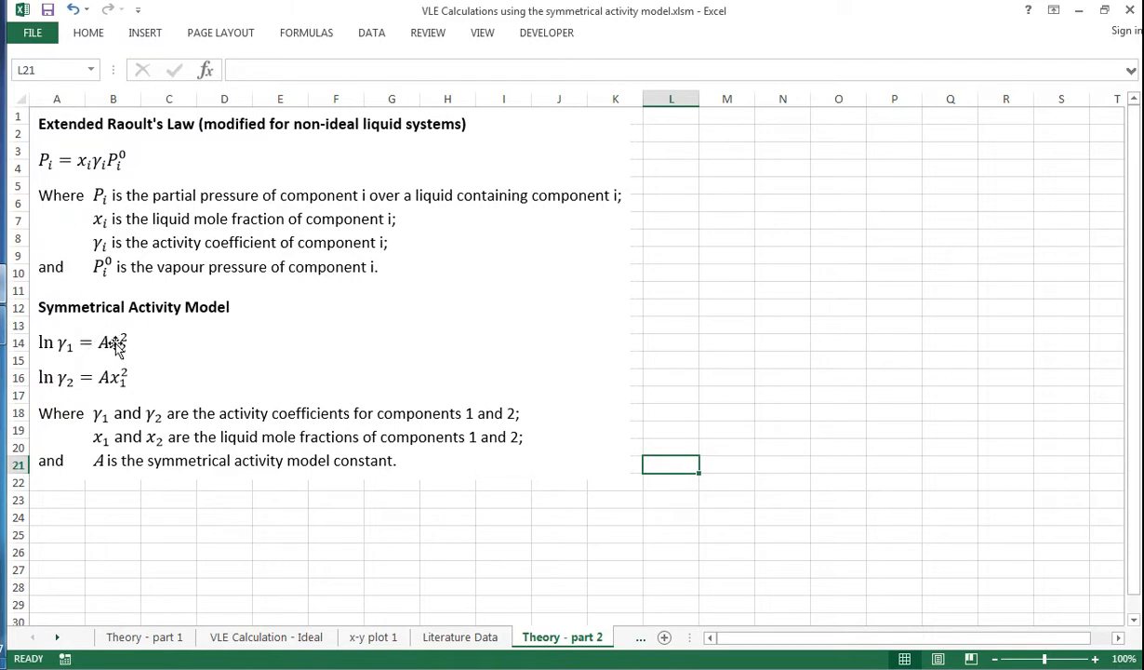
mouse_move(121, 363)
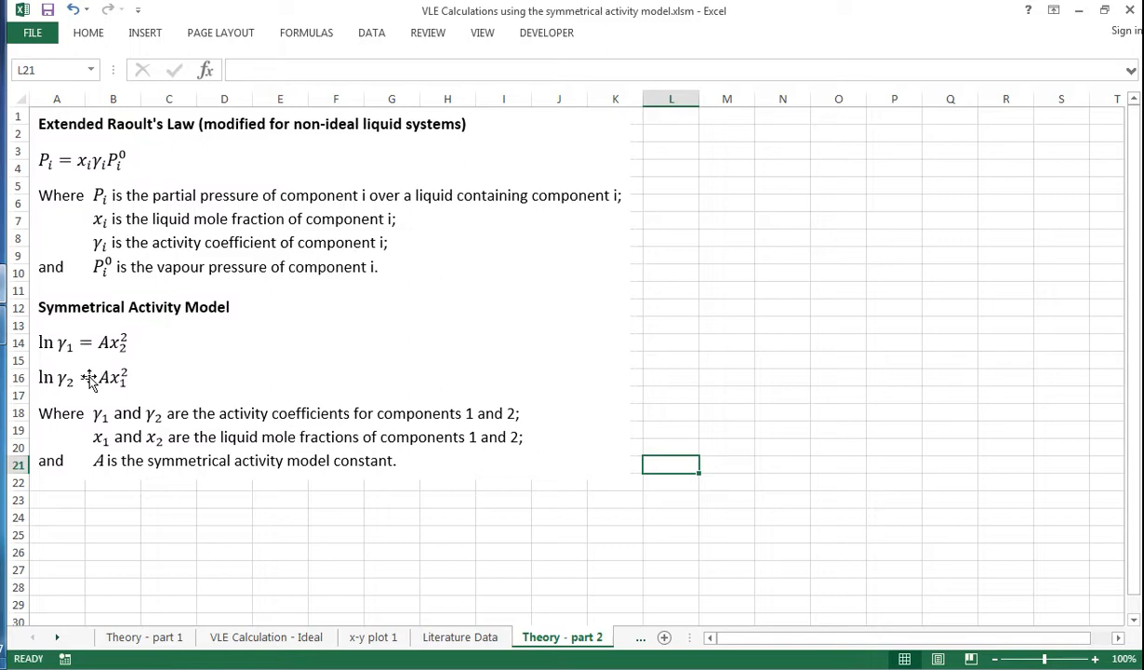
mouse_move(119, 389)
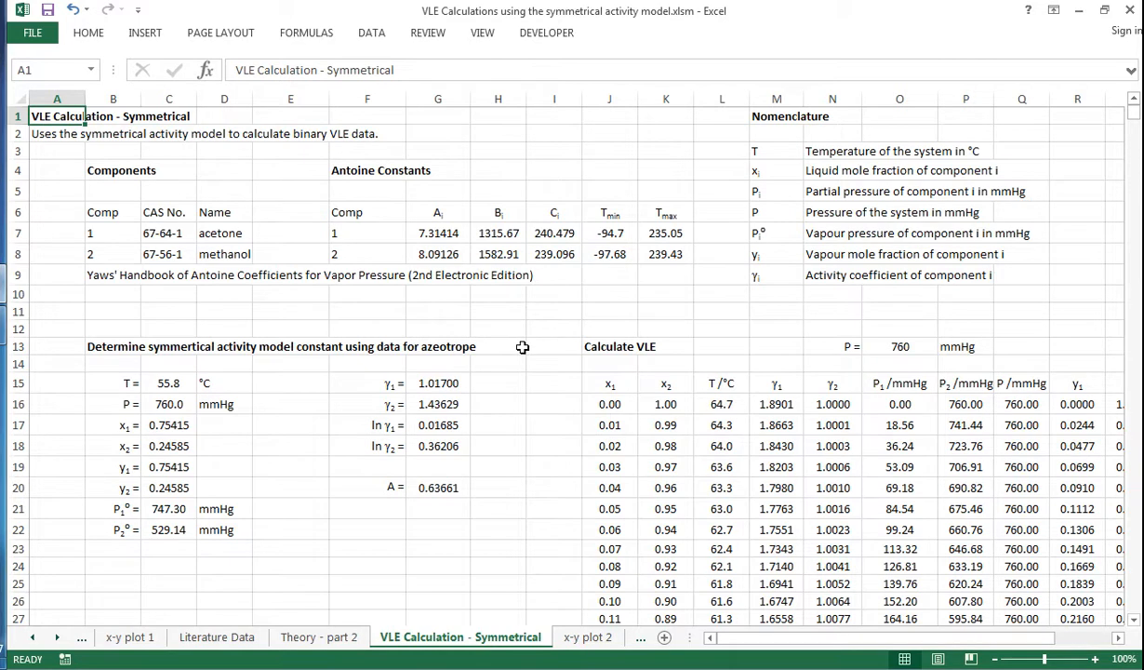
mouse_move(465, 376)
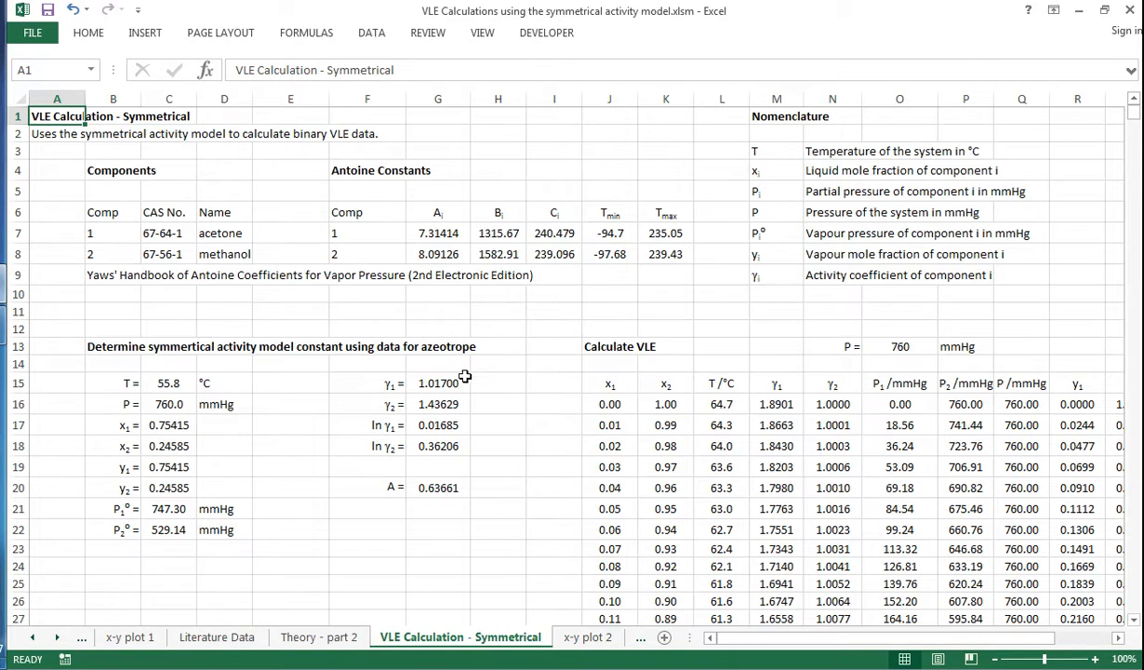
mouse_move(431, 372)
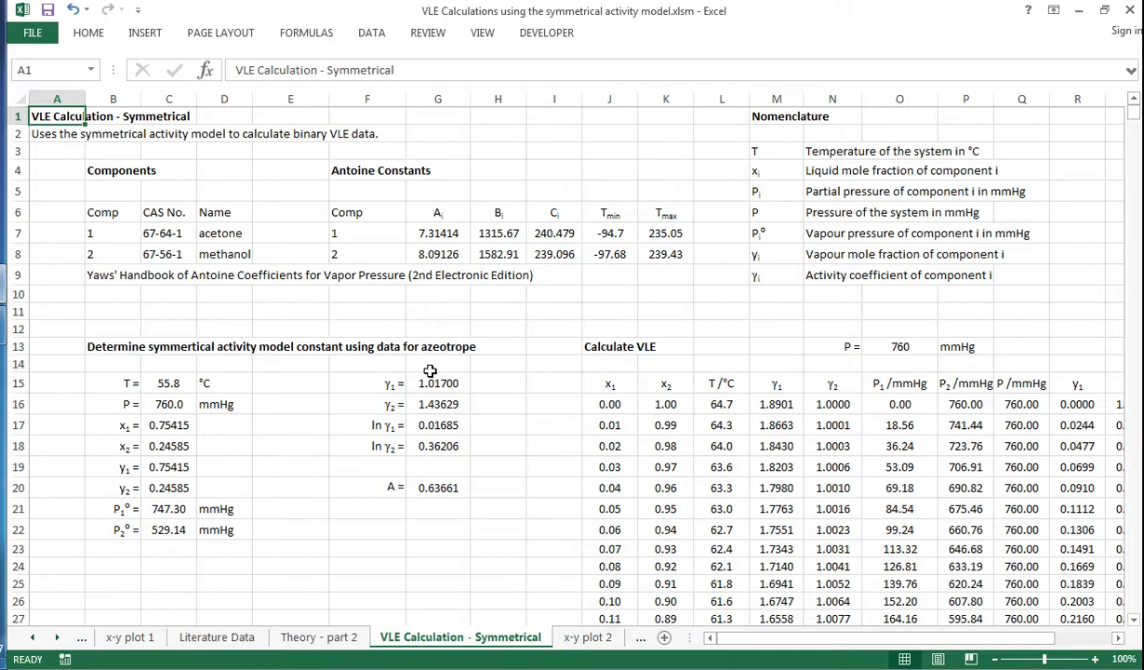
mouse_move(152, 341)
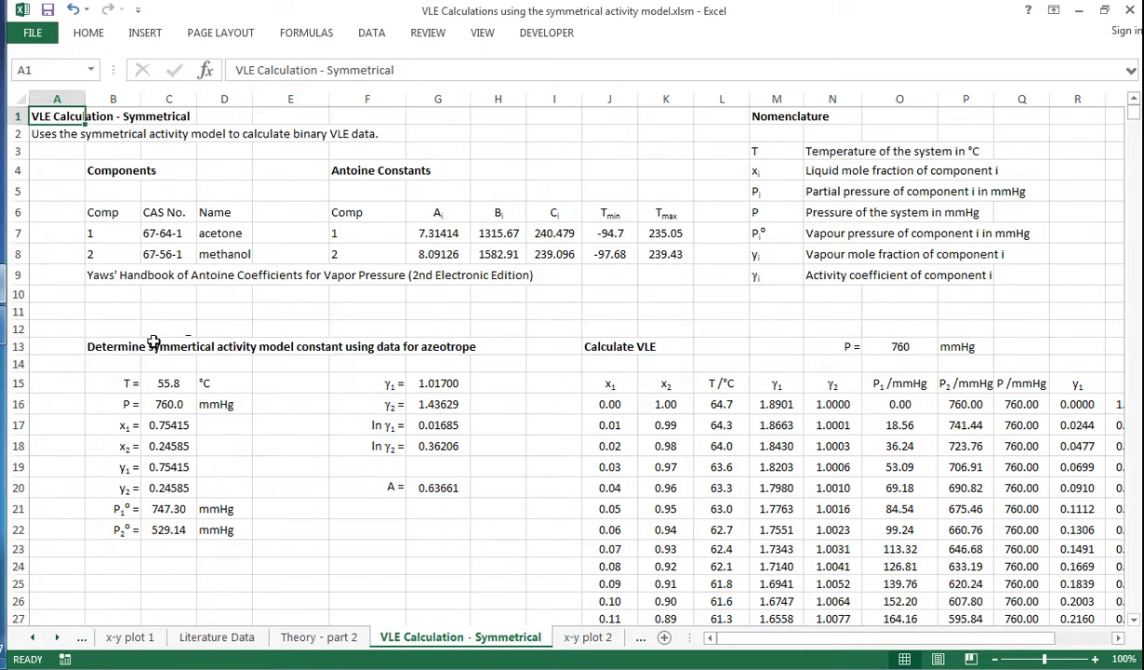
click(366, 487)
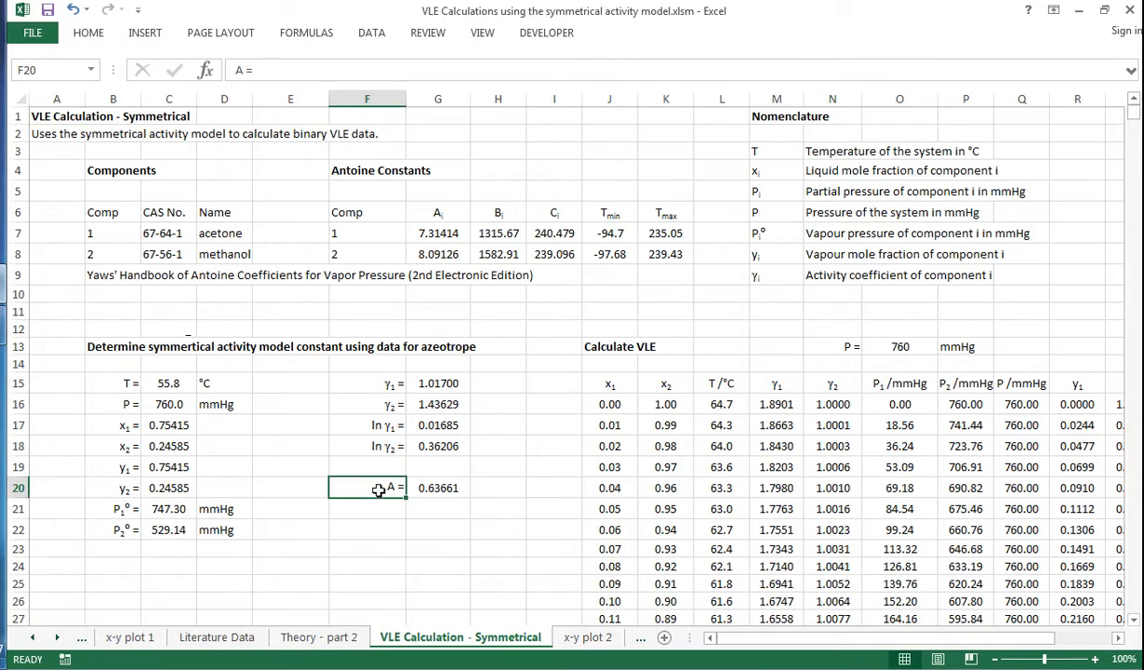
mouse_move(267, 402)
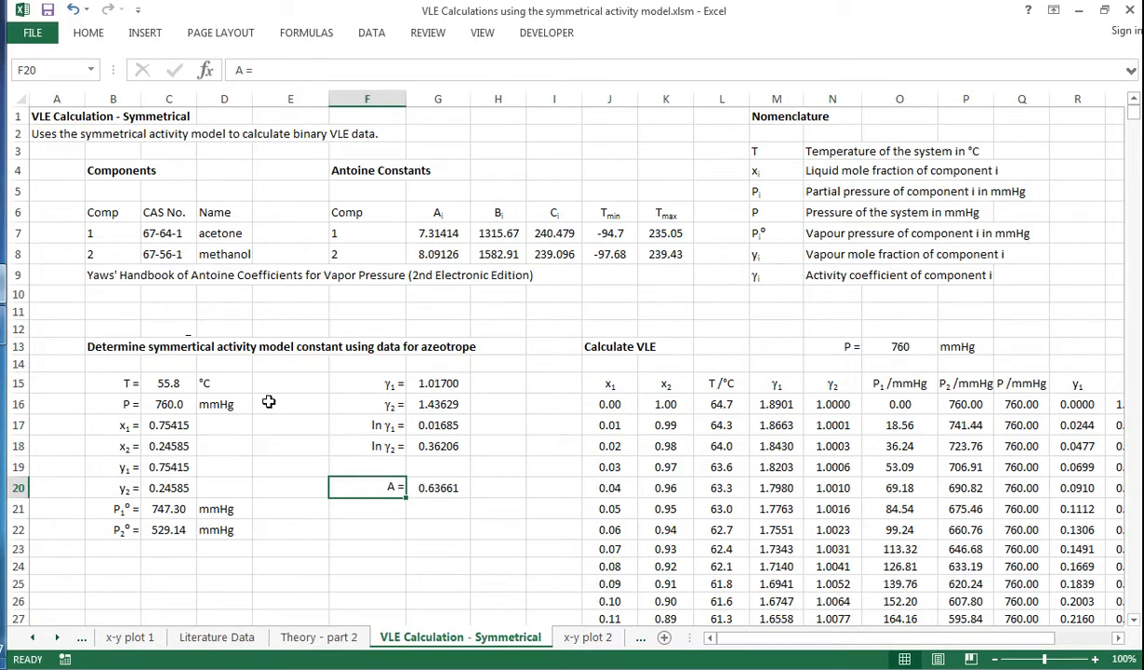
click(111, 384)
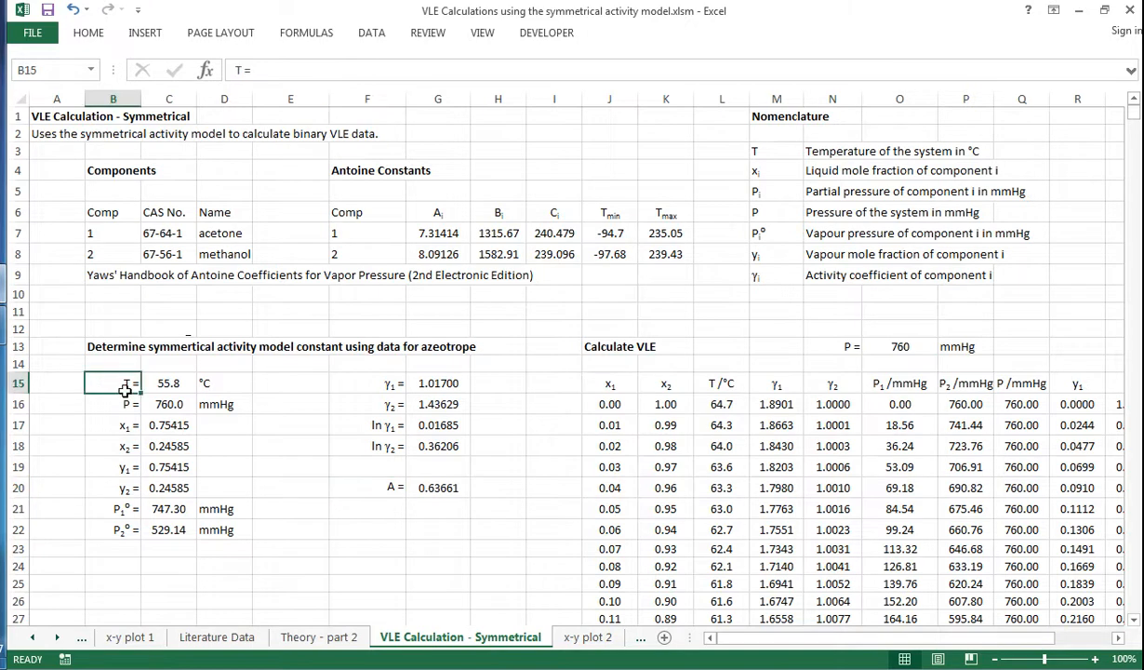
drag(113, 384, 223, 424)
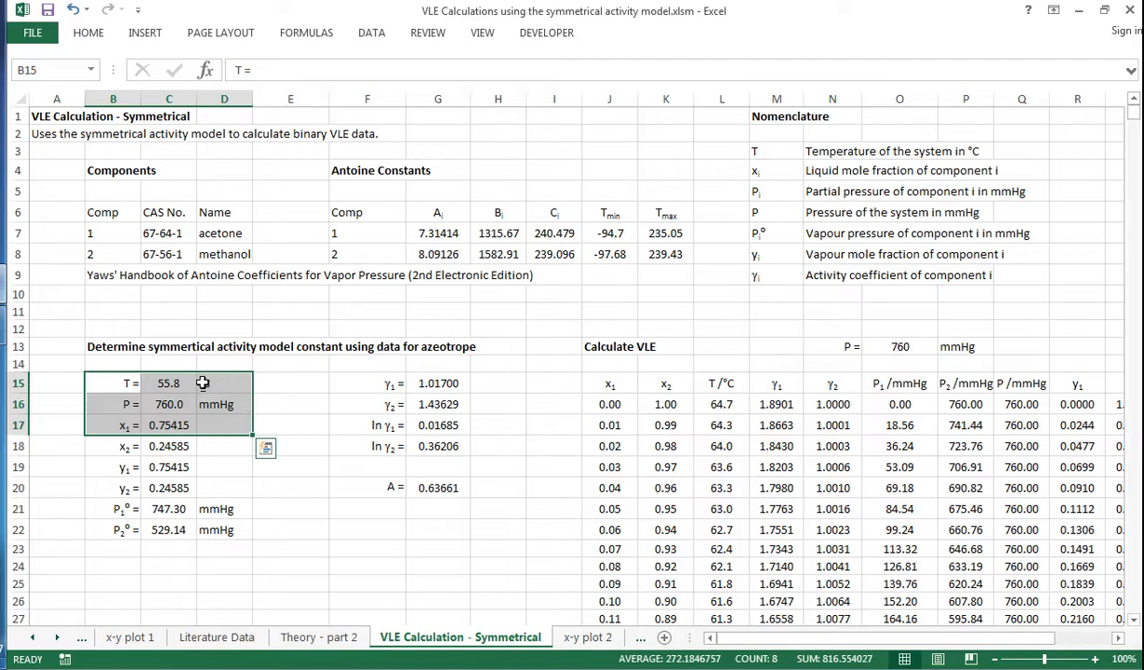
click(167, 404)
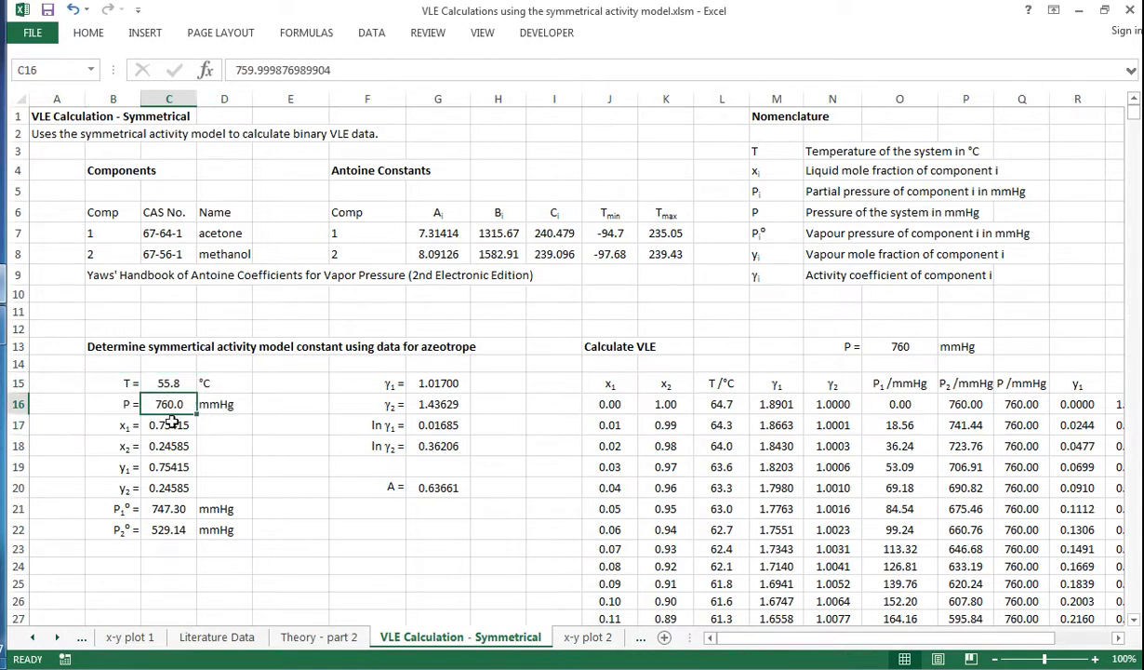
click(168, 424)
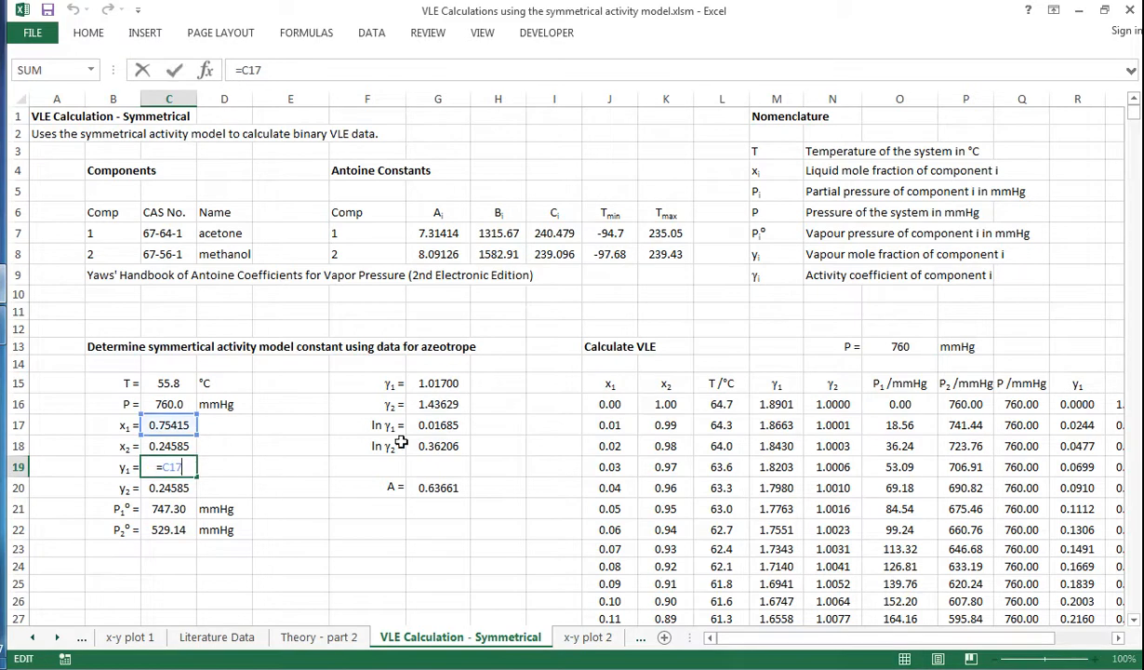
key(Return)
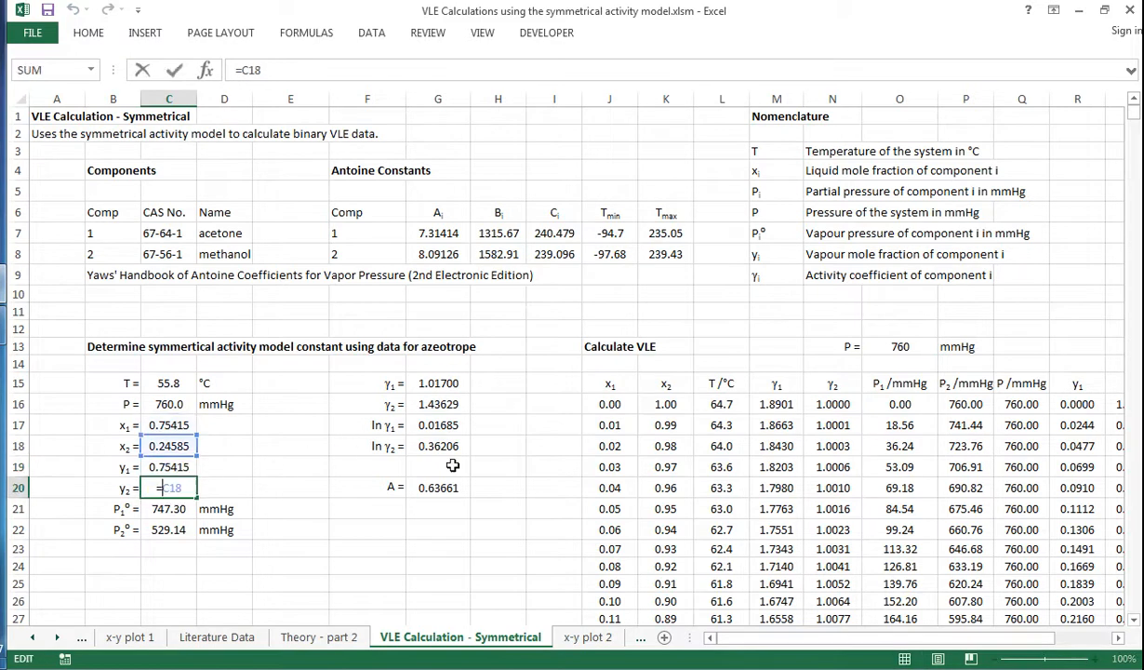
key(Return)
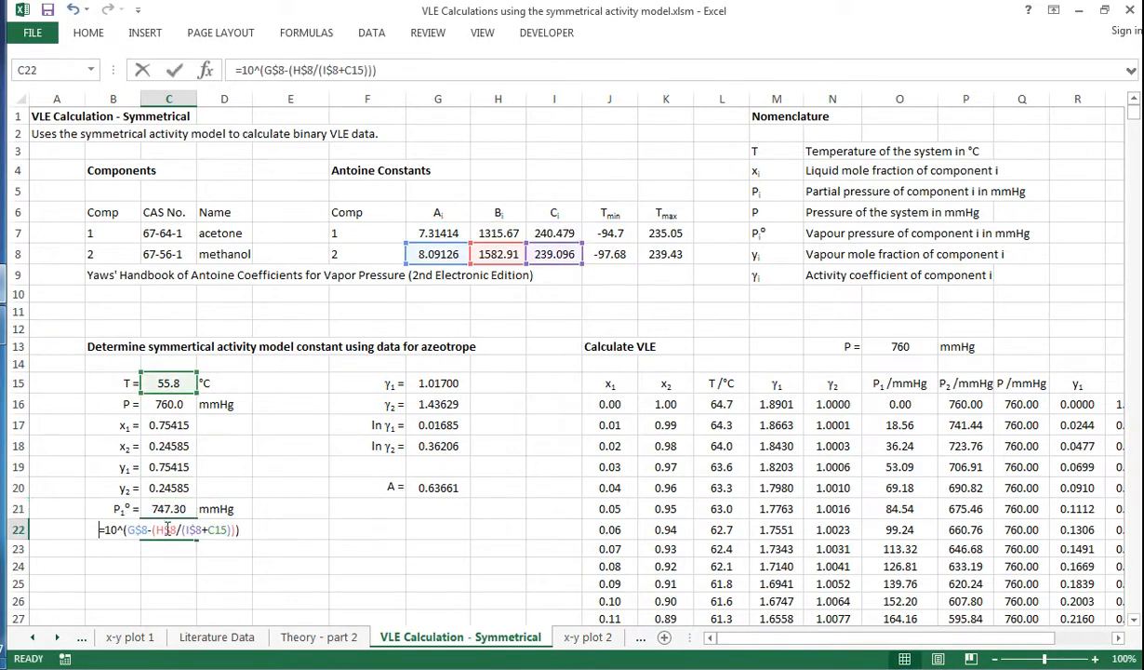
key(Return)
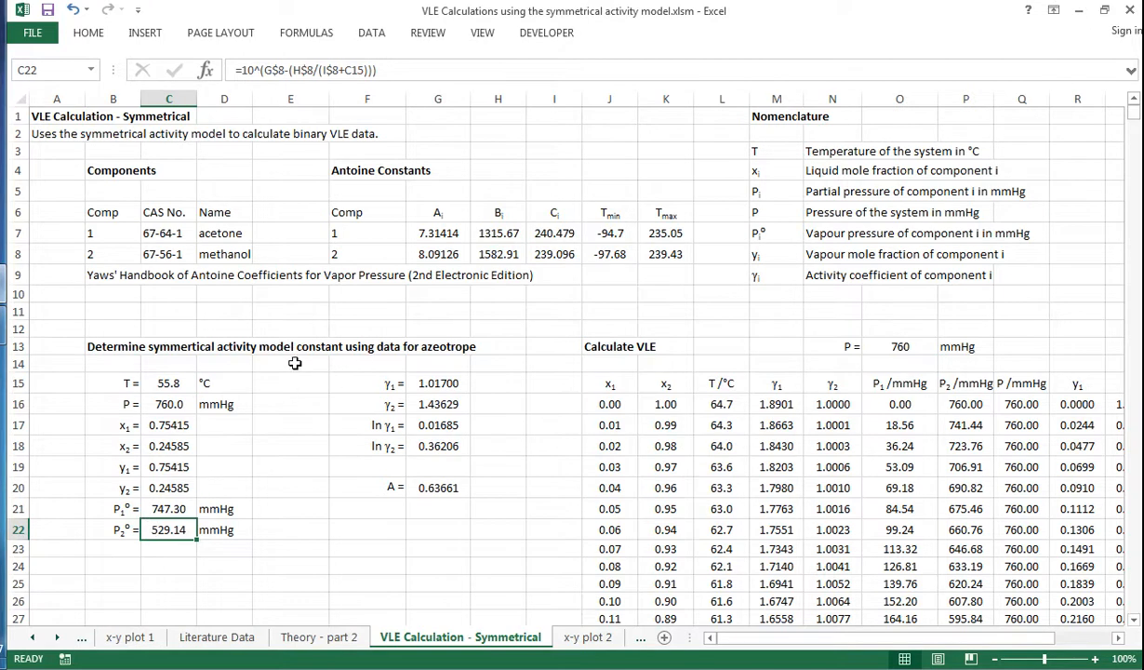
mouse_move(334, 480)
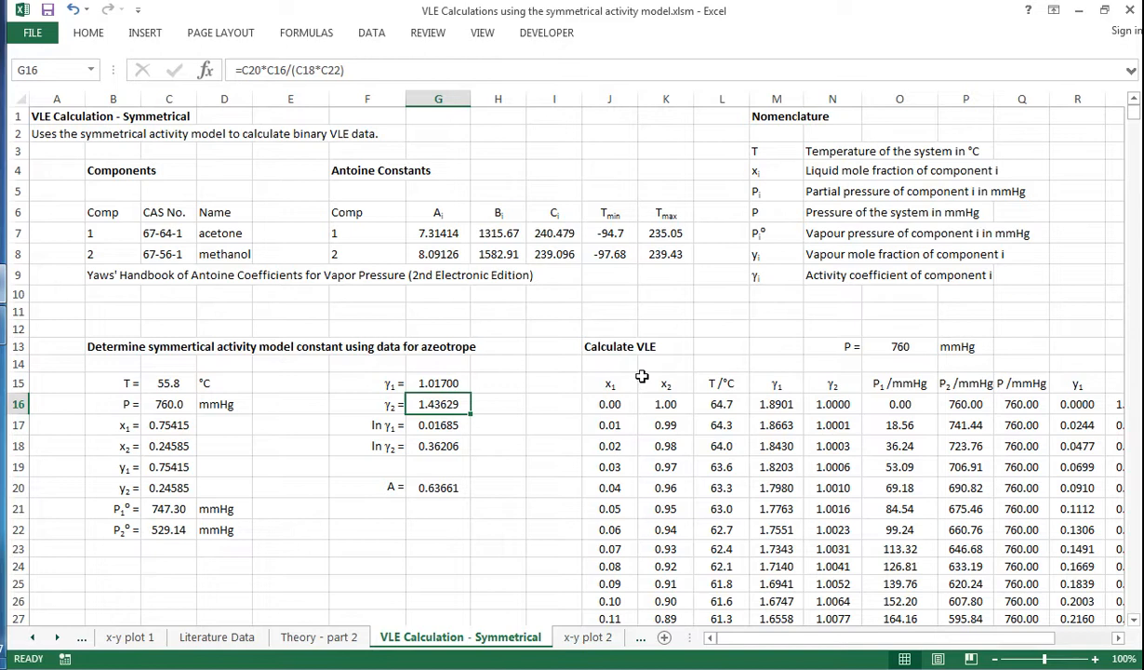
mouse_move(454, 425)
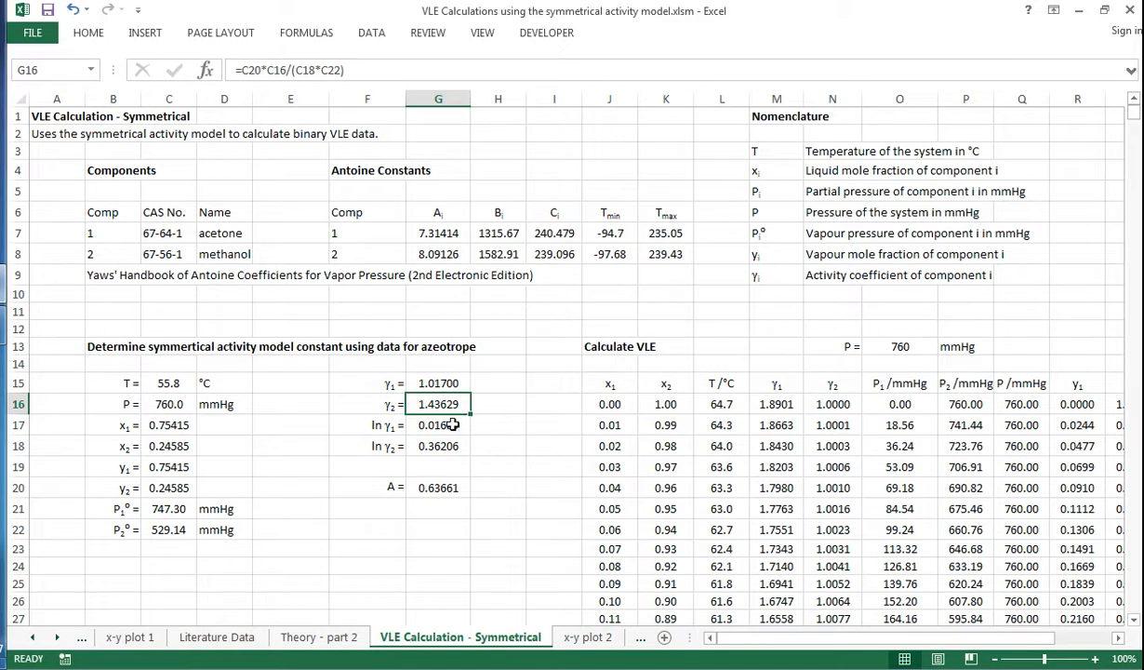
click(439, 425)
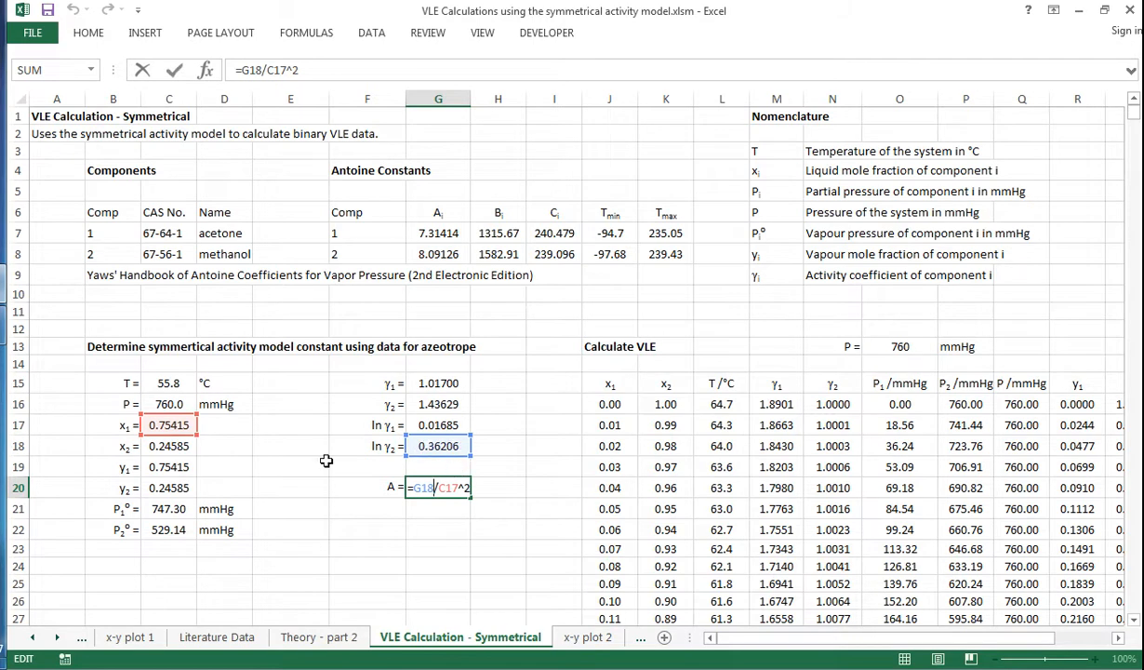
key(Return)
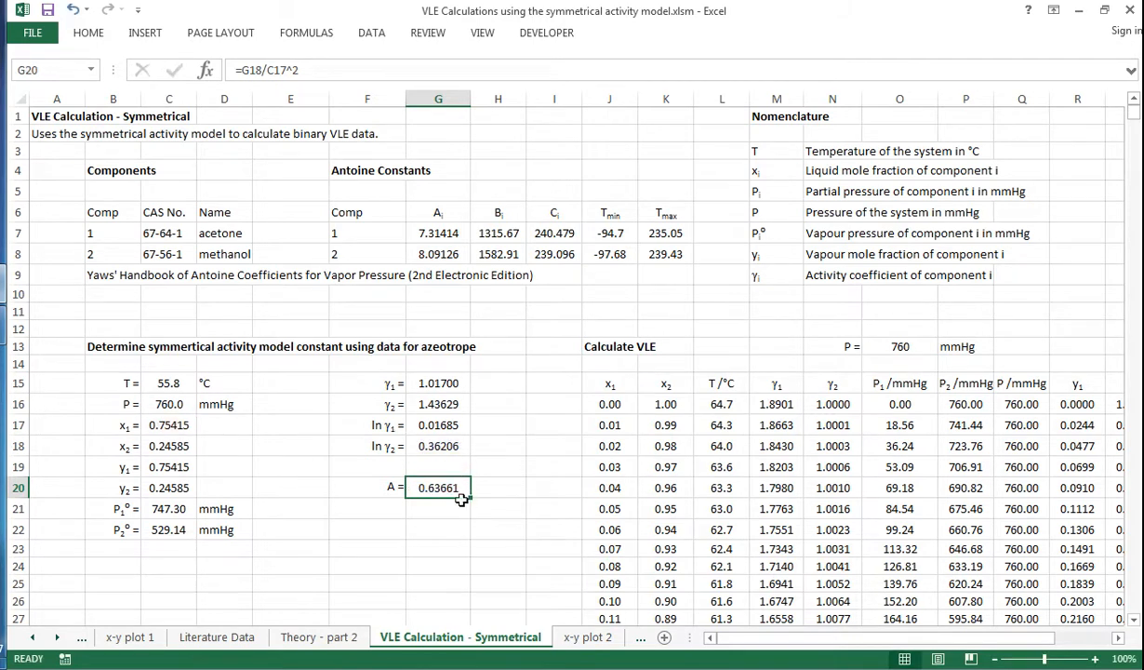
mouse_move(495, 493)
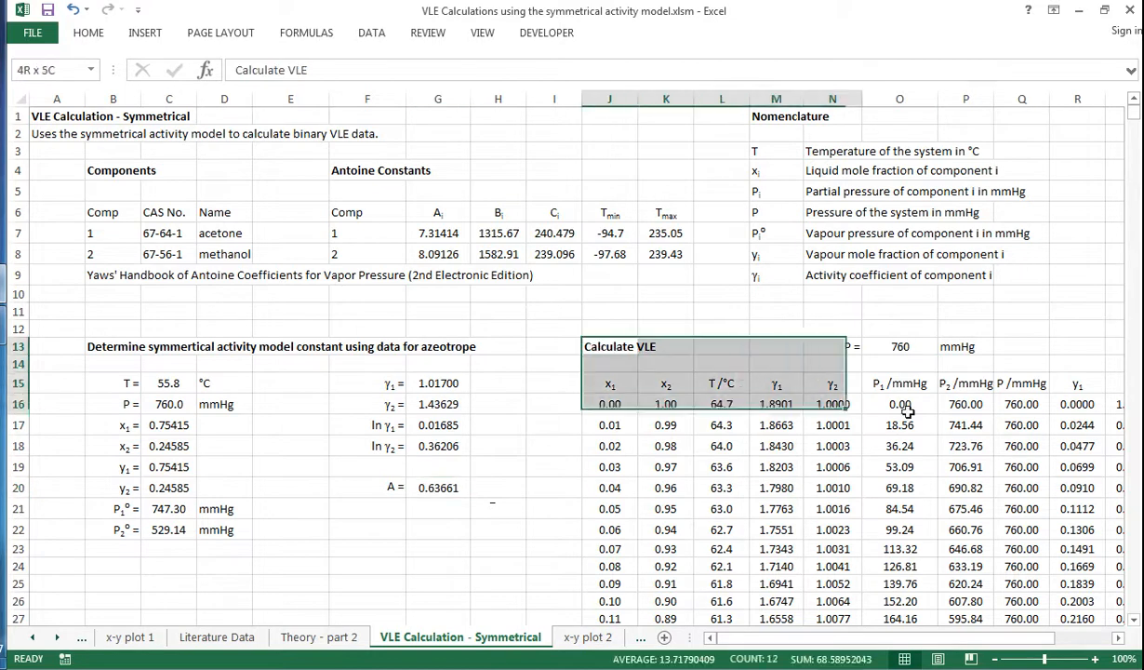
- Inspect the VLE table's first x1, temperature and exponential γ1/γ2 formulas
click(611, 346)
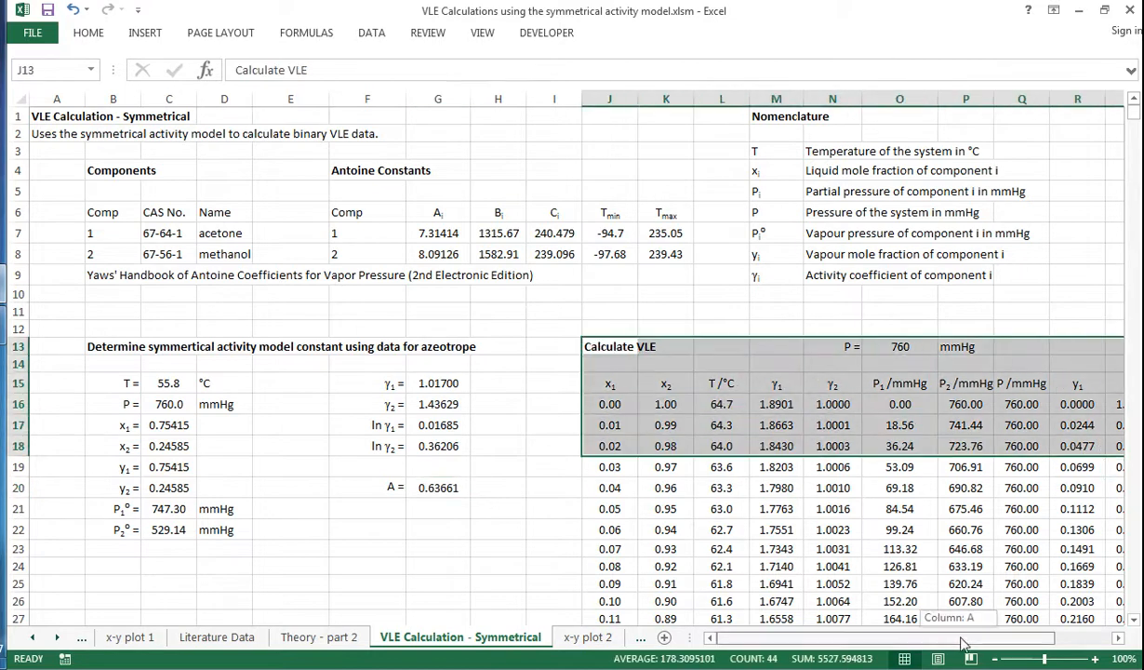
scroll(right, 3)
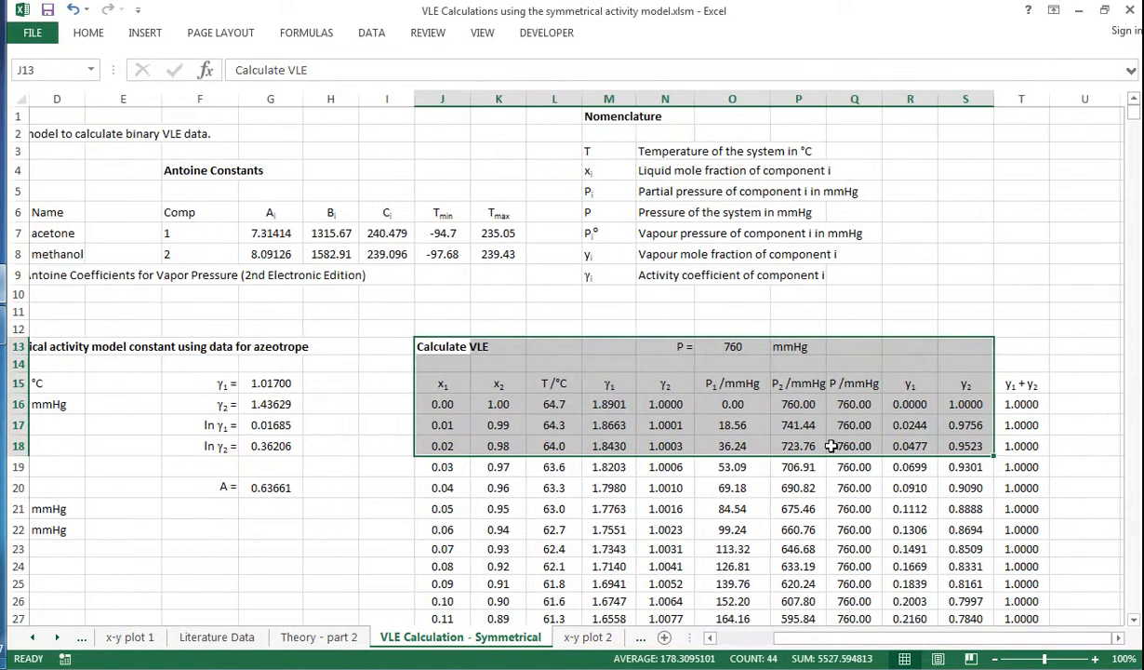
click(554, 363)
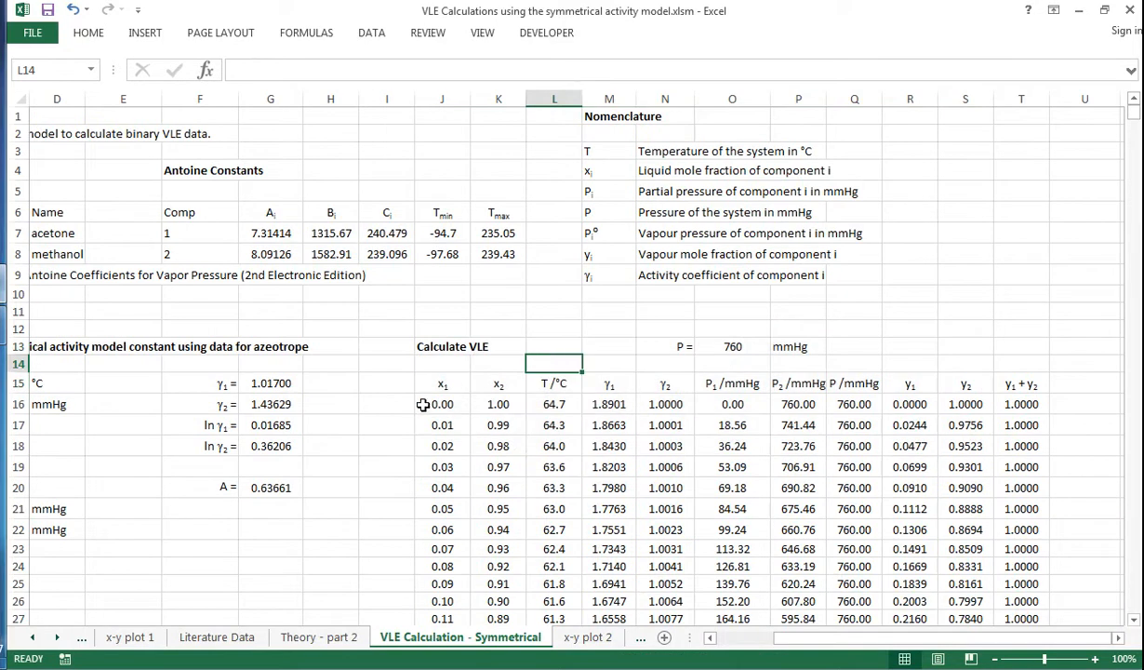
click(443, 404)
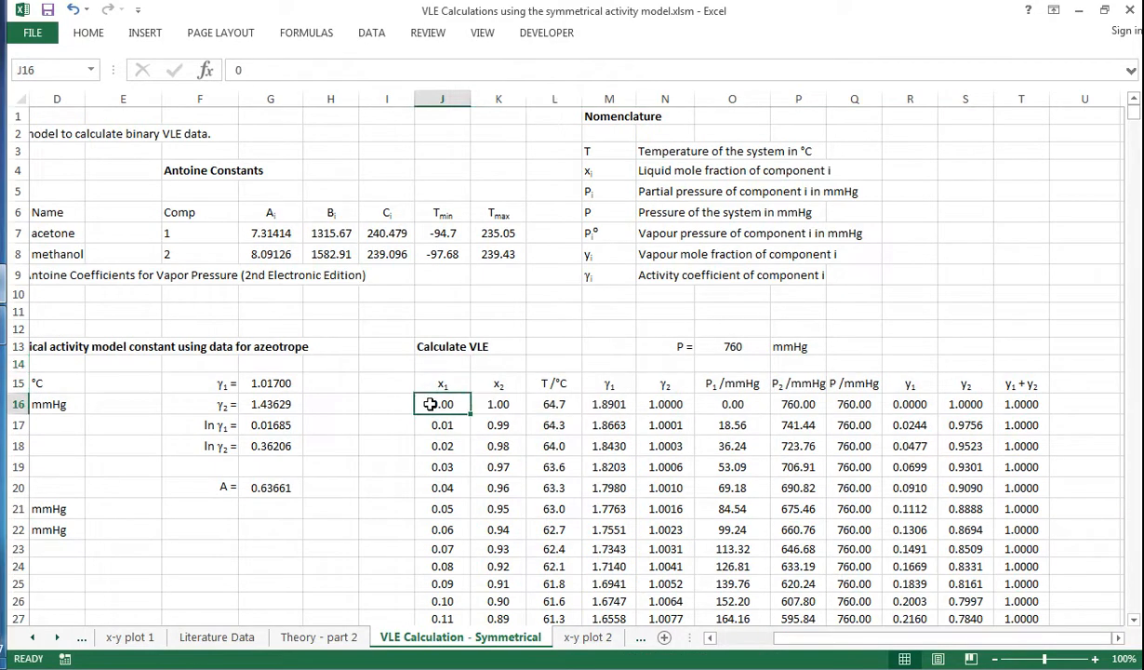
mouse_move(575, 331)
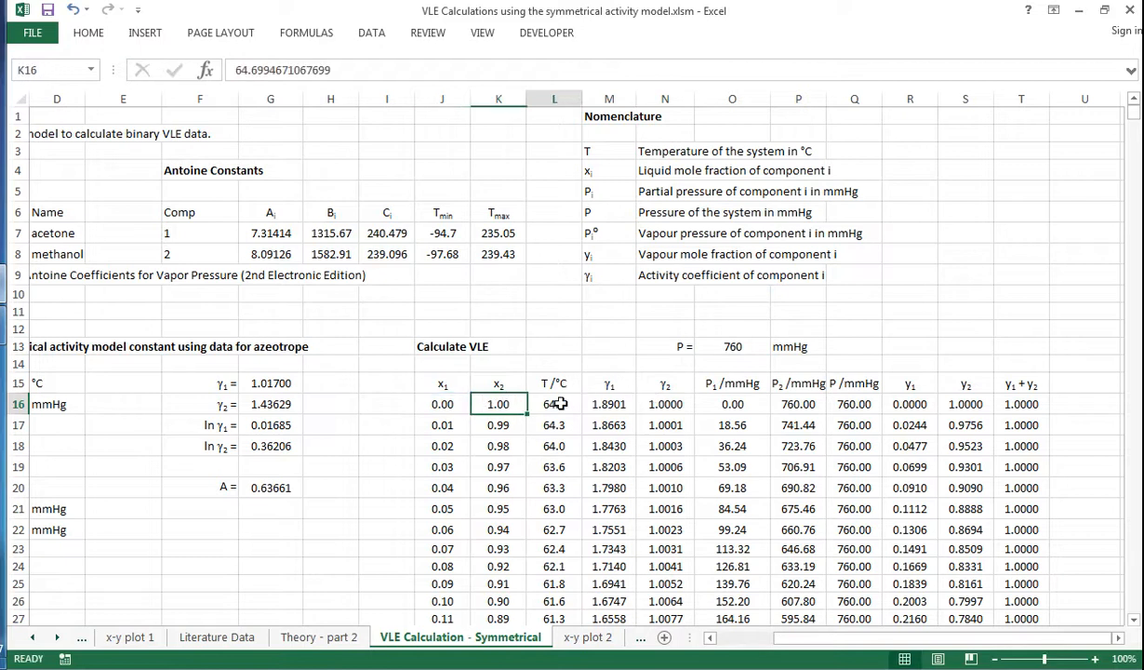
click(554, 404)
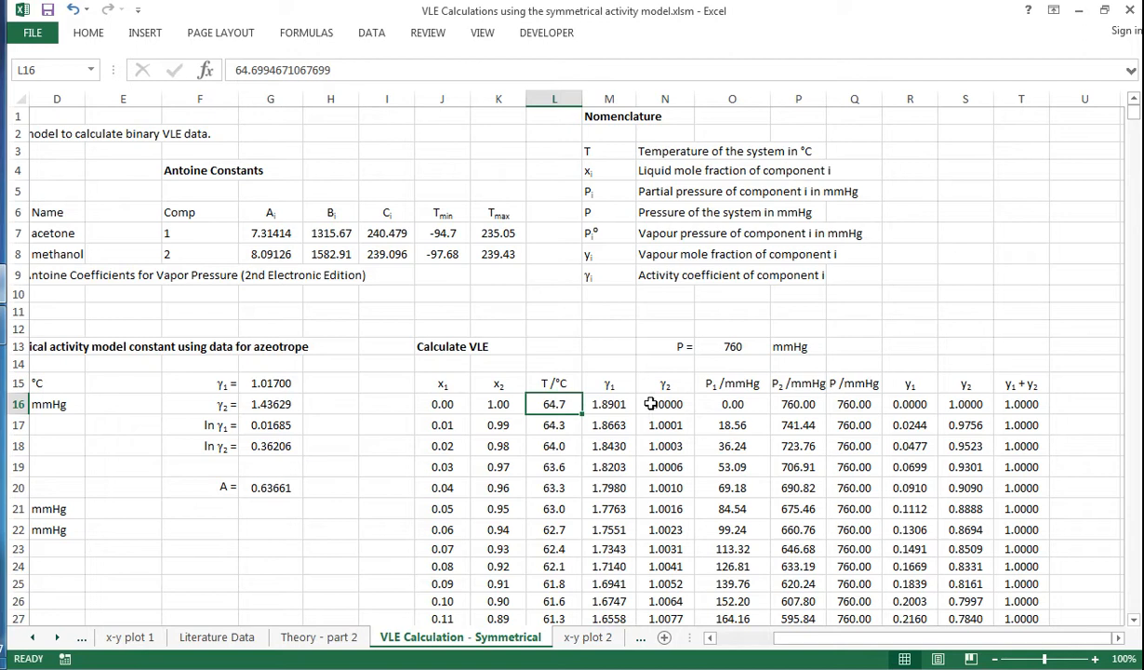
click(610, 402)
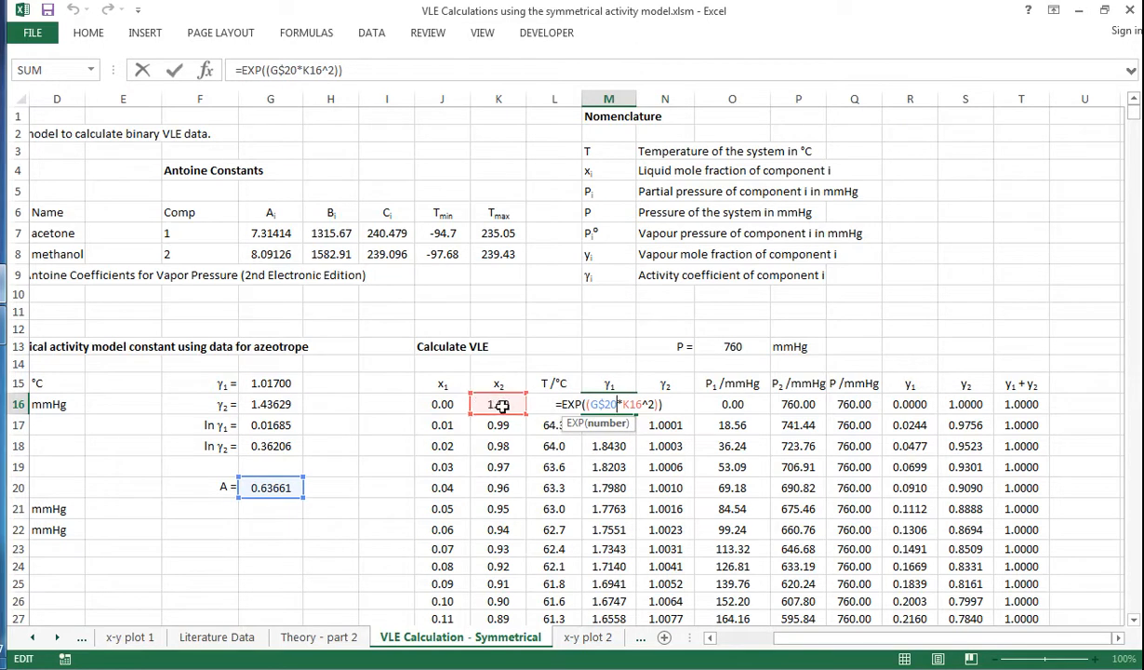
key(Return)
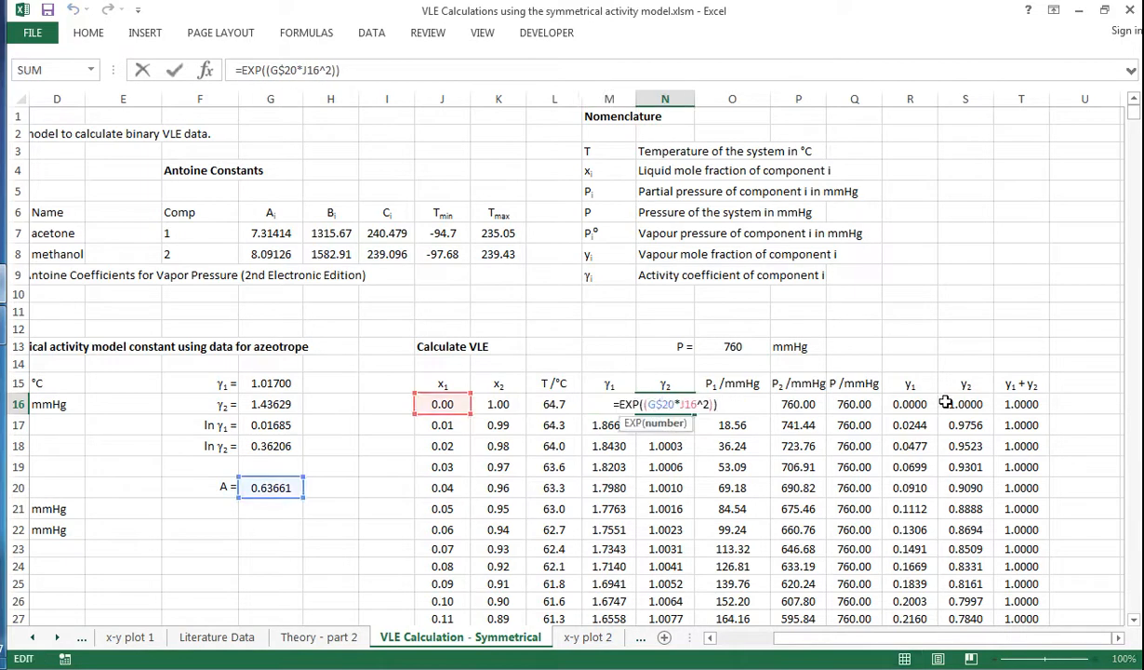
mouse_move(313, 421)
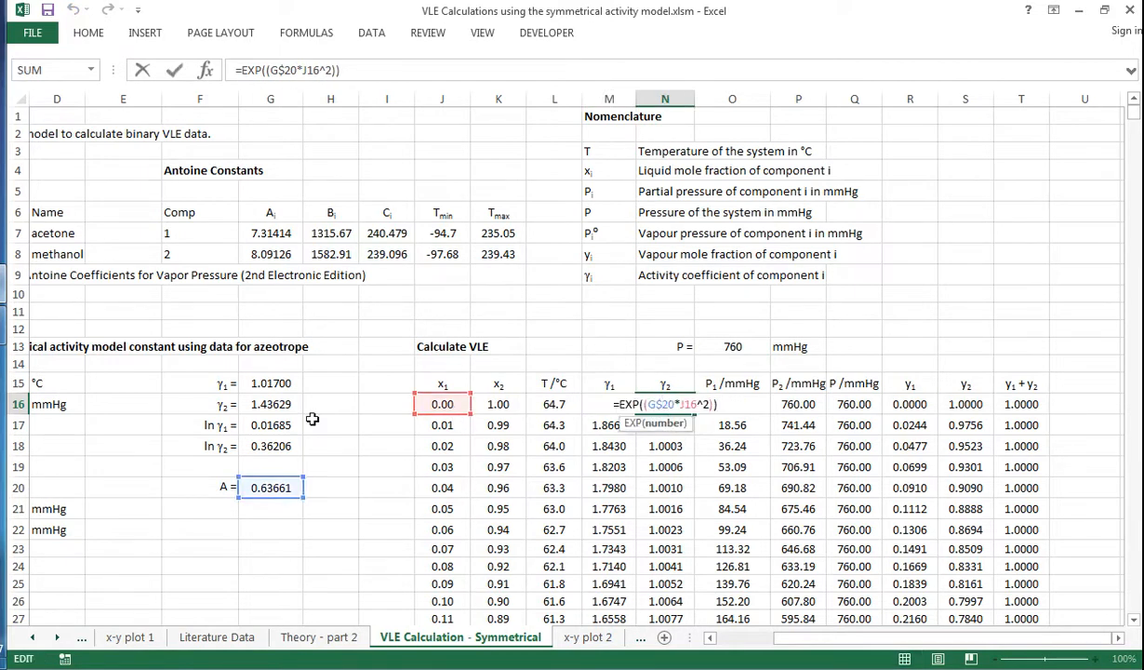
mouse_move(370, 447)
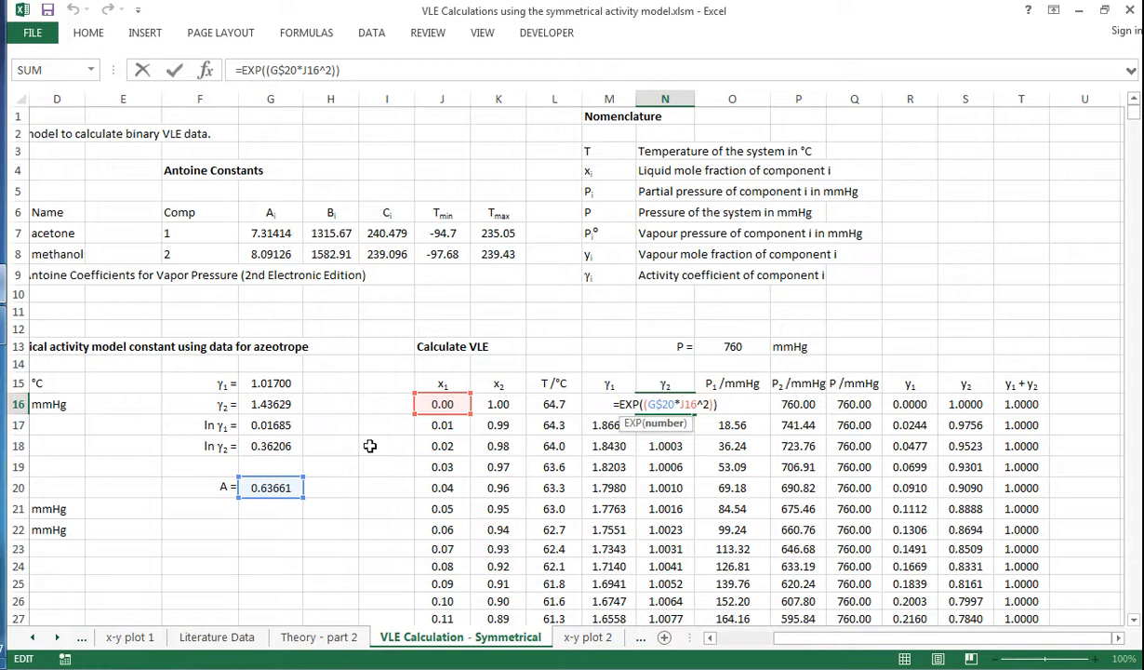
key(Return)
text(=M16*J16*10^(G$7-(H$7/(I$7+L16))))
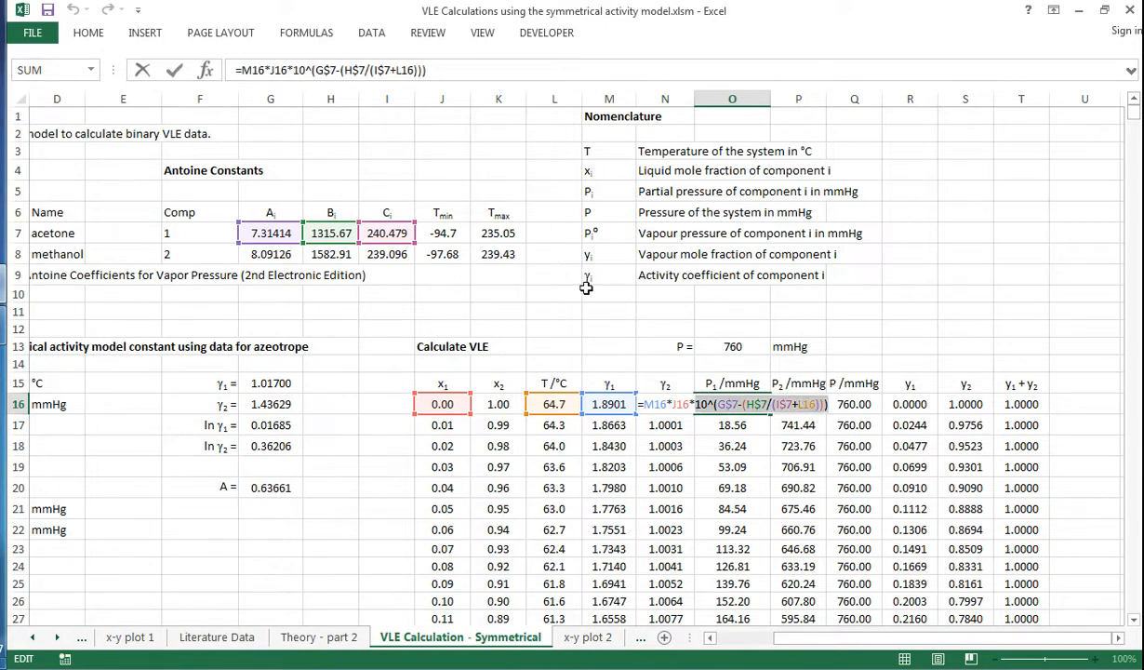
mouse_move(663, 389)
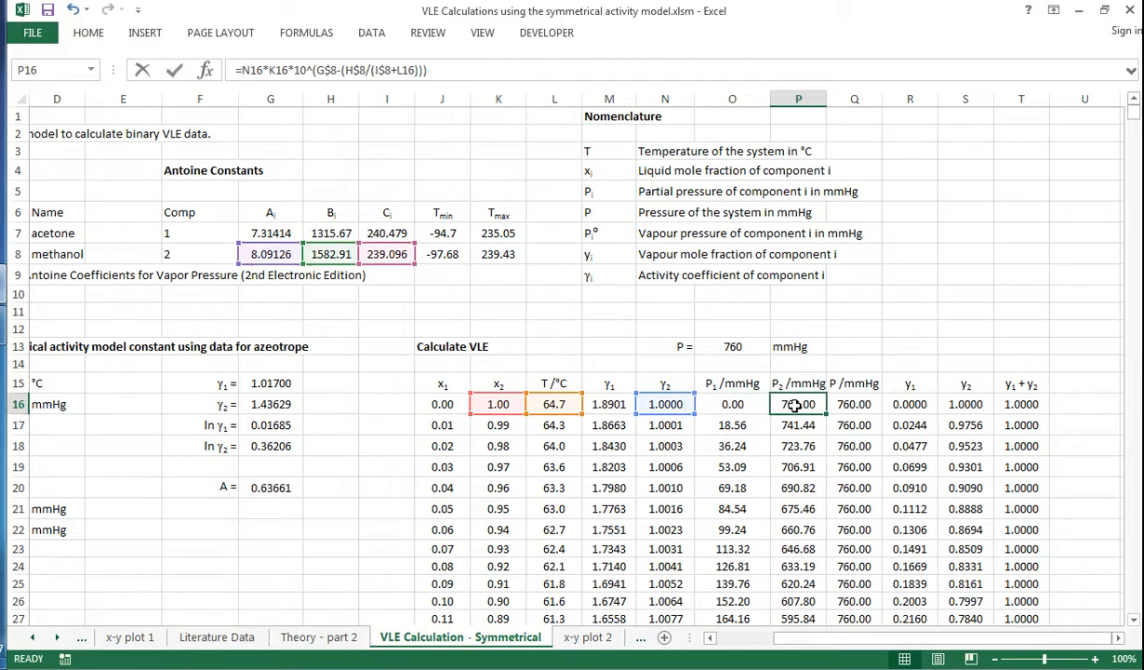
- Check the methanol partial-pressure Antoine formula and that the SUM total pressure matches 760 mmHg
double_click(797, 404)
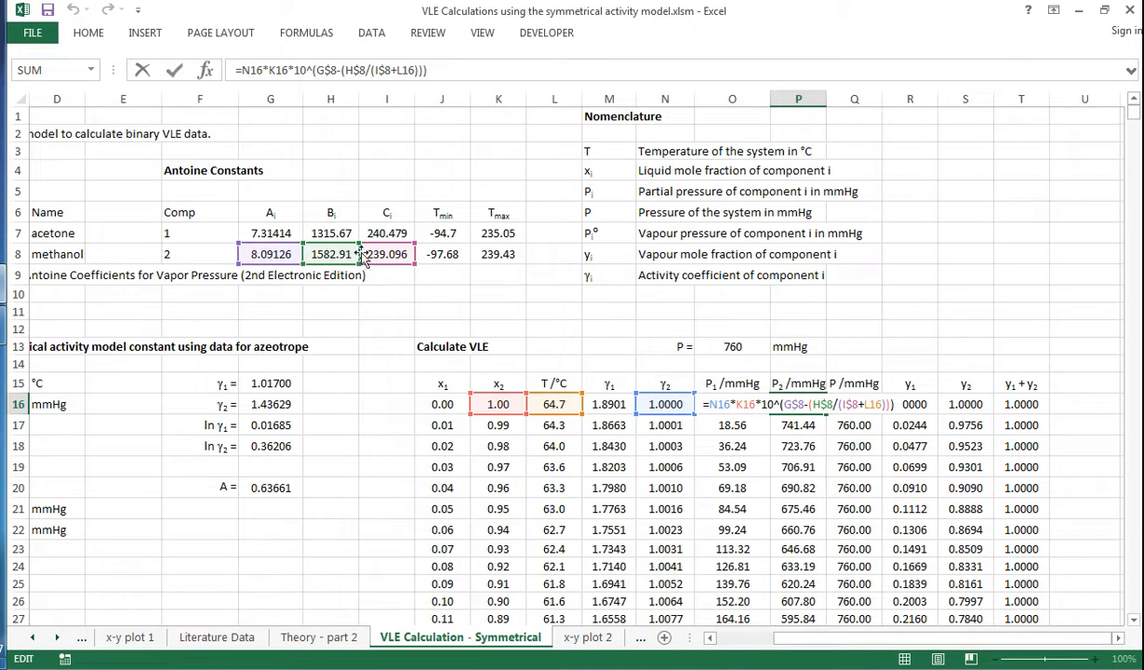
key(Return)
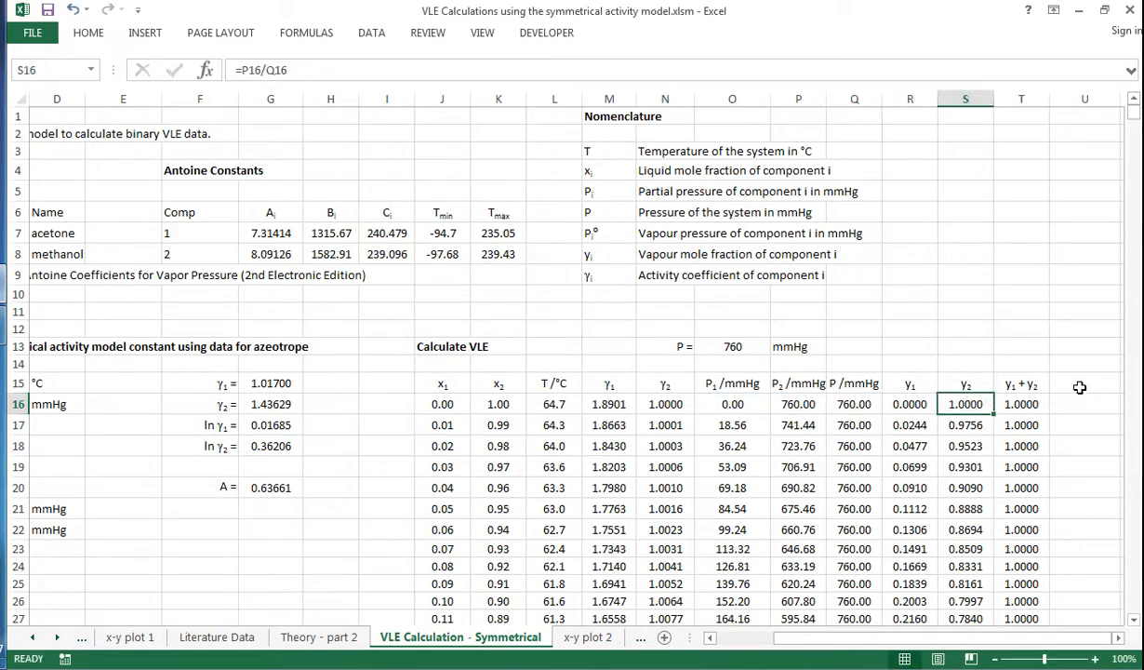
mouse_move(999, 348)
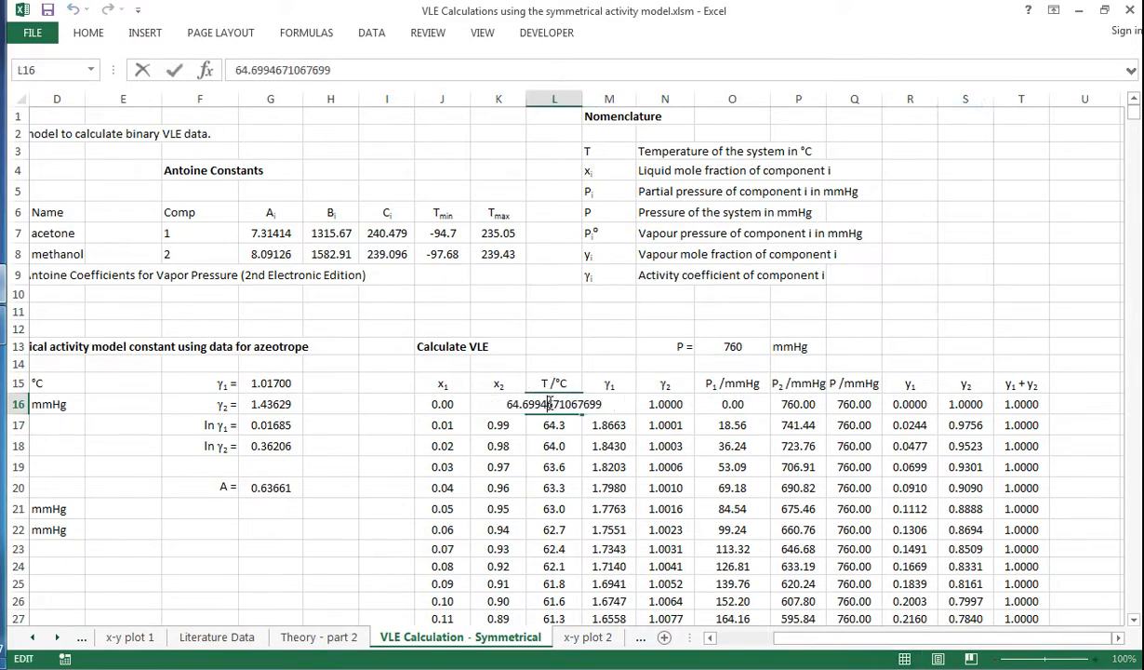
click(796, 404)
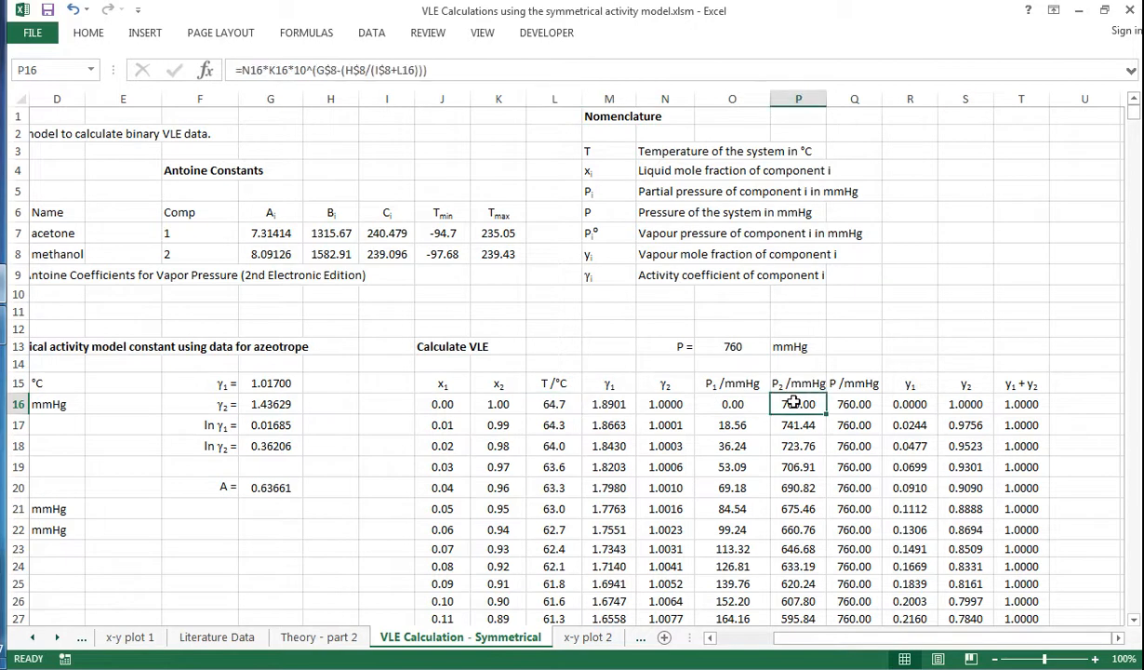
click(854, 404)
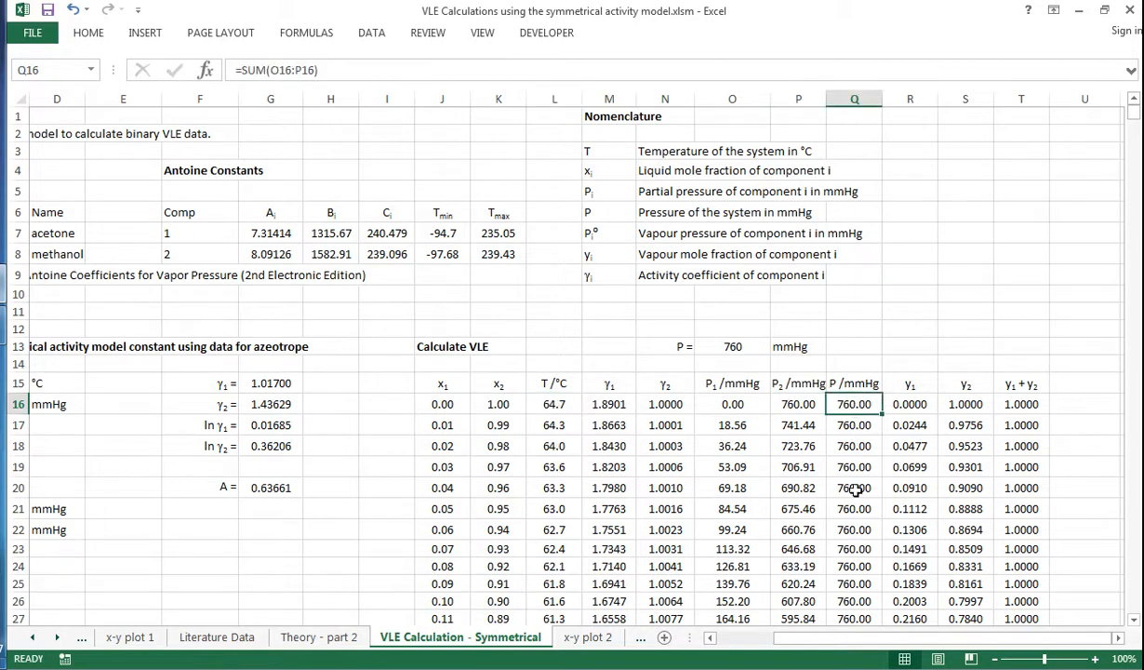
mouse_move(432, 424)
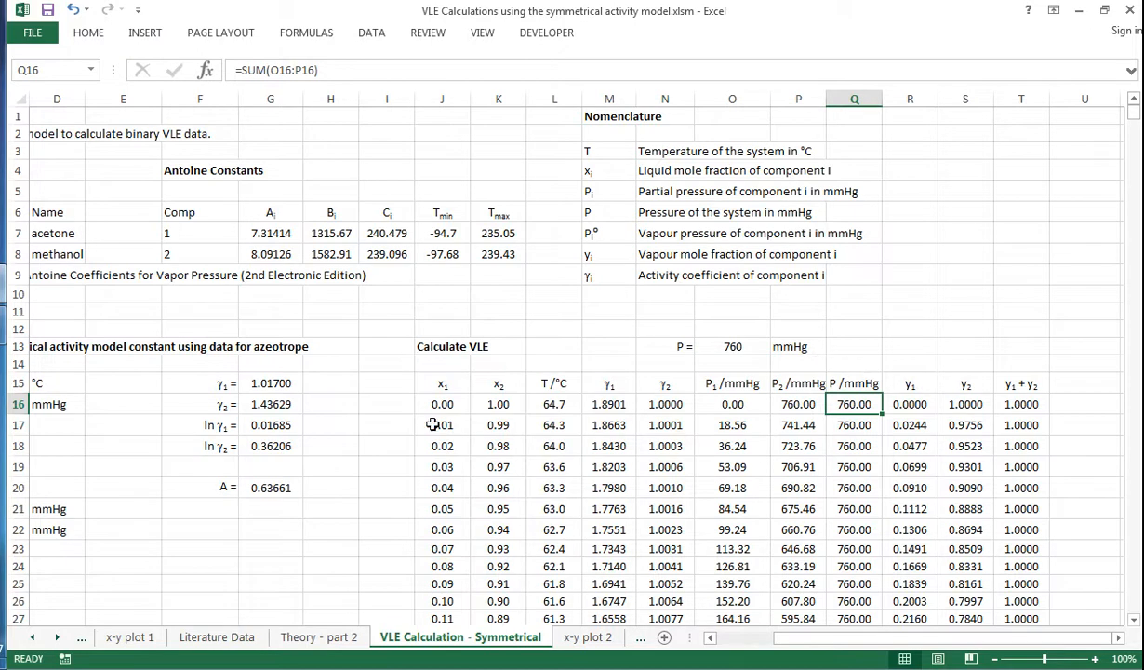
mouse_move(849, 365)
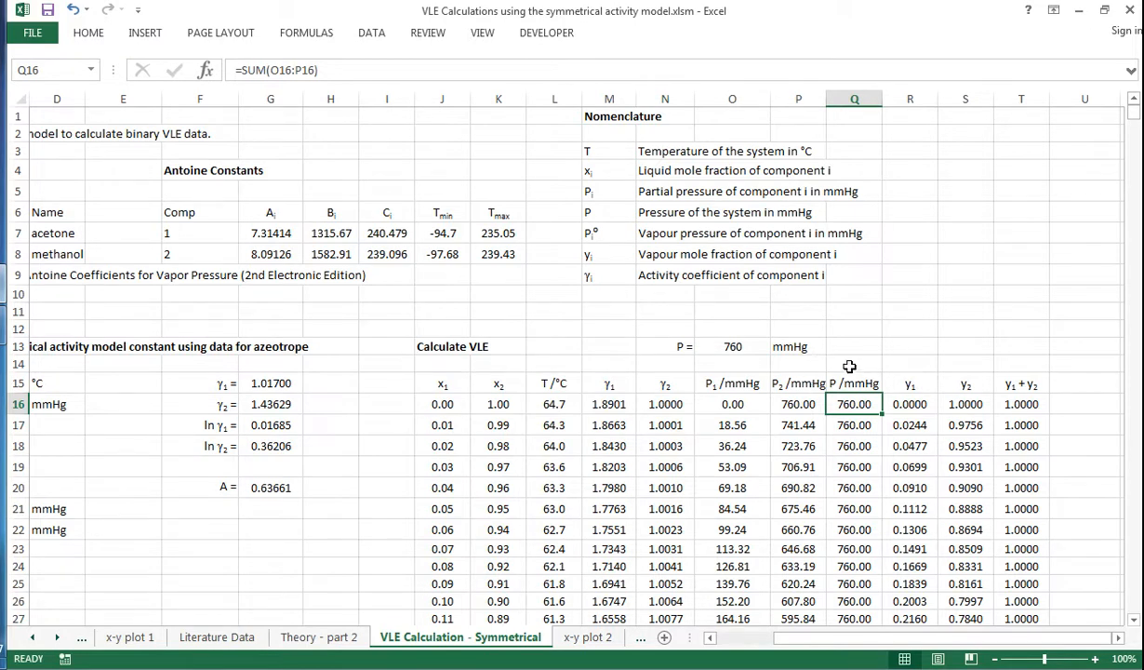
click(733, 346)
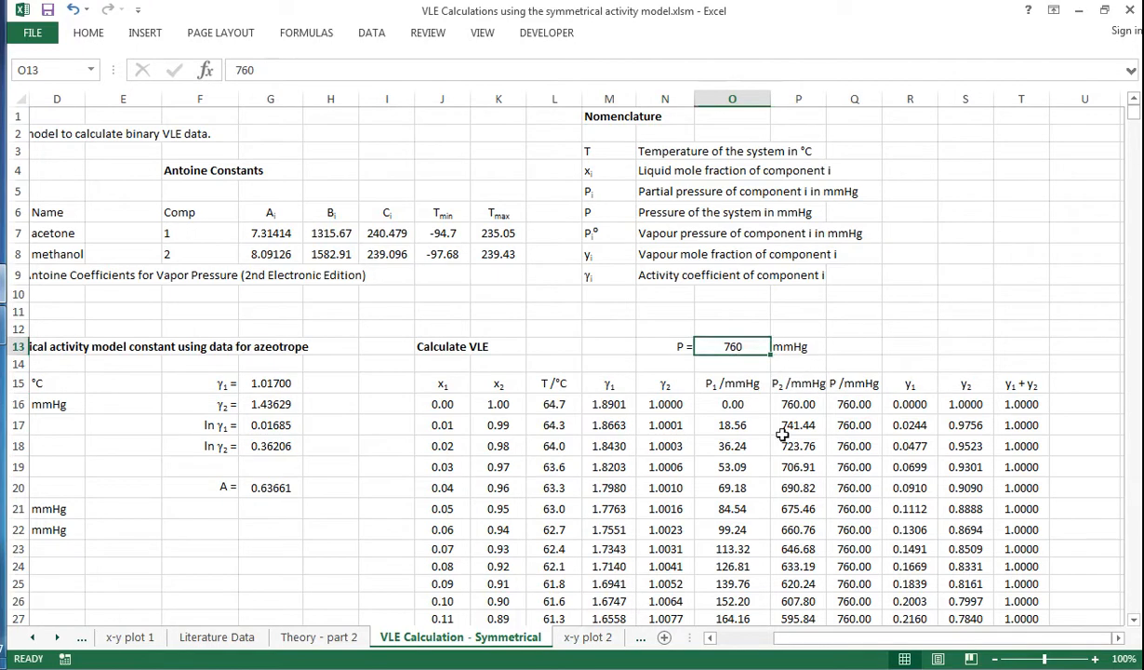
- Show the 'x-y plot 2' chart with Ideal, Symmetrical, y = x and Literature series
click(588, 636)
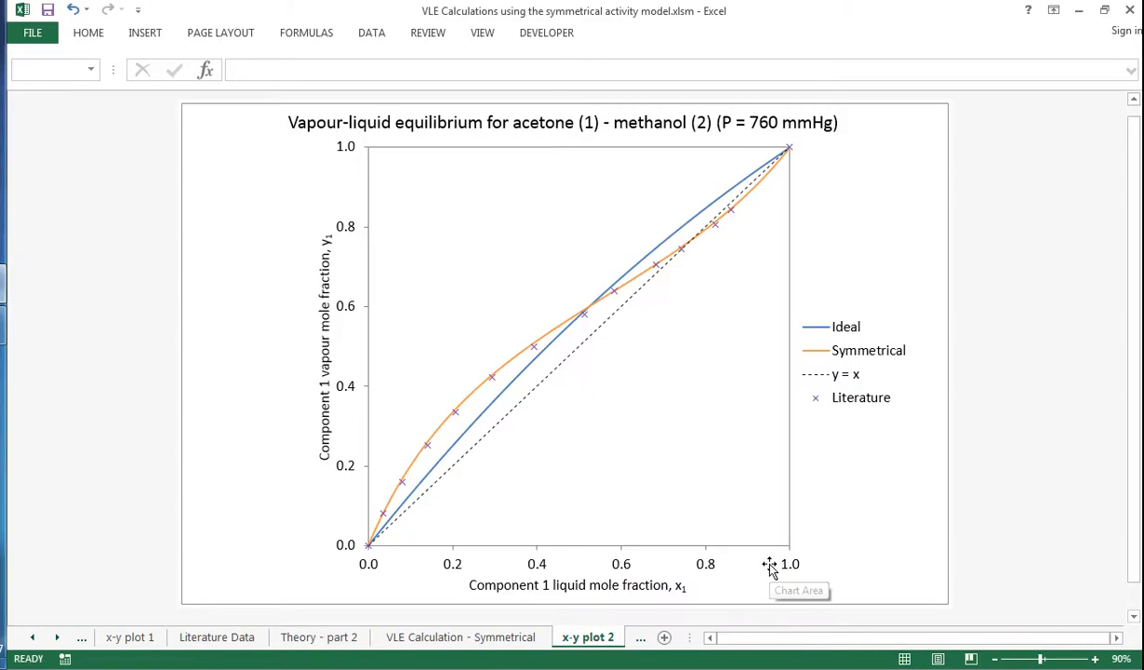
mouse_move(521, 342)
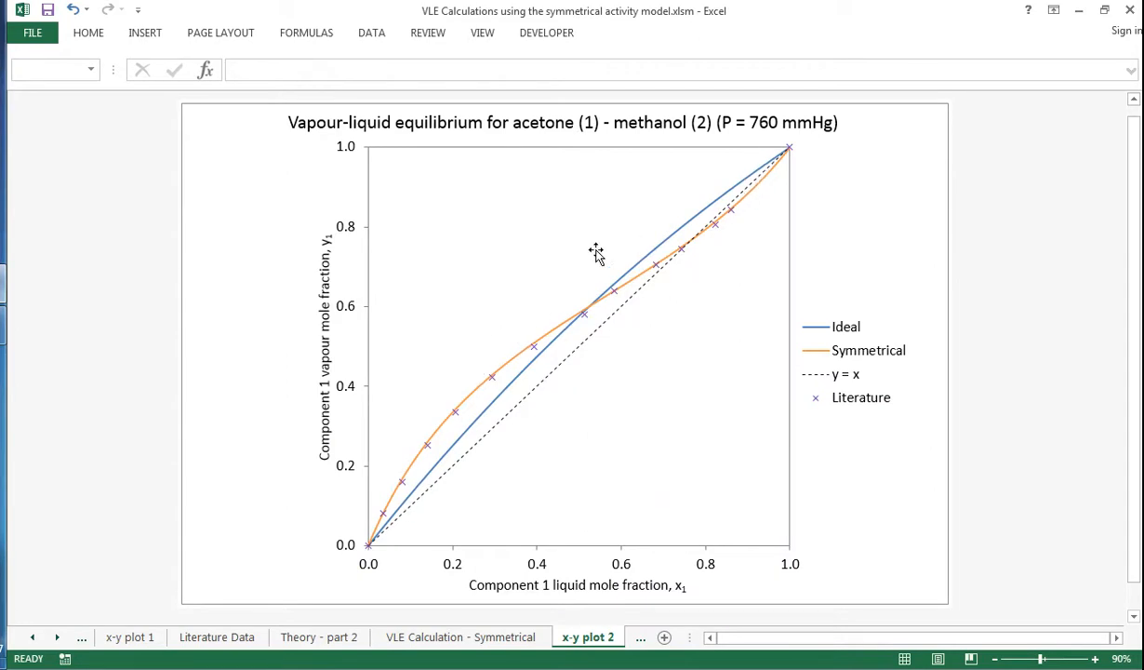
mouse_move(562, 328)
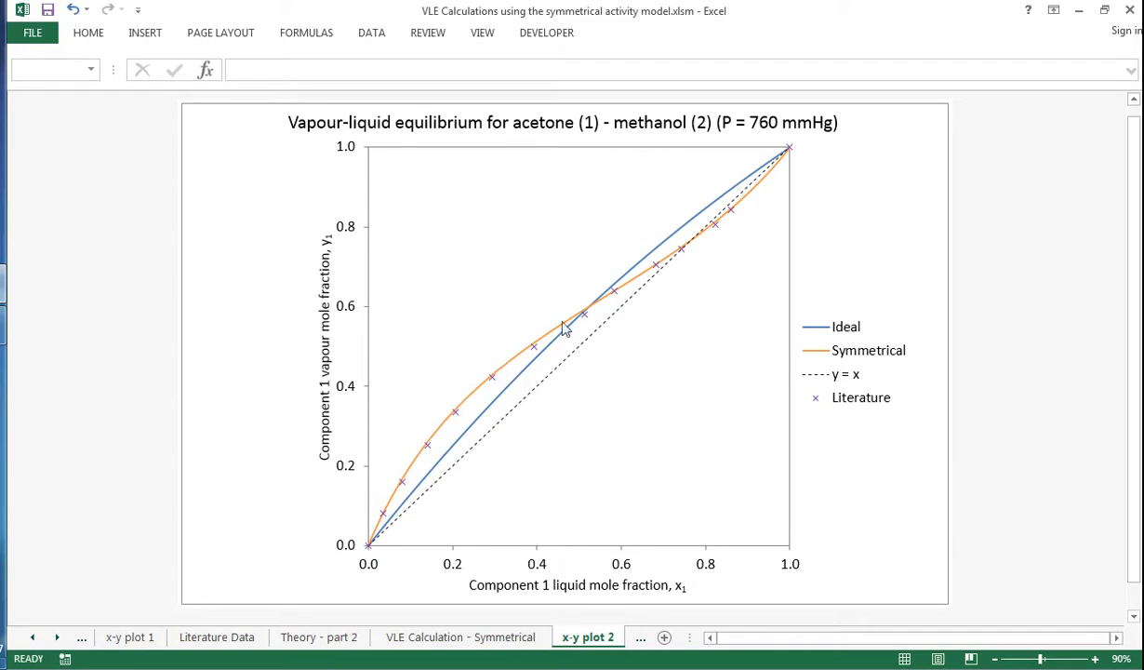
mouse_move(839, 346)
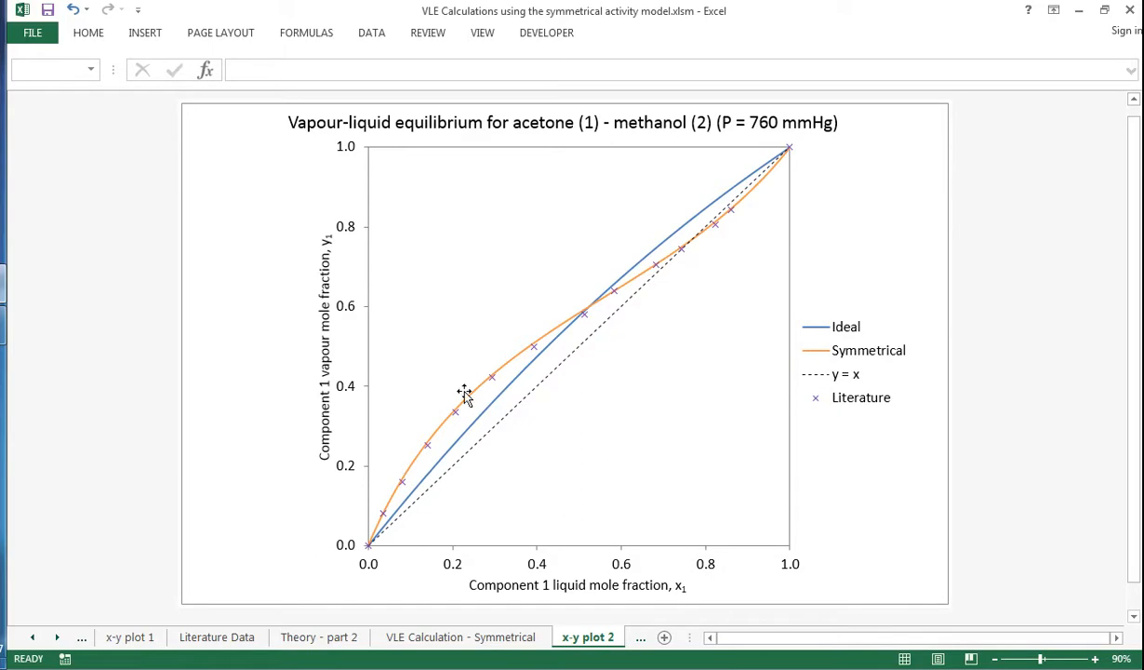
mouse_move(827, 175)
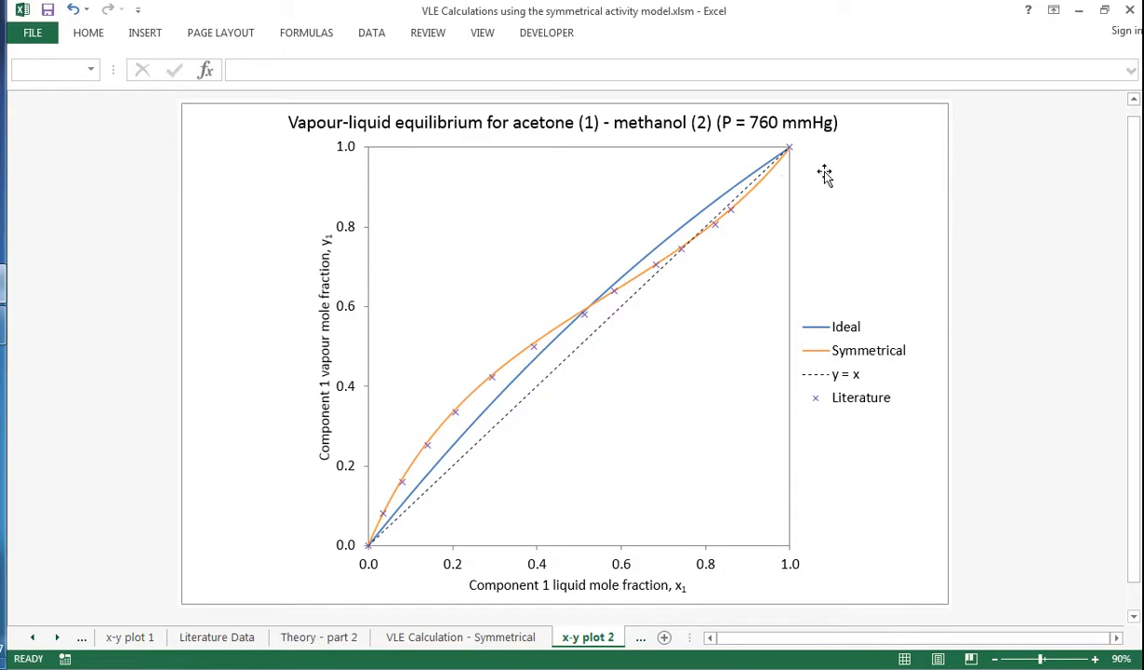
mouse_move(863, 443)
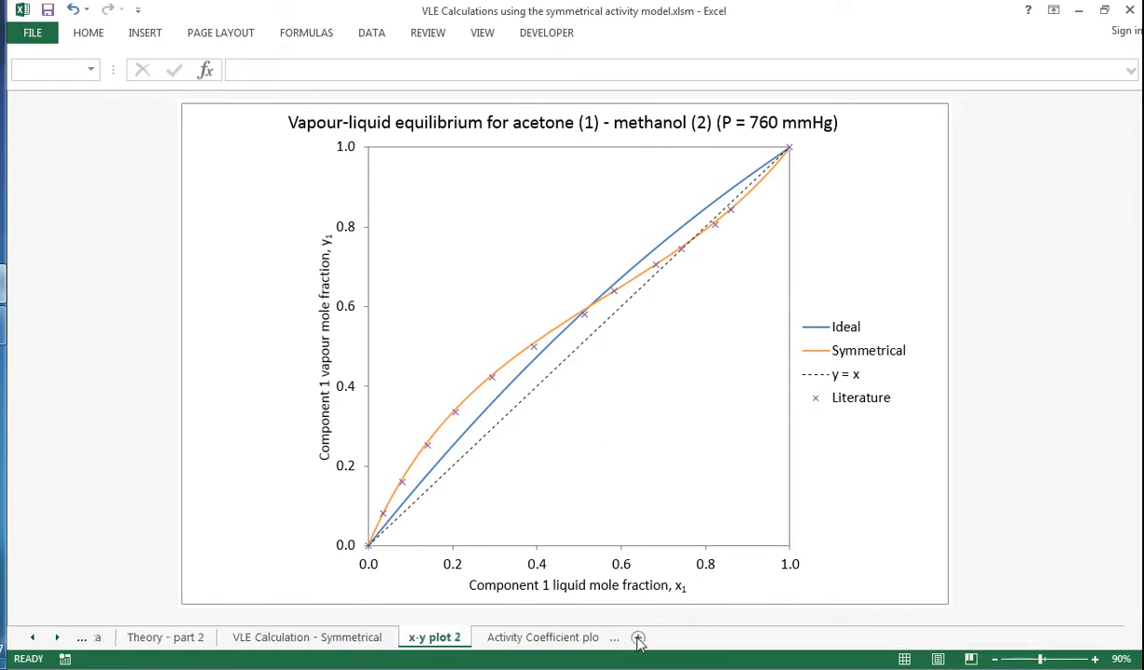
- Show the Activity Coefficient plot with γ1 falling and γ2 rising against x1
click(544, 636)
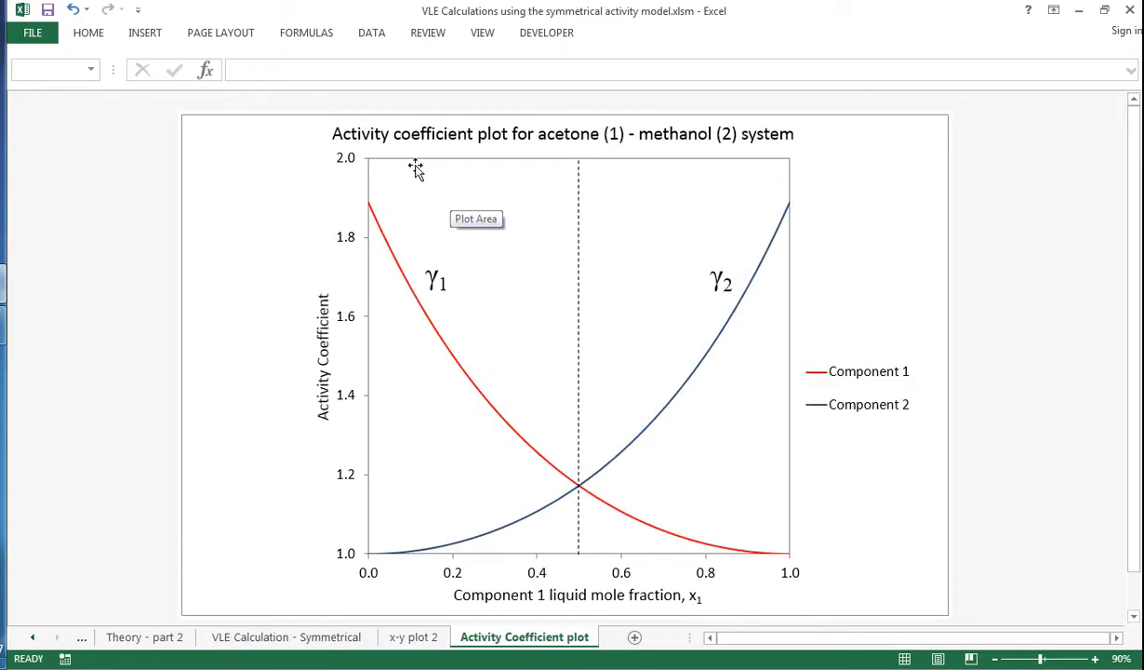
mouse_move(340, 366)
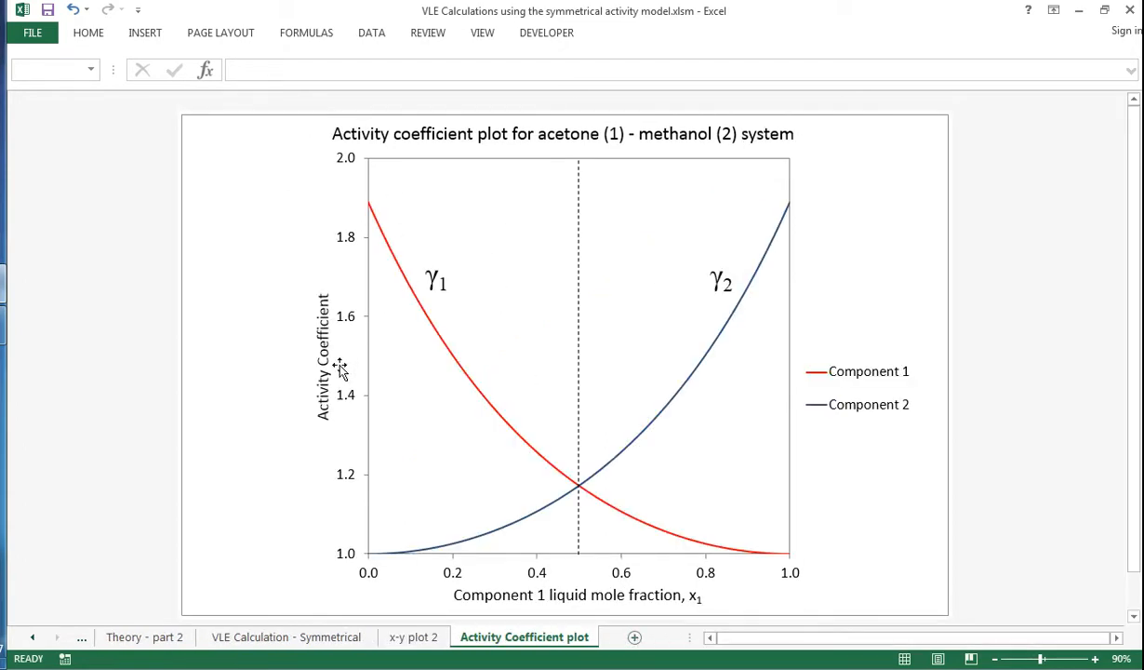
mouse_move(524, 595)
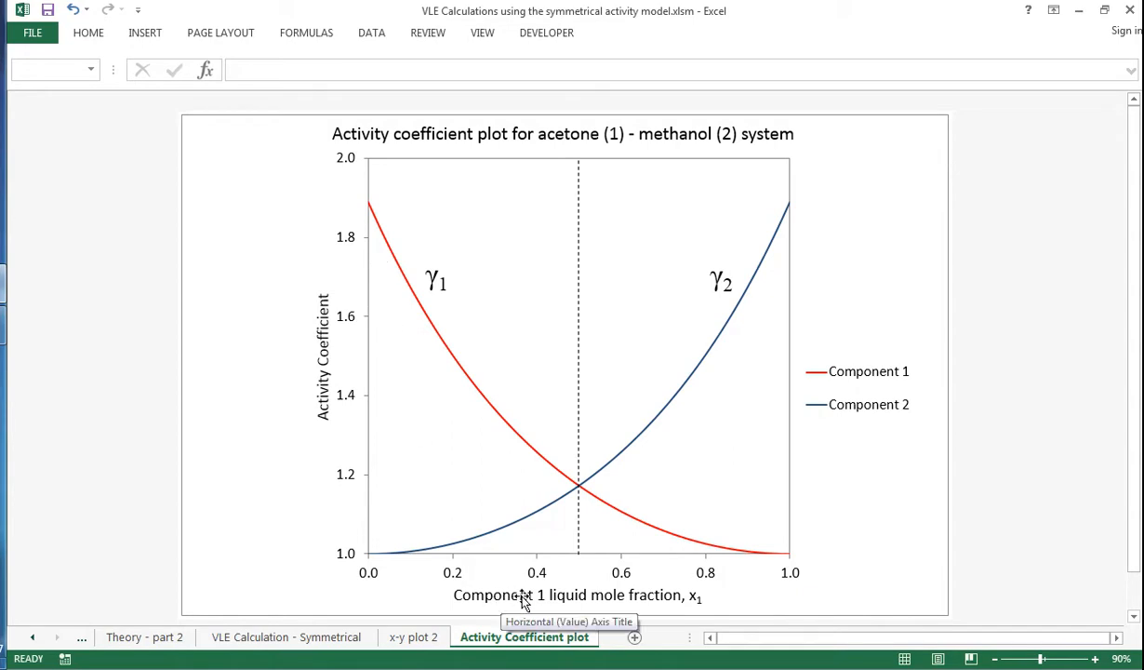
mouse_move(655, 599)
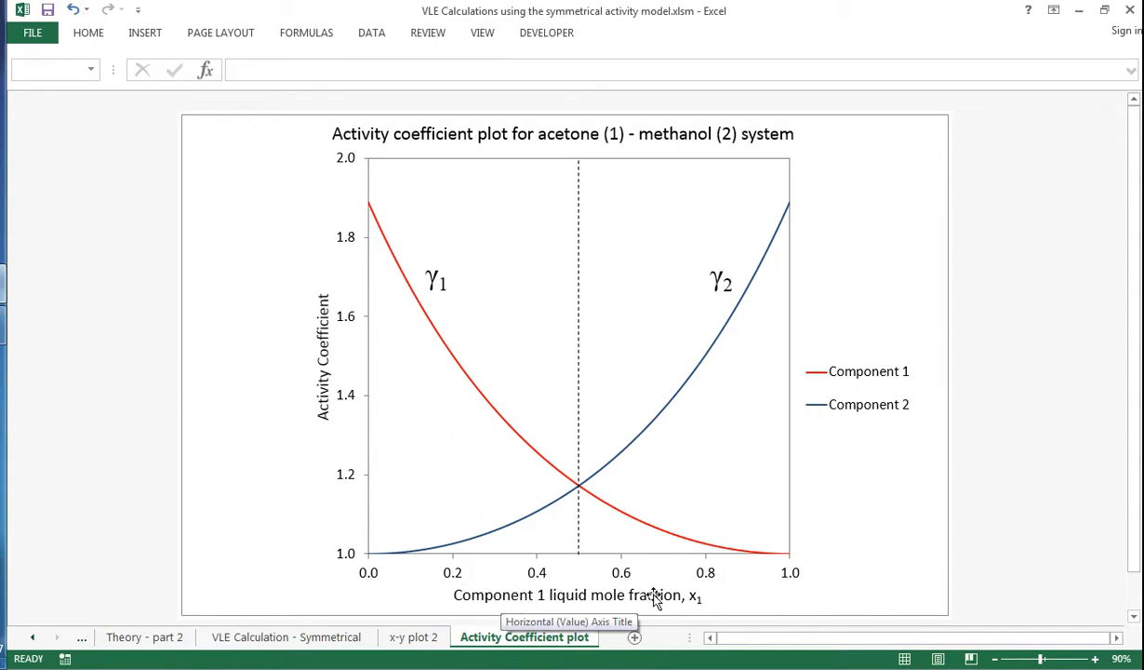
mouse_move(376, 562)
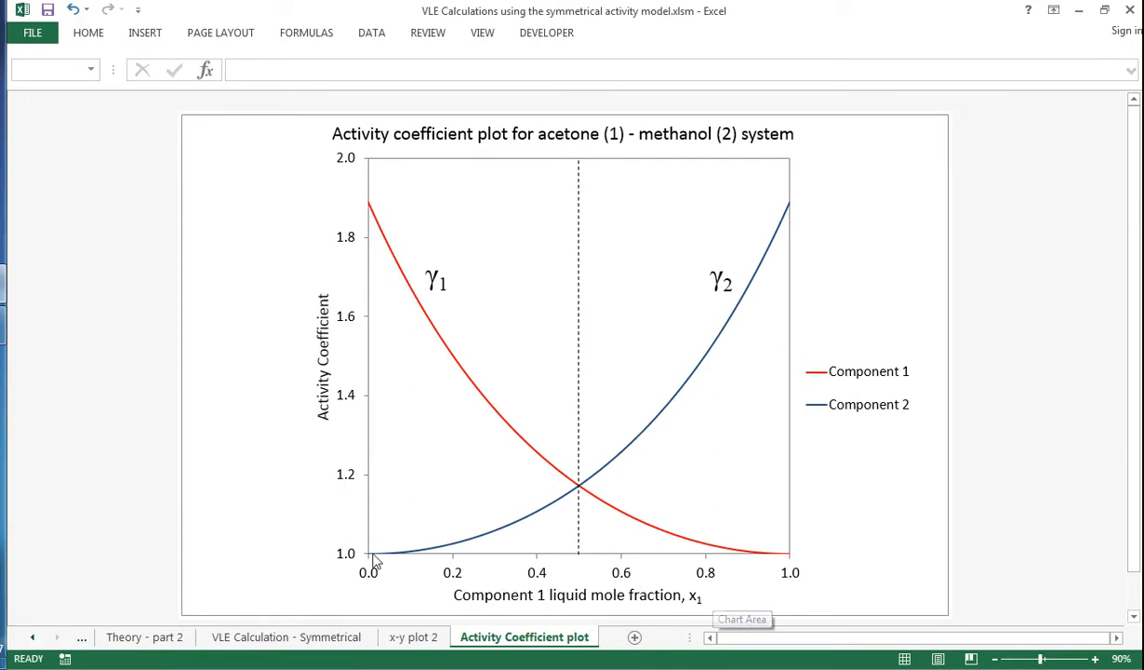
mouse_move(614, 469)
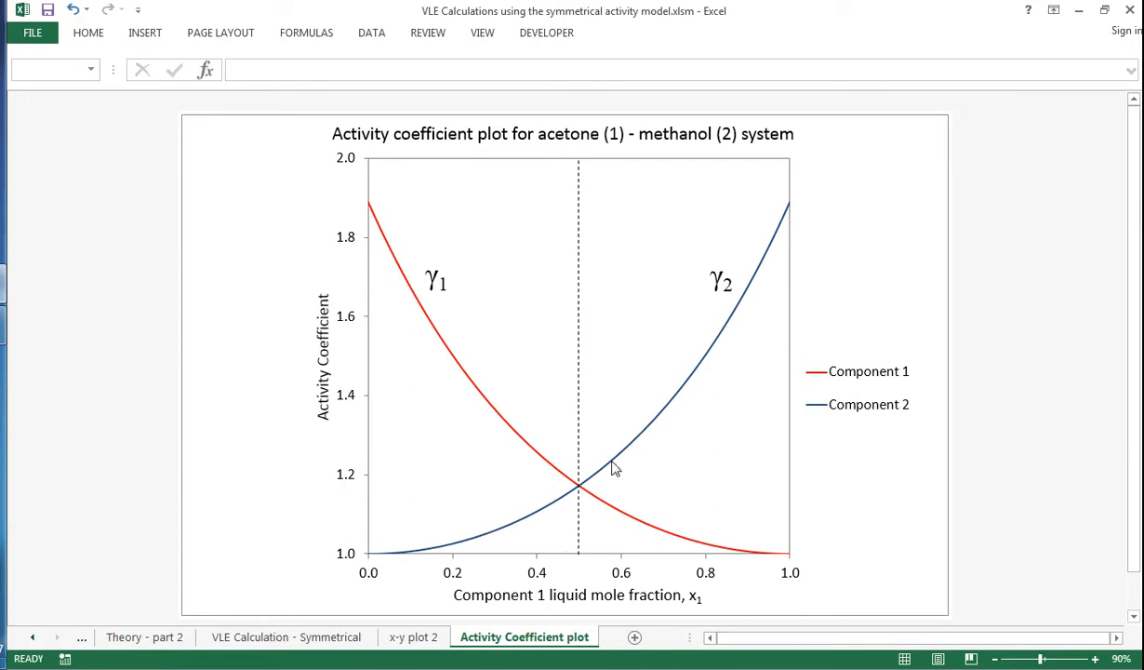
mouse_move(547, 238)
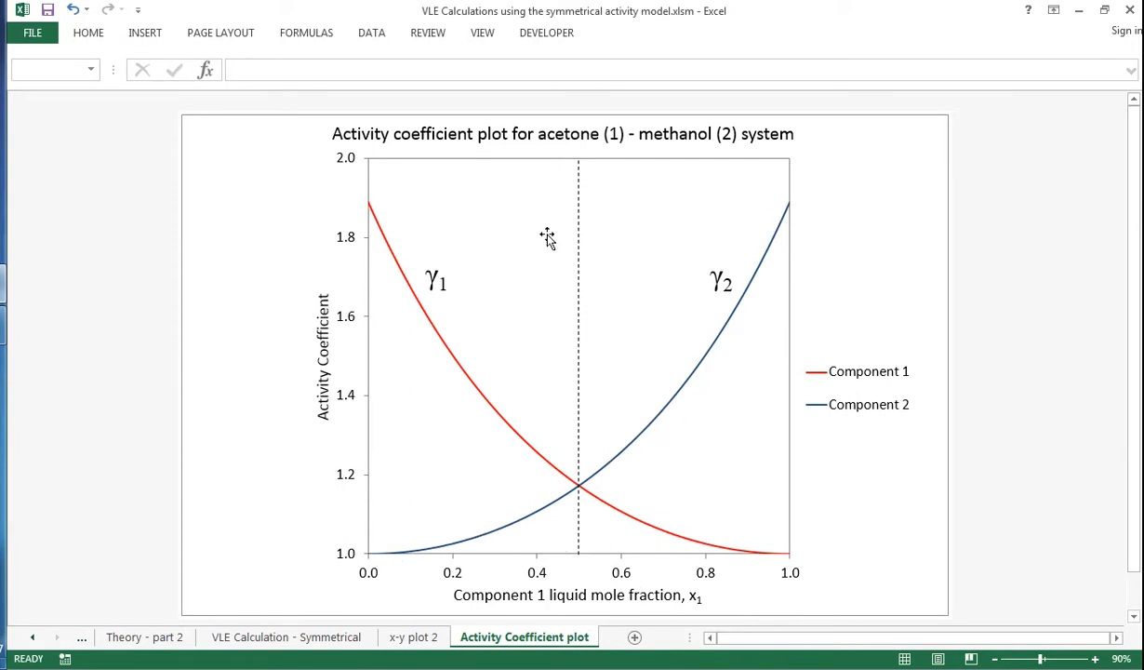
mouse_move(651, 532)
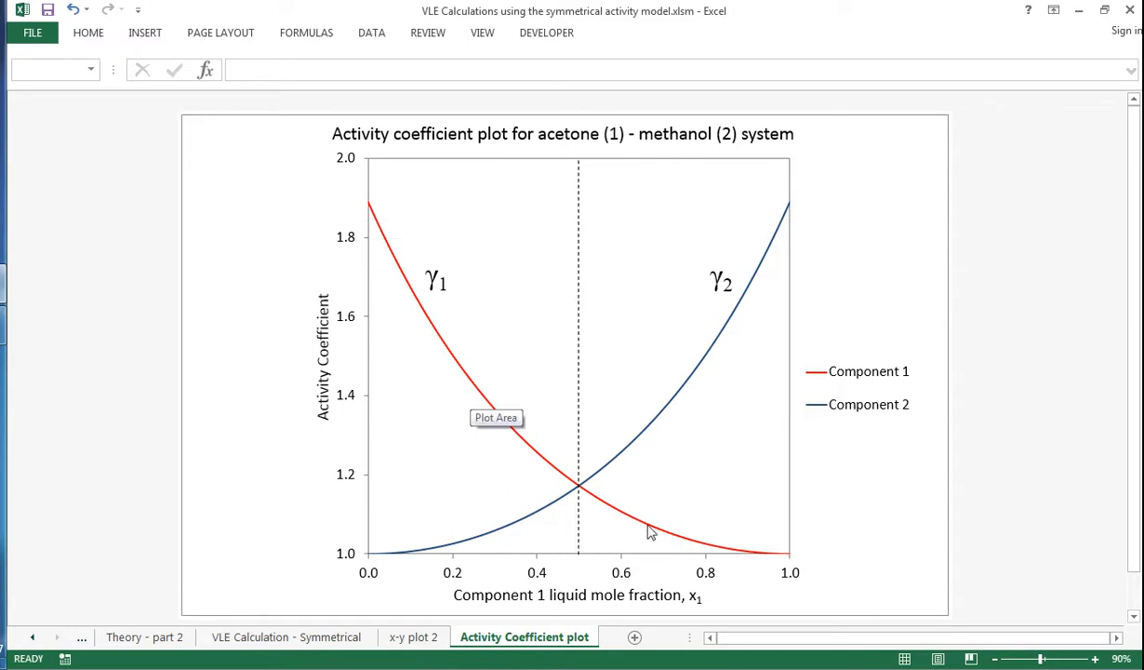
mouse_move(598, 357)
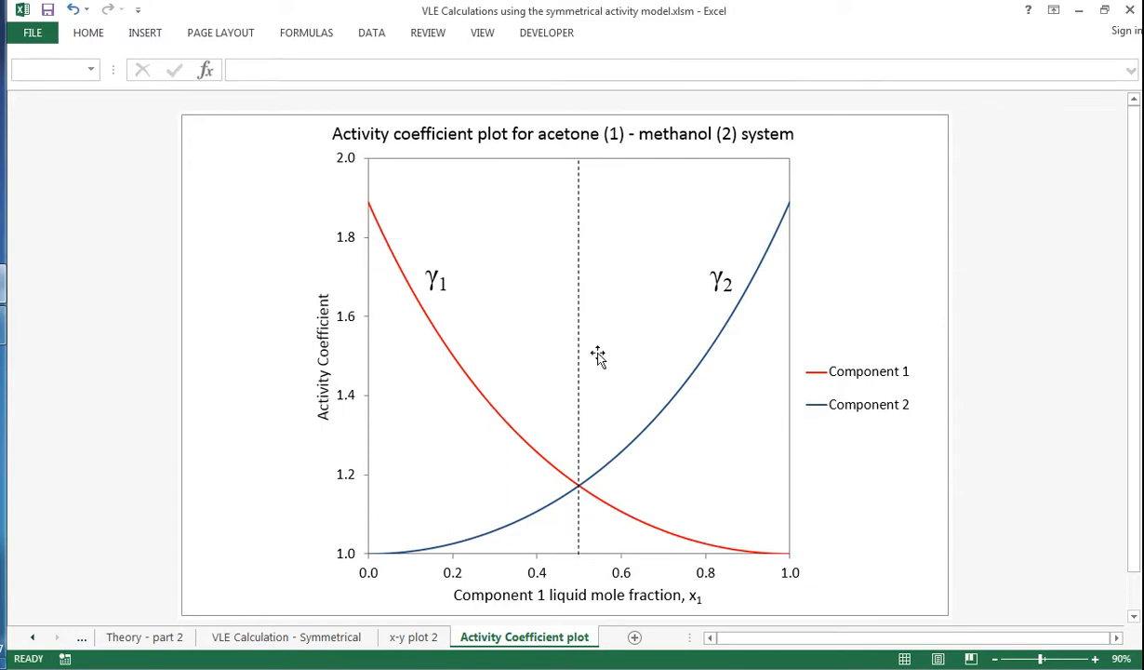
mouse_move(607, 197)
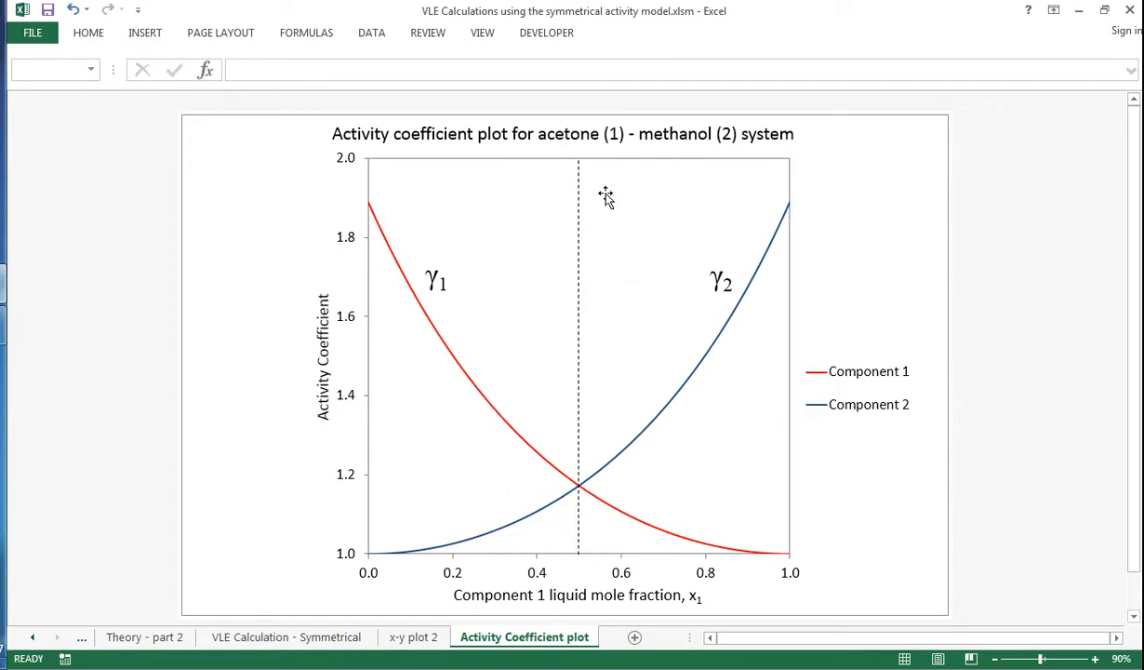
mouse_move(841, 251)
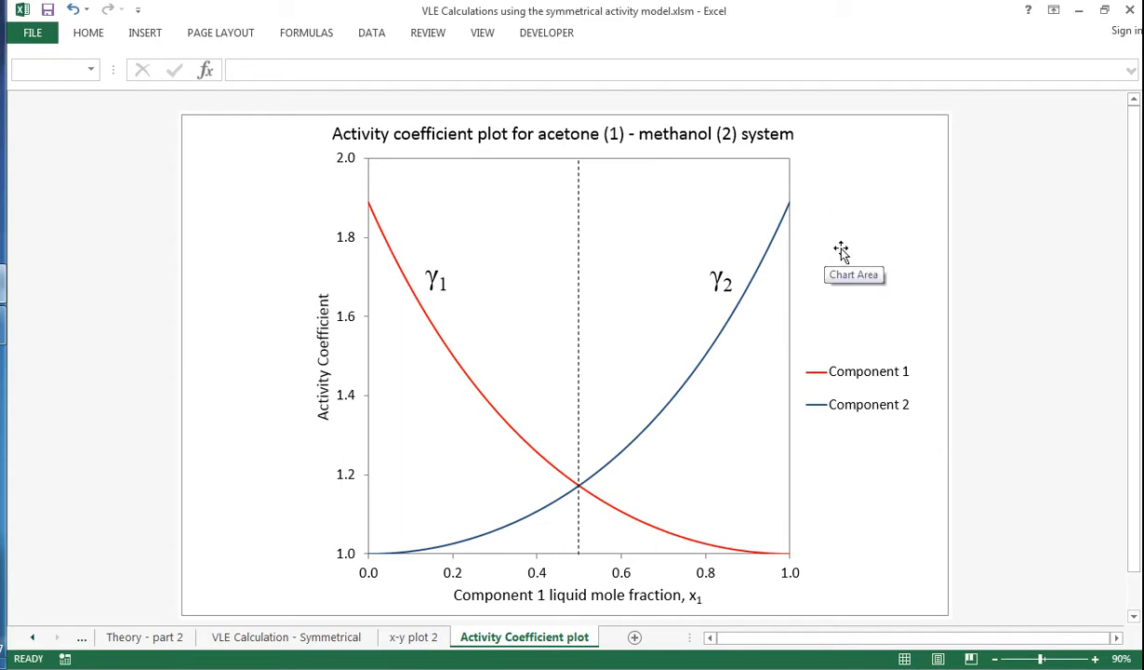
mouse_move(845, 252)
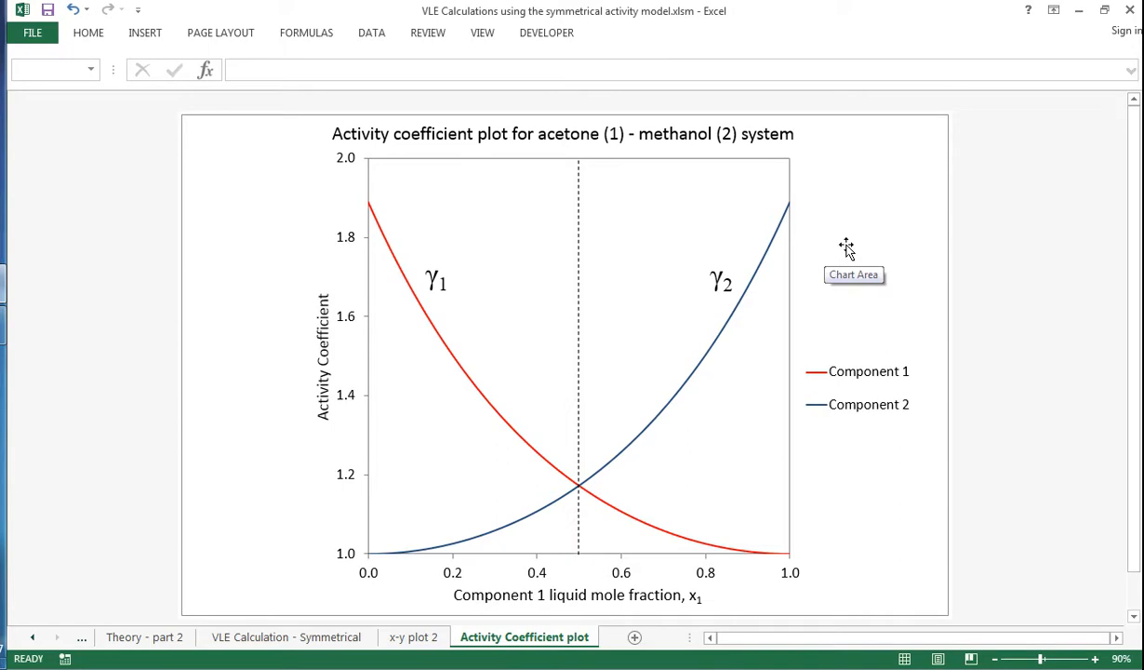
mouse_move(872, 241)
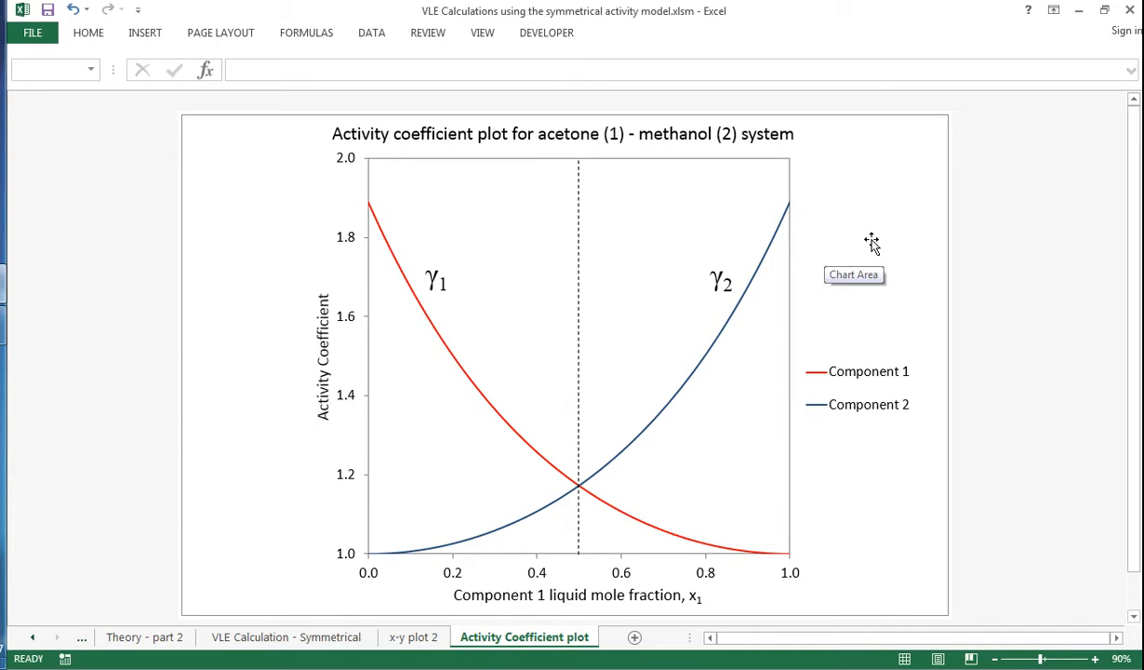
mouse_move(871, 240)
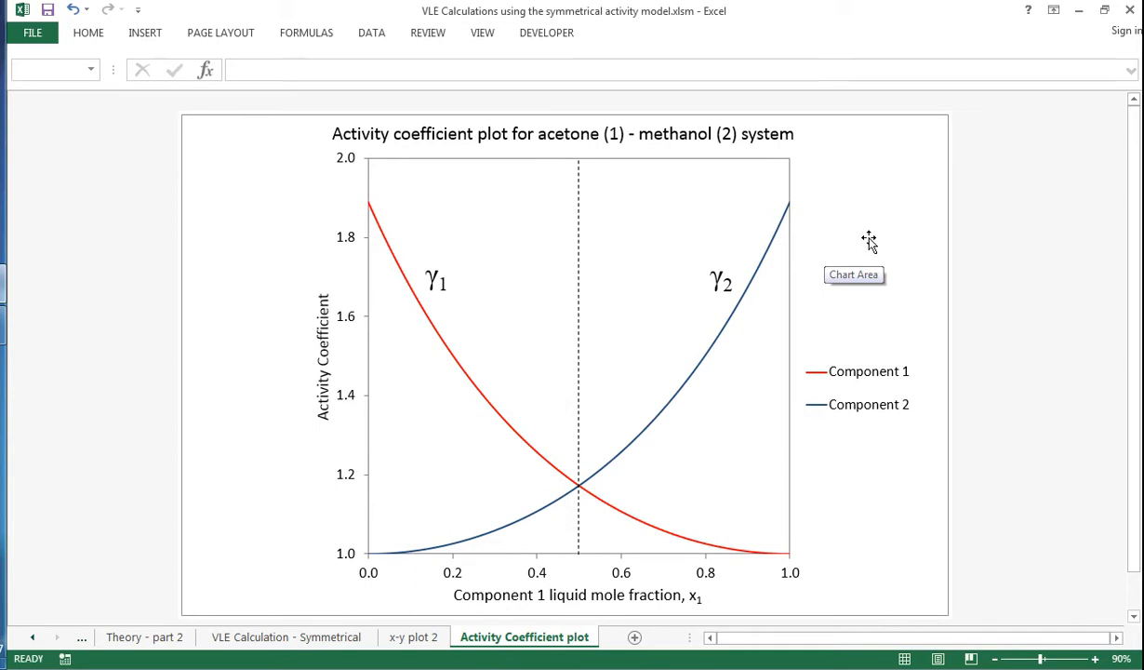